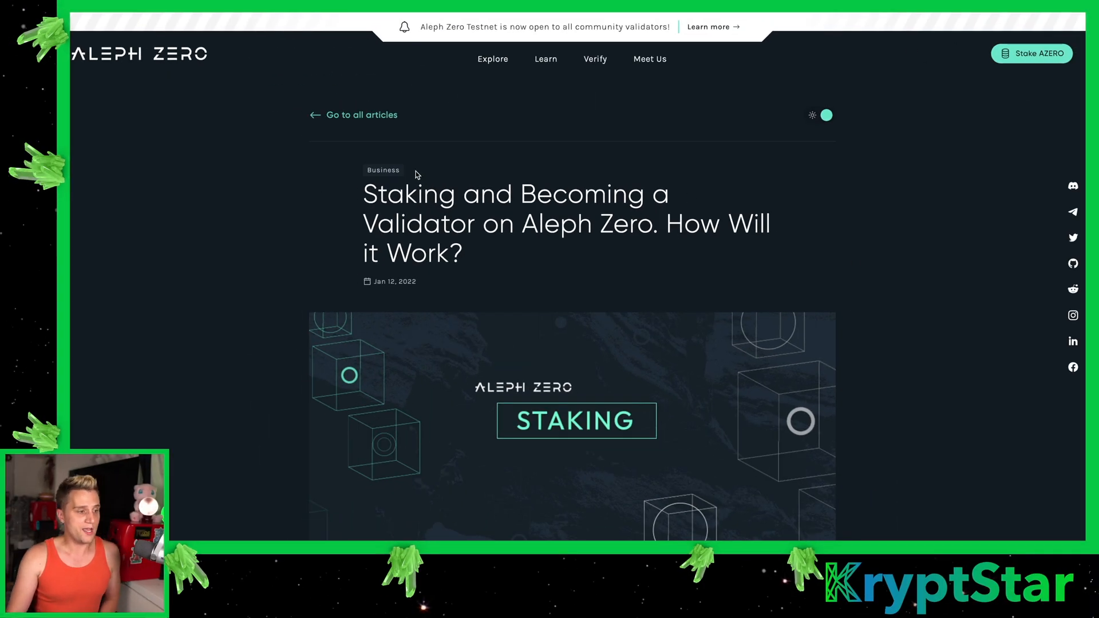
# Scroll the staking article past the inflation split to the 25,000 AZERO minimum stake and staking options diagram
pyautogui.scroll(-3)
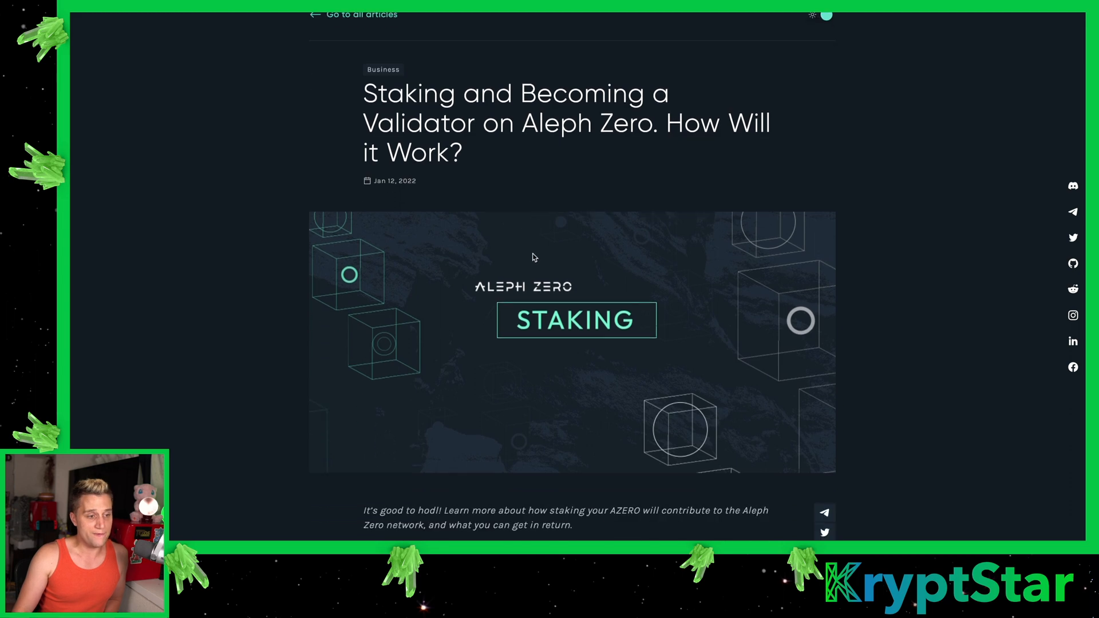
pyautogui.scroll(-3)
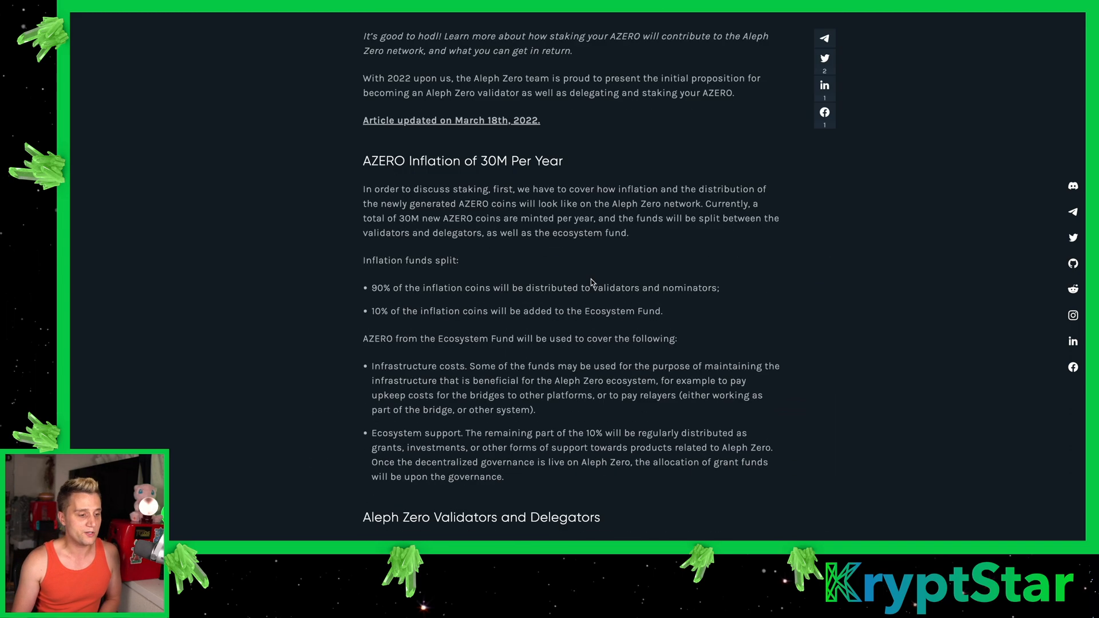
pyautogui.moveTo(541, 309)
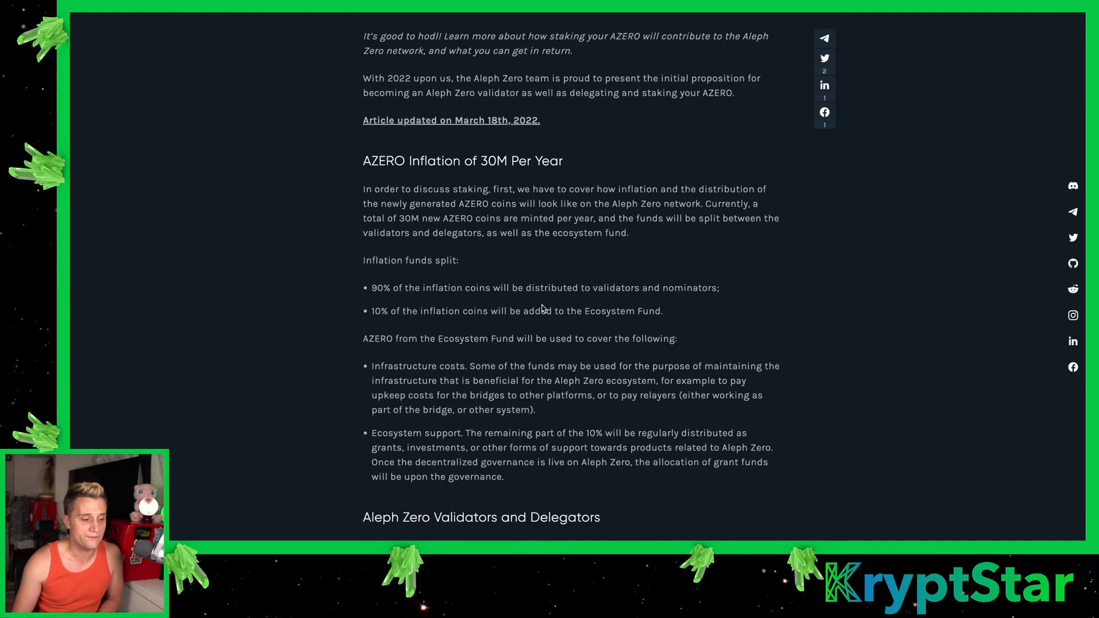
pyautogui.scroll(-3)
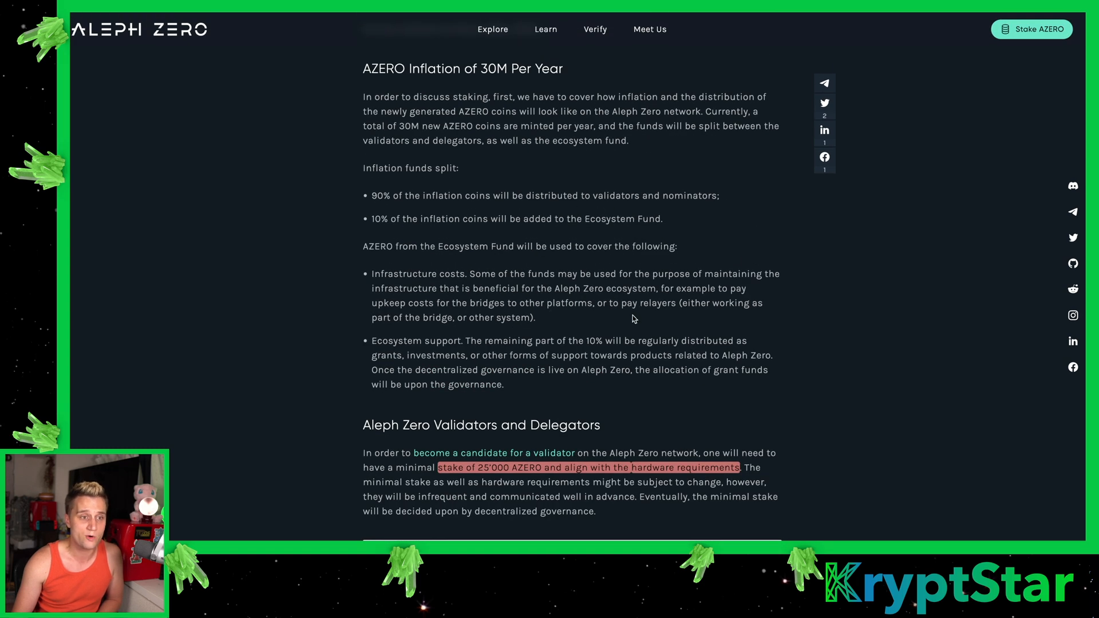
pyautogui.moveTo(501, 226)
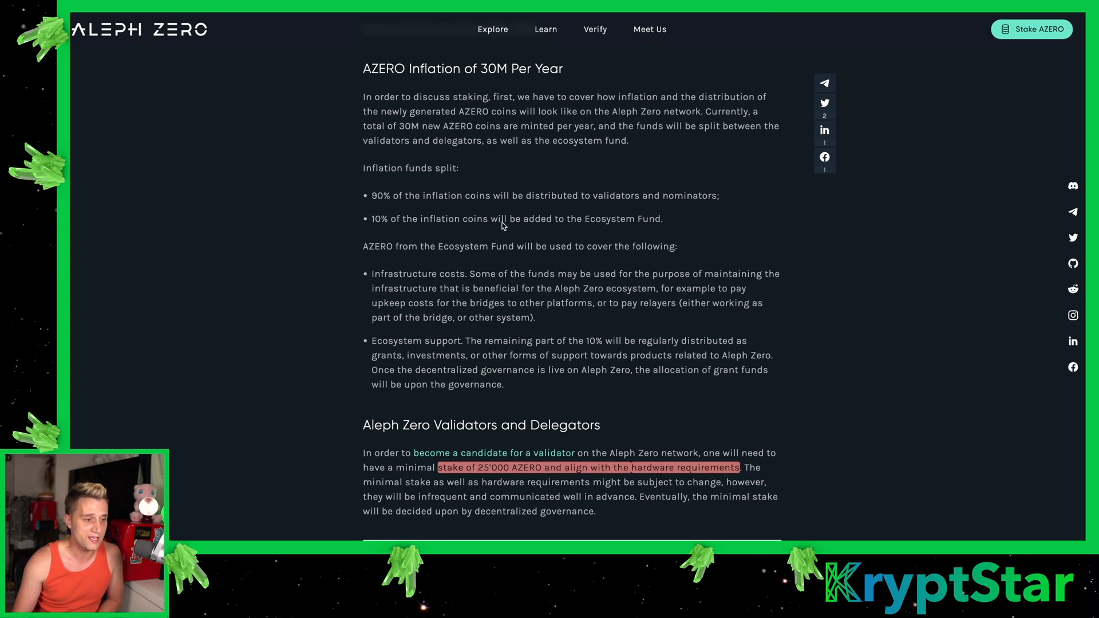
pyautogui.moveTo(427, 197)
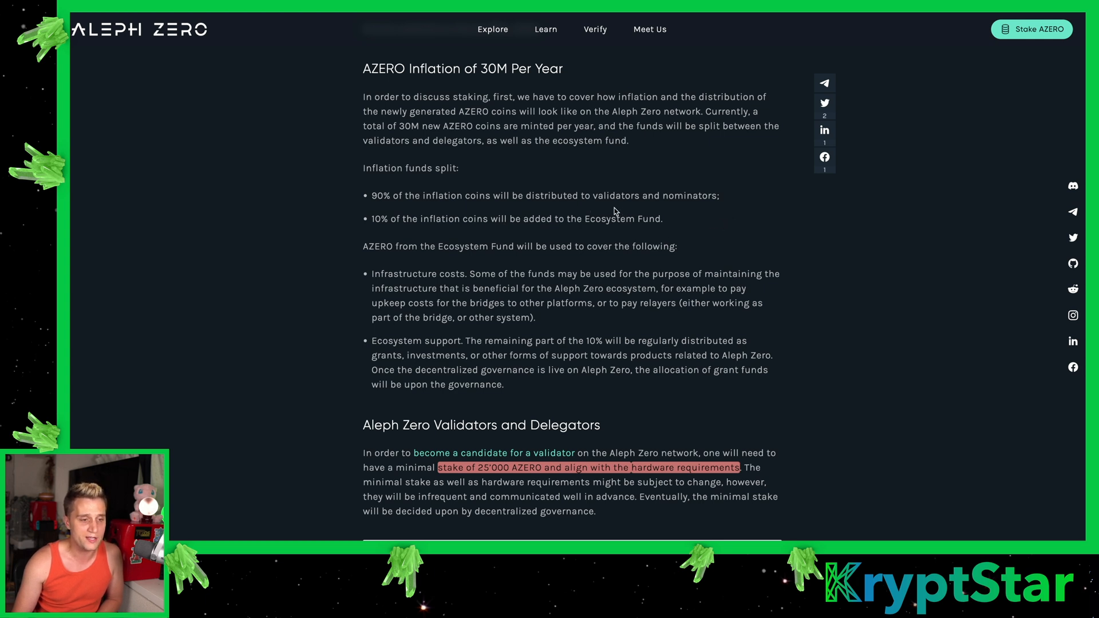
pyautogui.scroll(-3)
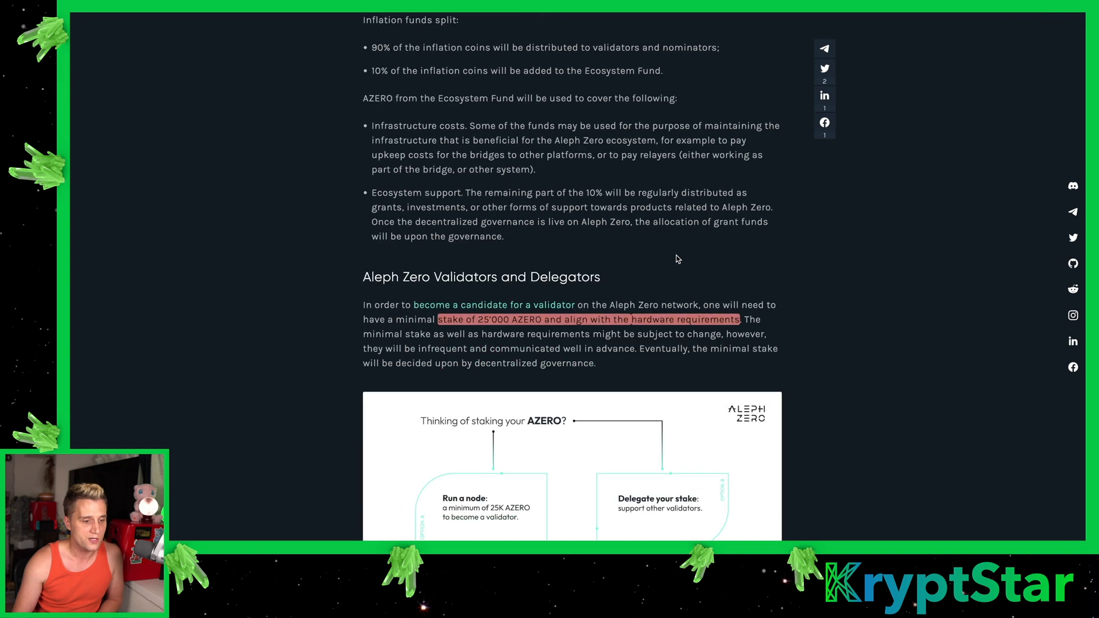
pyautogui.scroll(-3)
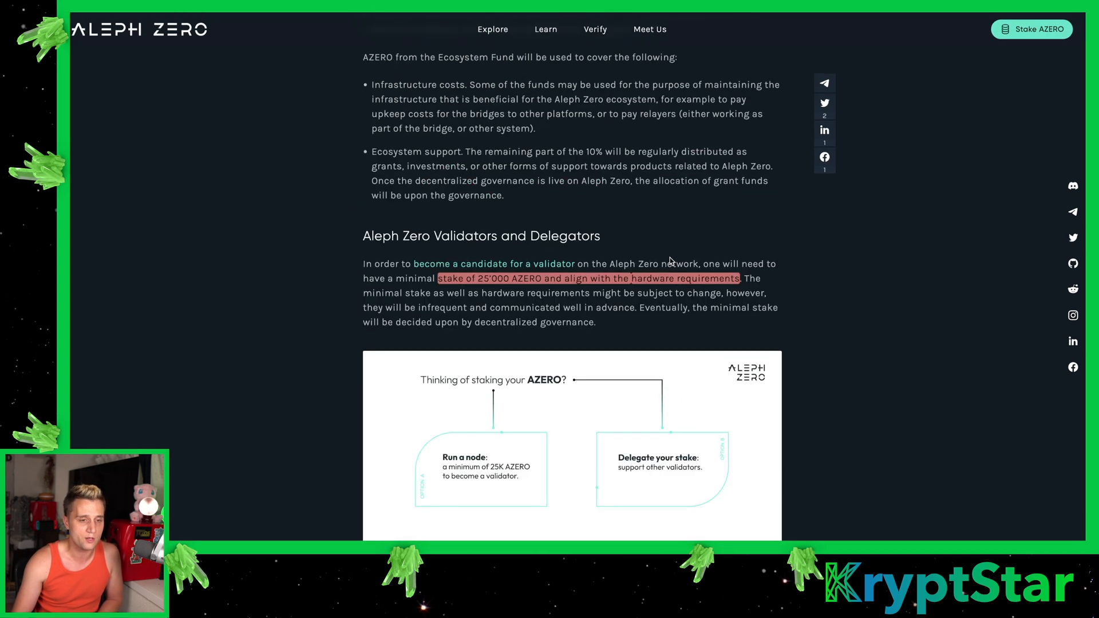
pyautogui.scroll(-3)
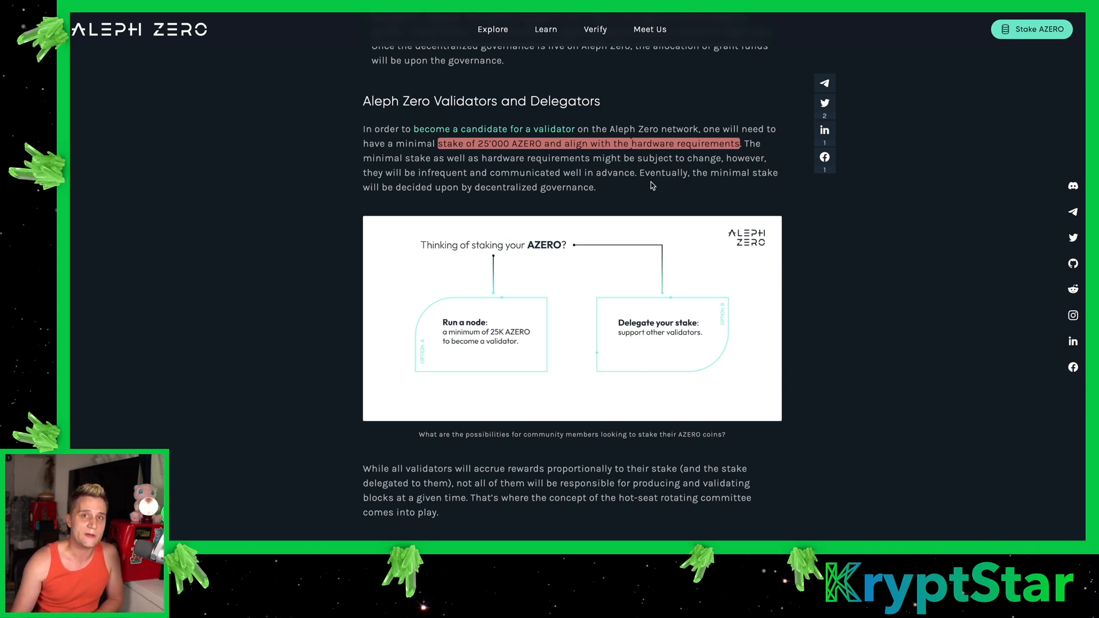
pyautogui.scroll(-3)
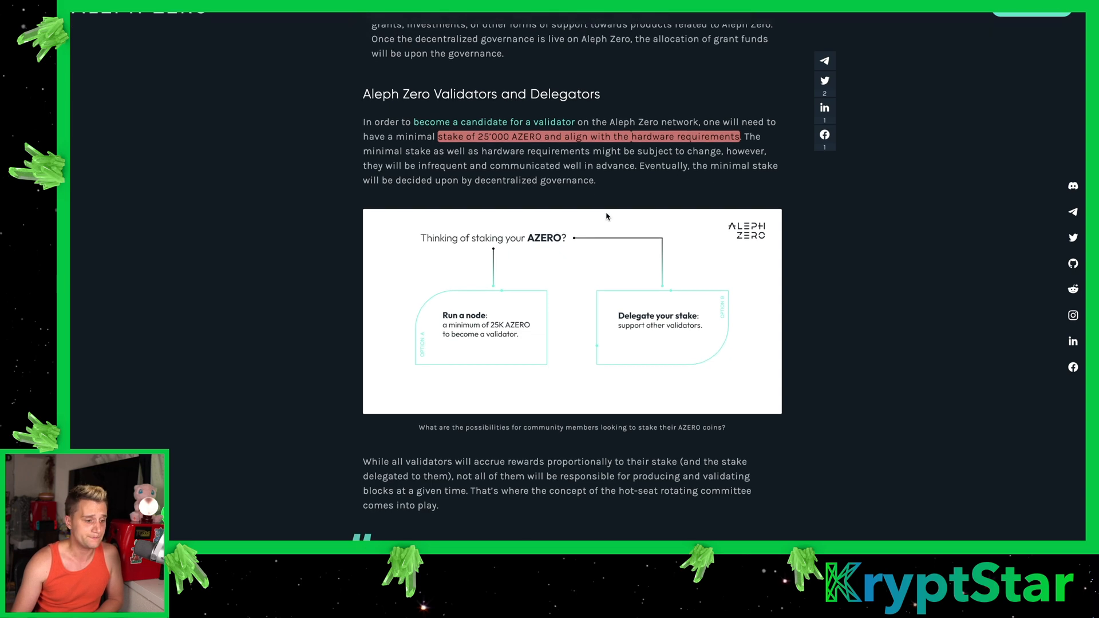
# Scroll past 'Looking to become a validator?' through the rotating committee text to Staking Rewards
pyautogui.scroll(-3)
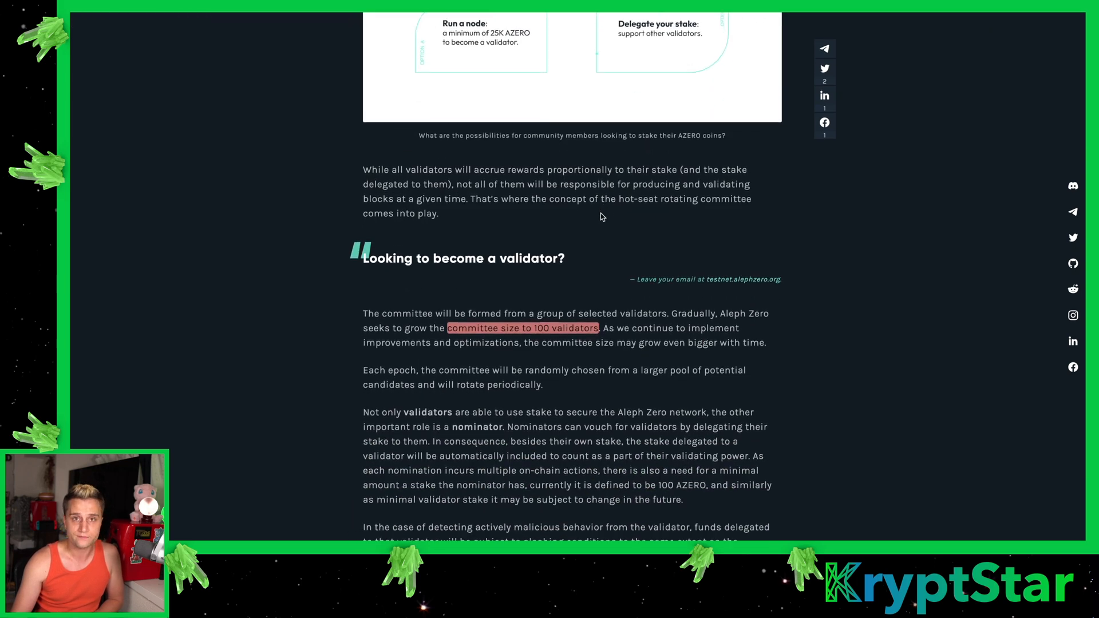
pyautogui.scroll(-3)
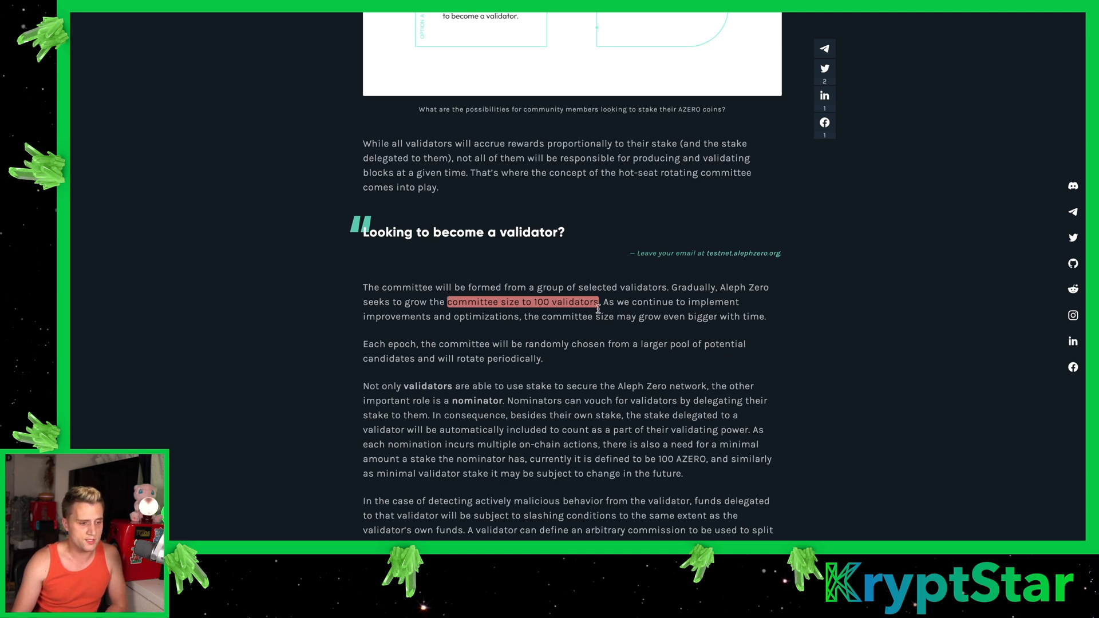
pyautogui.scroll(-3)
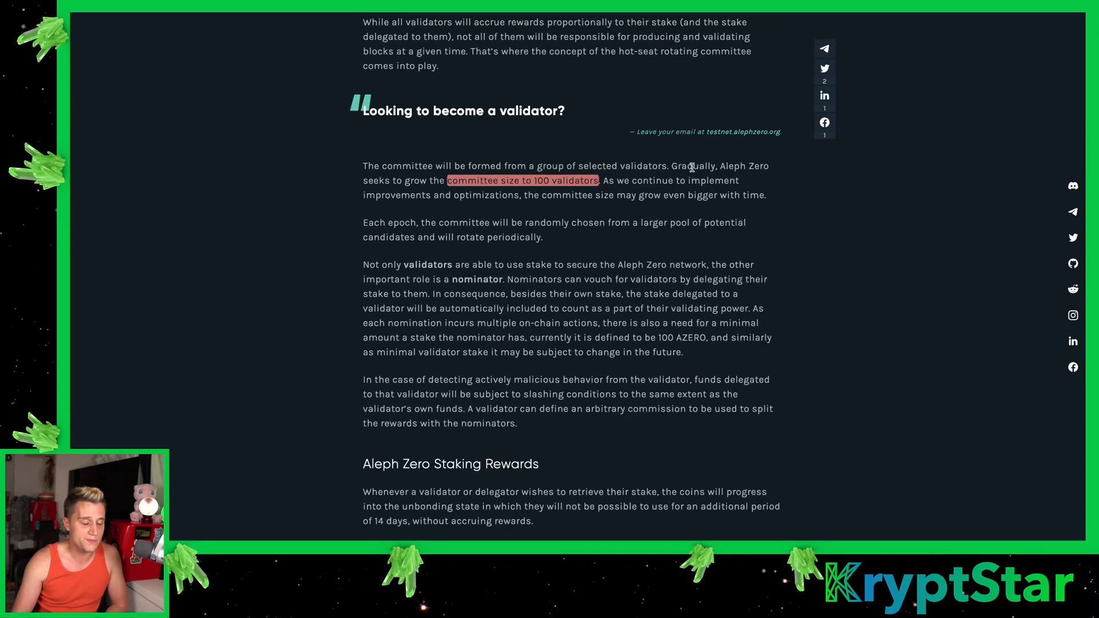
pyautogui.moveTo(793, 200)
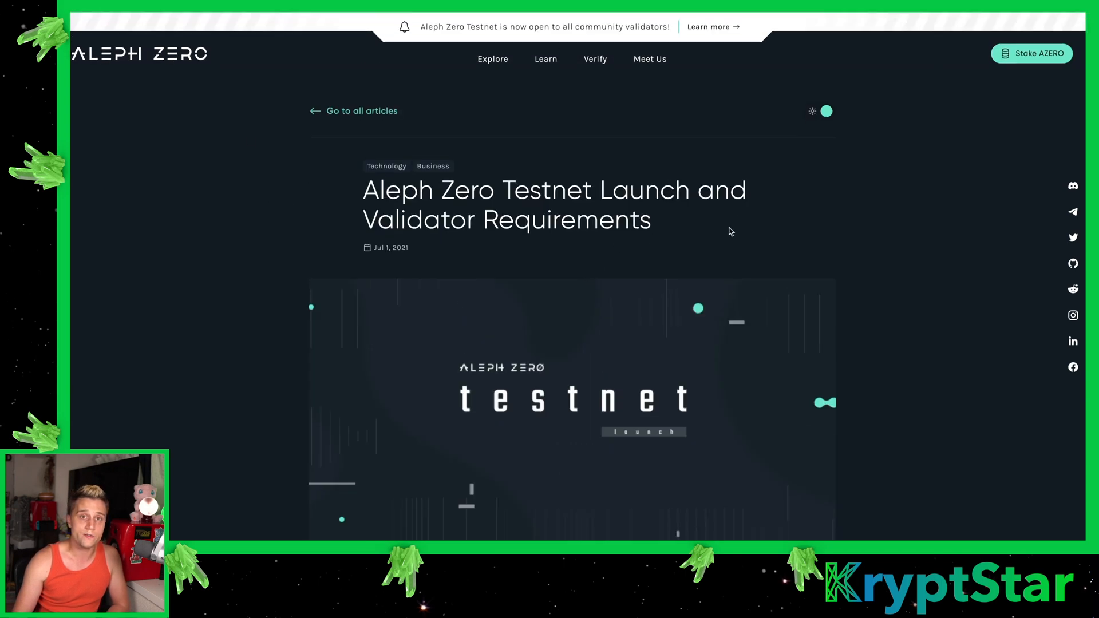
# Scroll the testnet launch article to the Validator Hardware Requirements Minimal/Recommended spec card
pyautogui.scroll(-3)
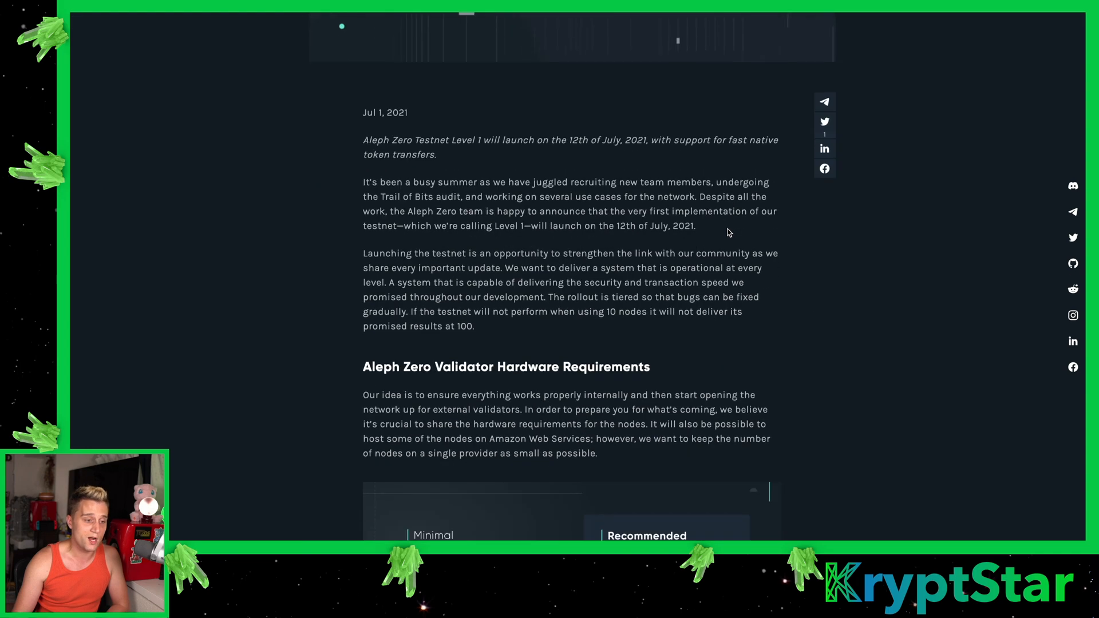
pyautogui.scroll(-3)
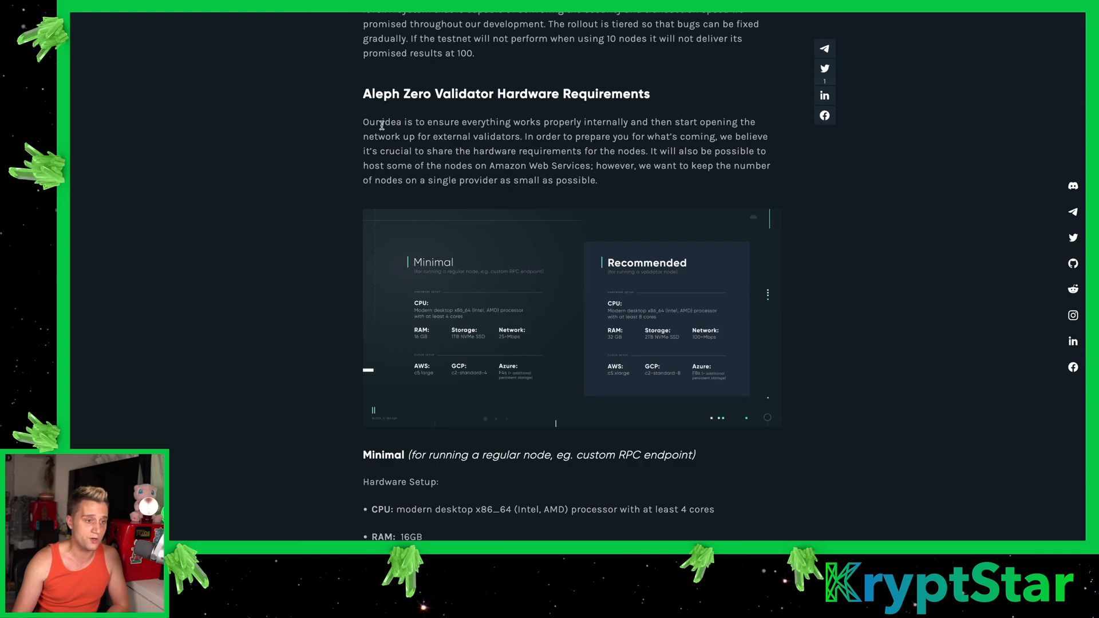
pyautogui.scroll(-3)
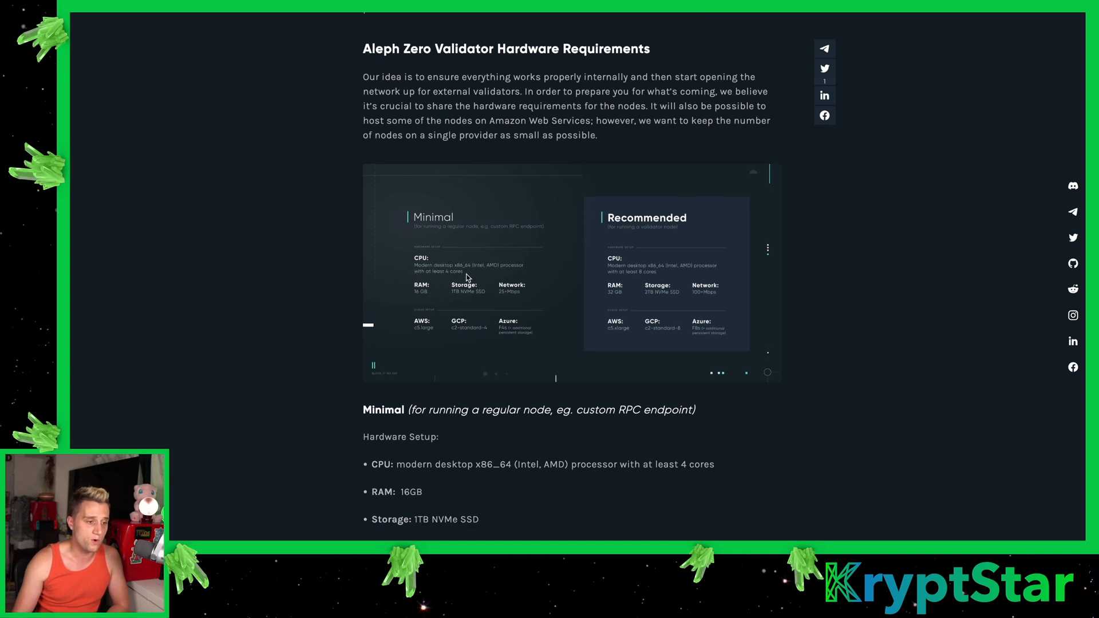
pyautogui.moveTo(432, 304)
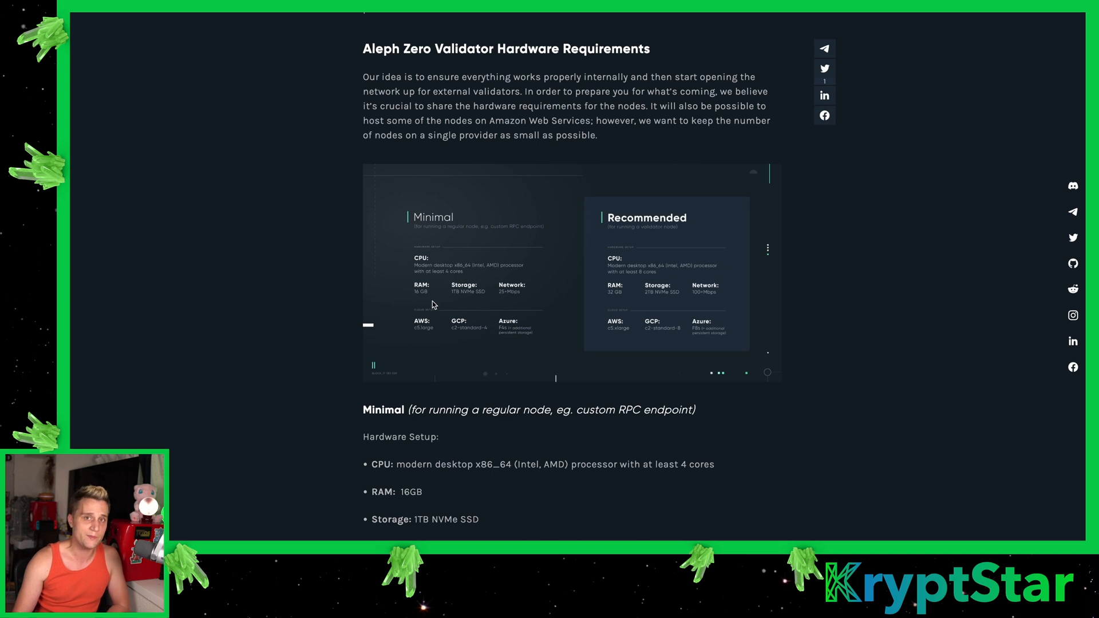
pyautogui.moveTo(443, 333)
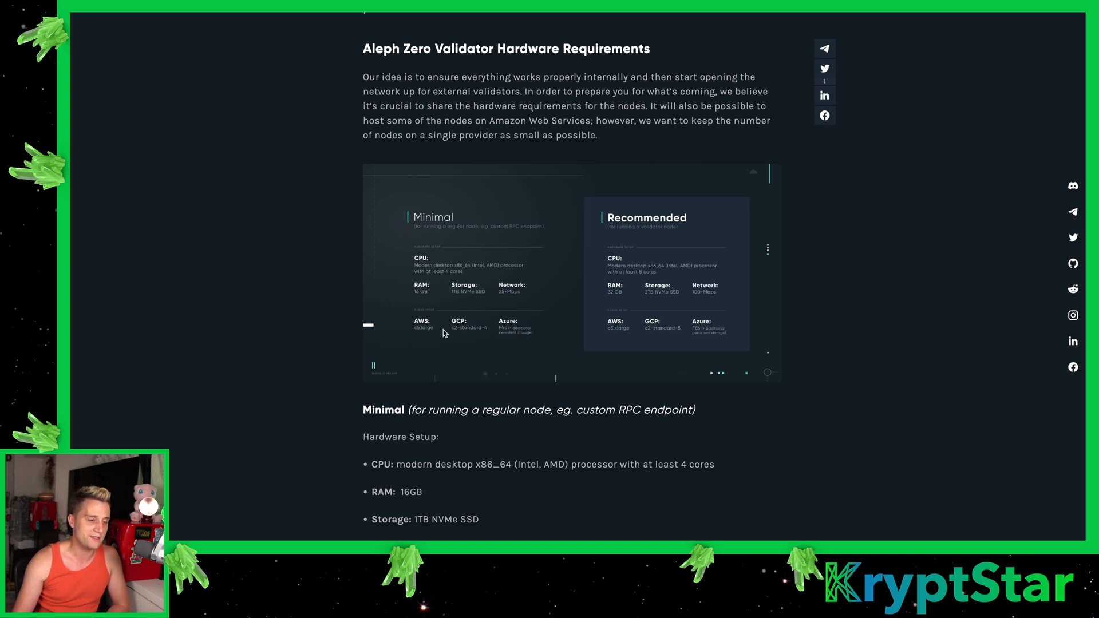
pyautogui.moveTo(468, 258)
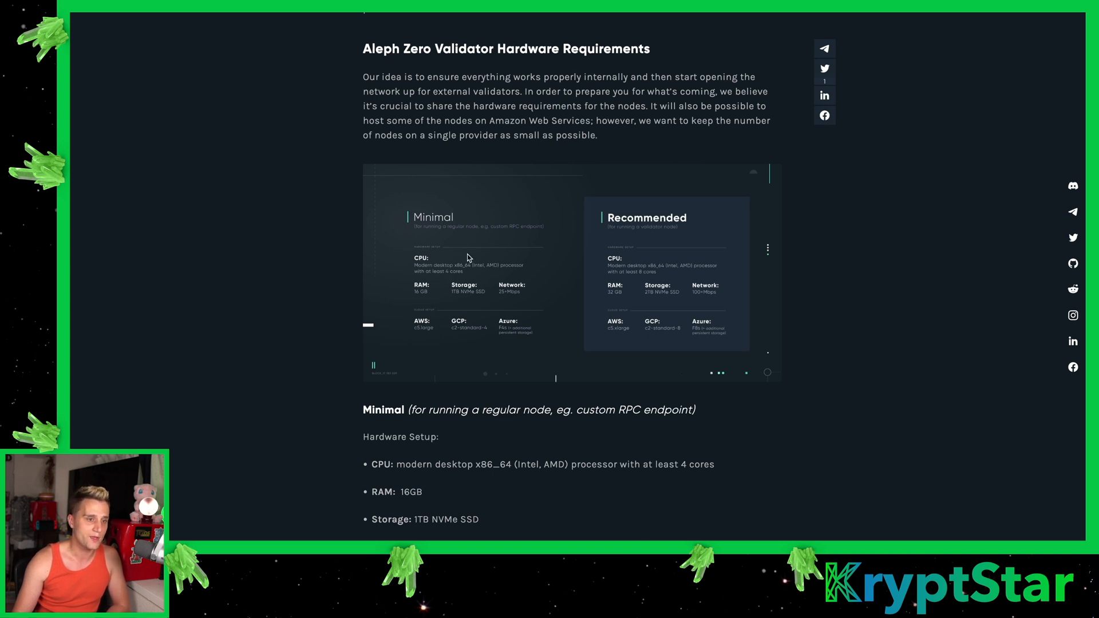
pyautogui.moveTo(640, 310)
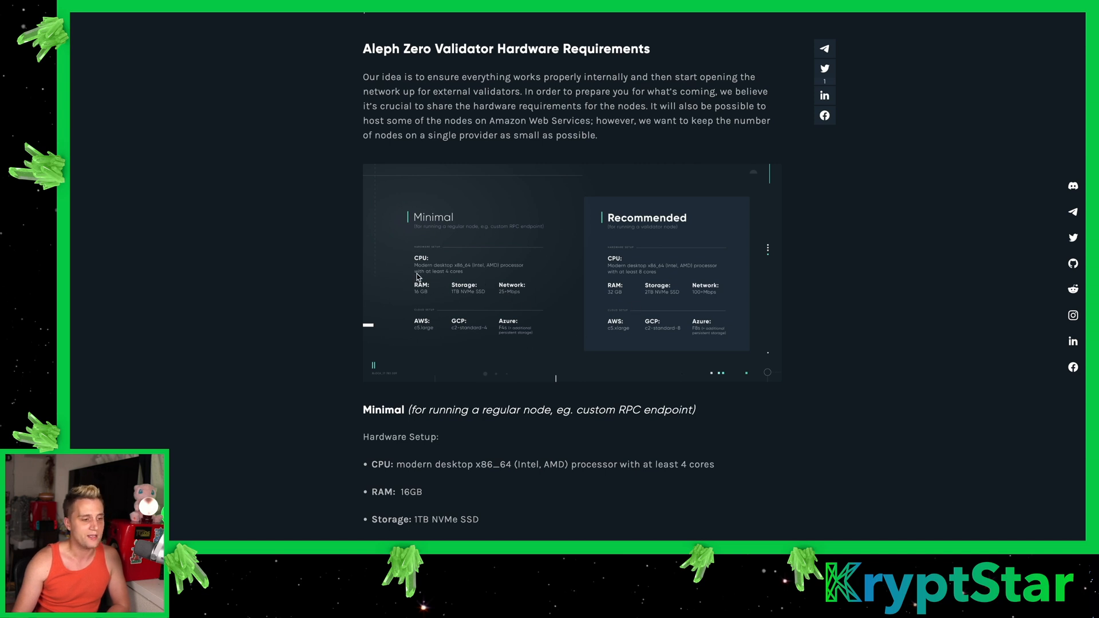
pyautogui.moveTo(481, 186)
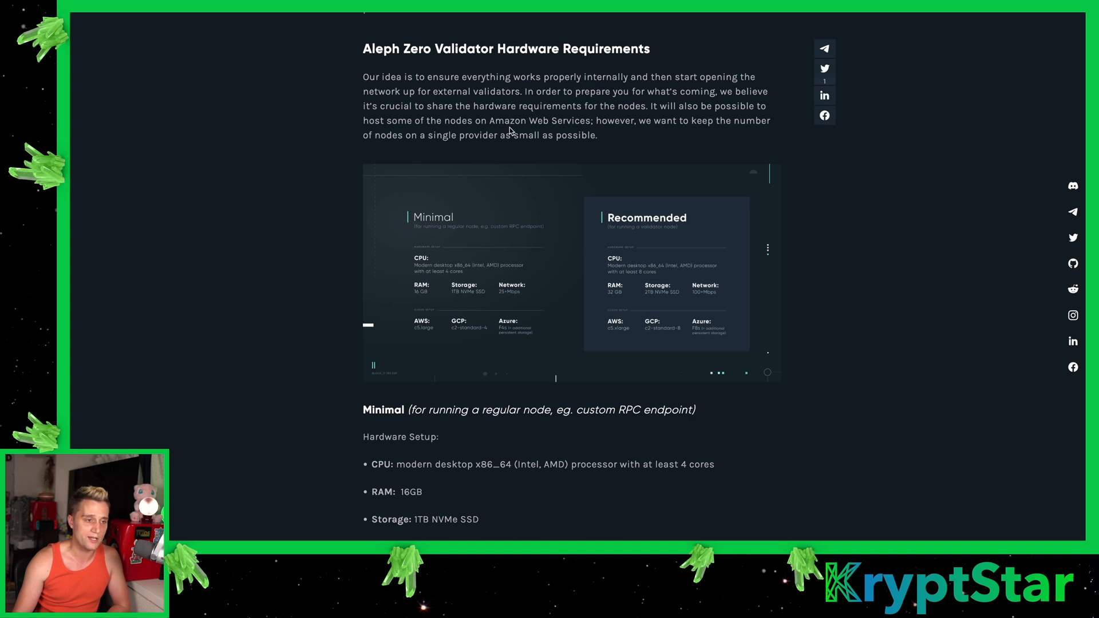
pyautogui.moveTo(451, 280)
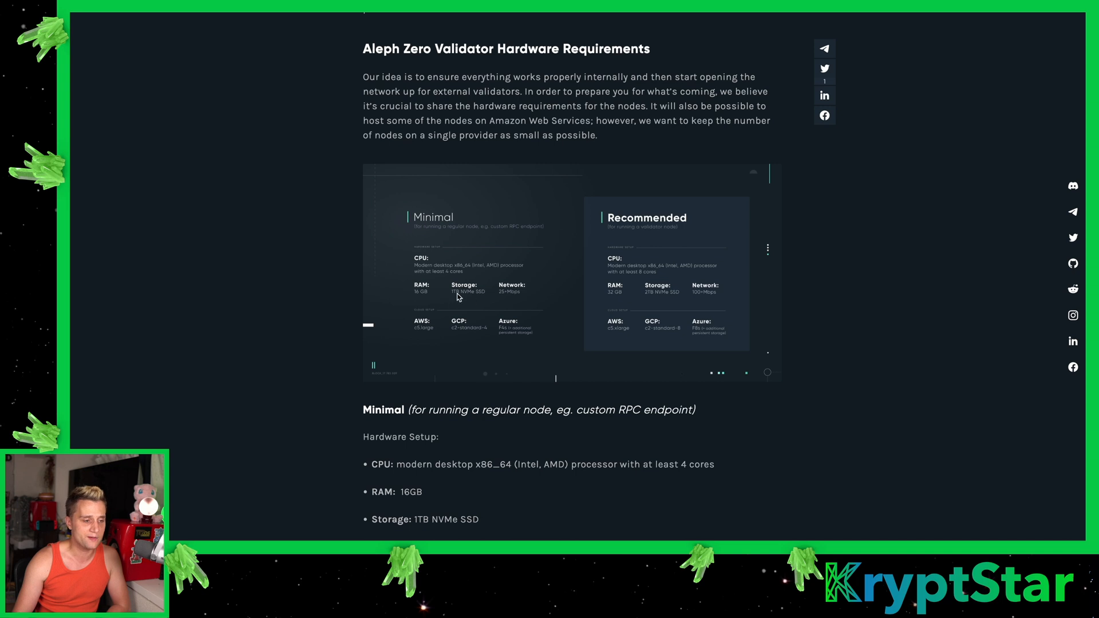
pyautogui.moveTo(474, 298)
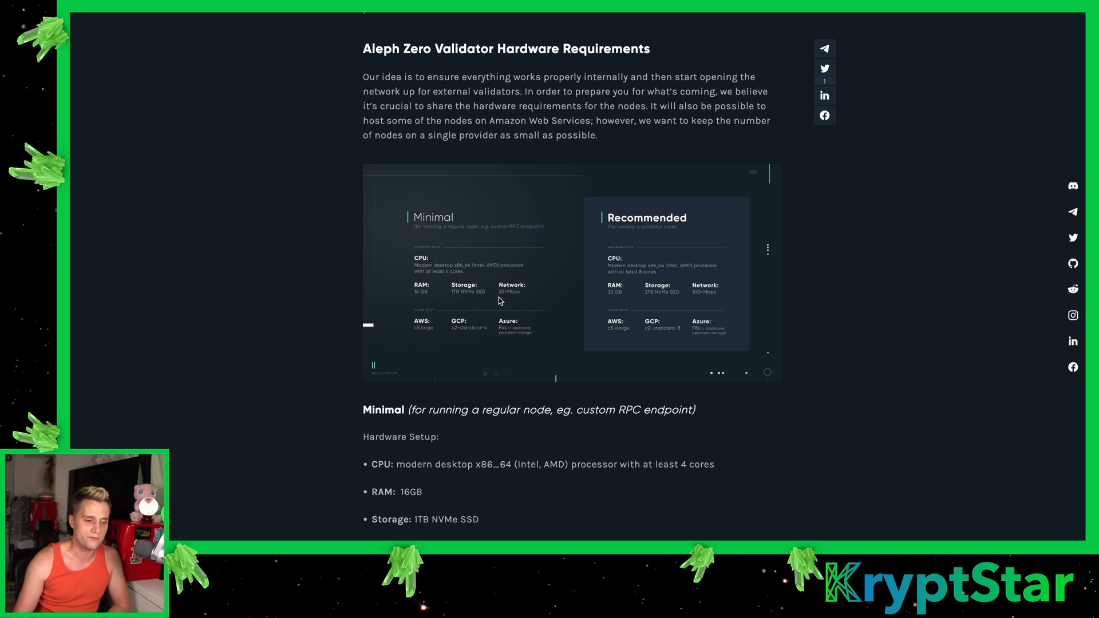
pyautogui.moveTo(468, 308)
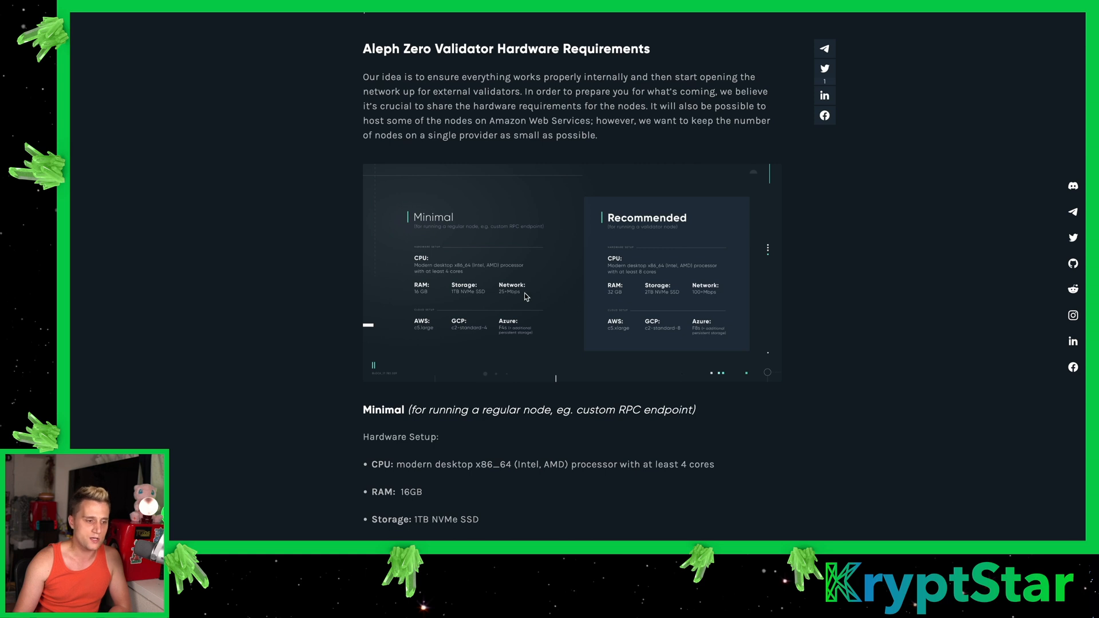
pyautogui.moveTo(470, 278)
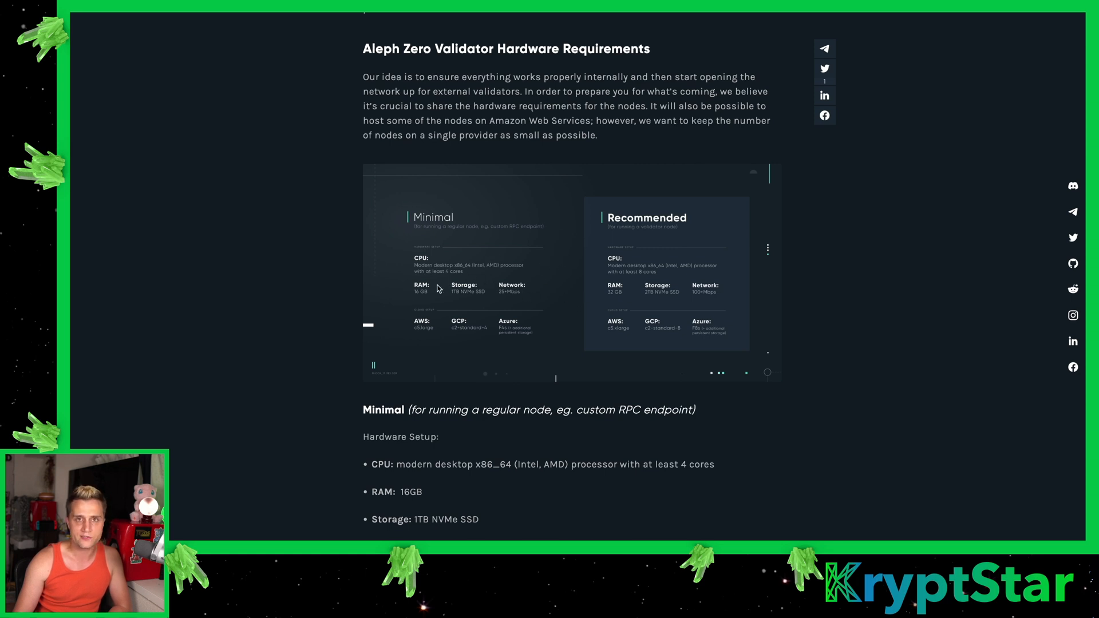
pyautogui.moveTo(504, 294)
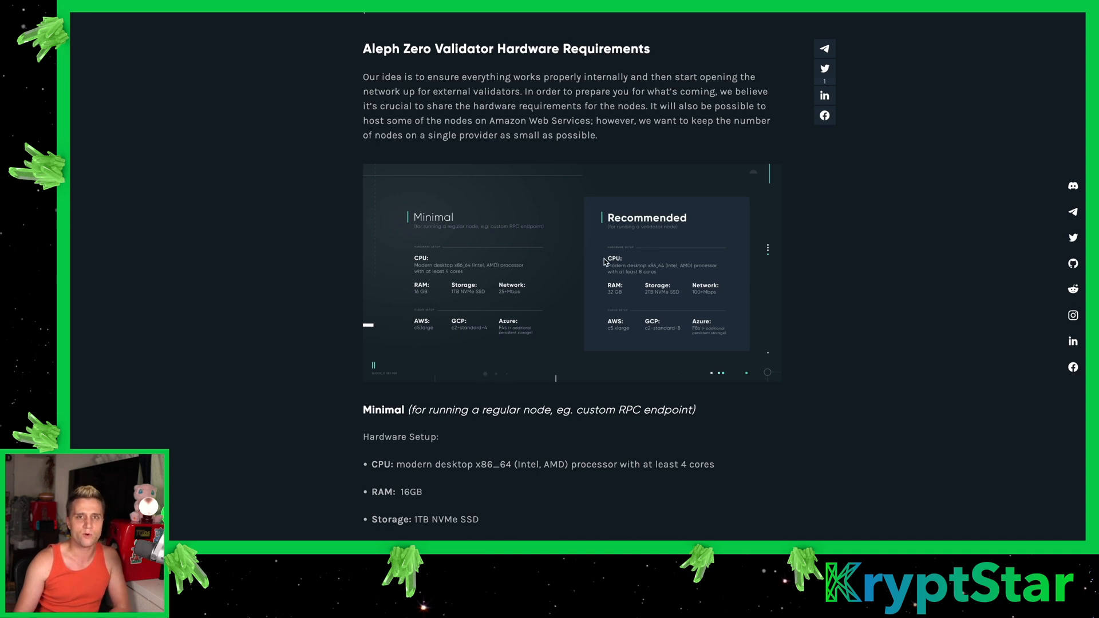
pyautogui.moveTo(531, 313)
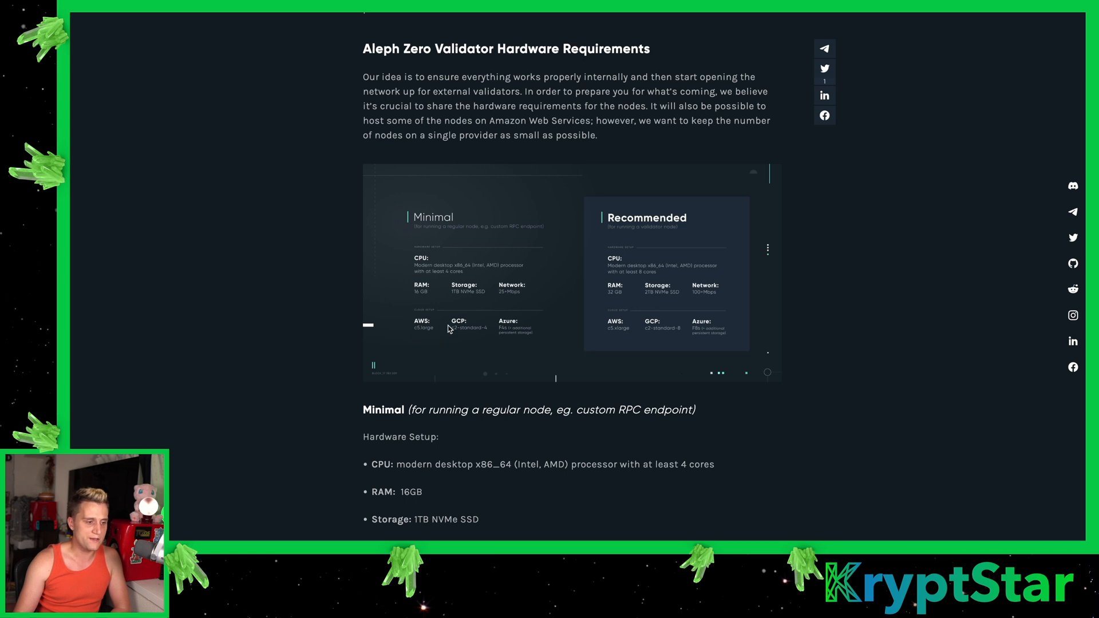
pyautogui.moveTo(463, 342)
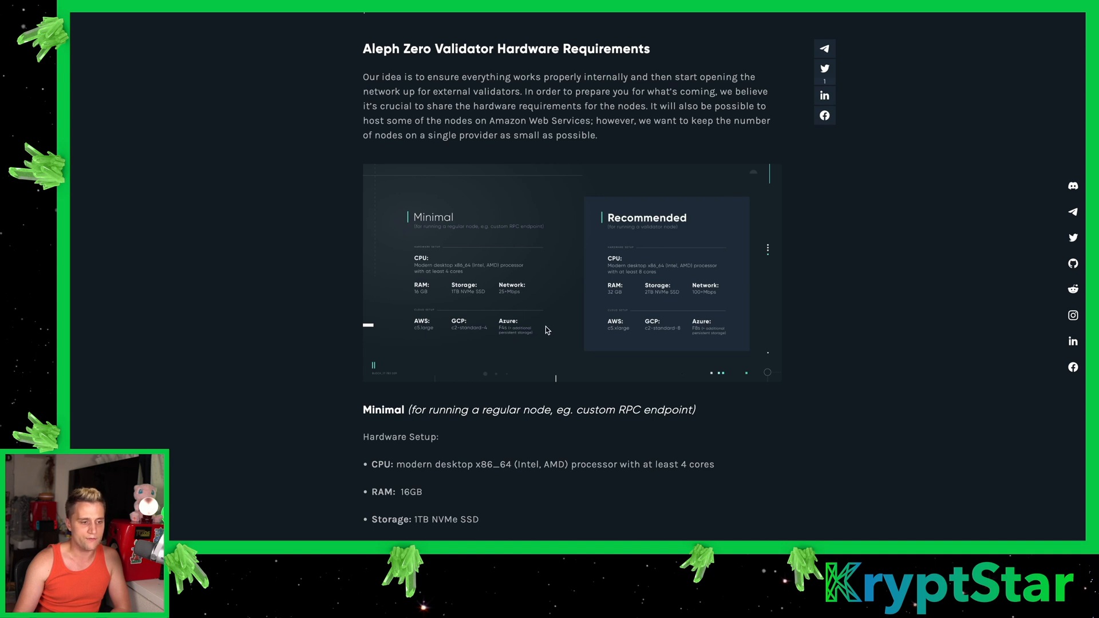
pyautogui.moveTo(538, 311)
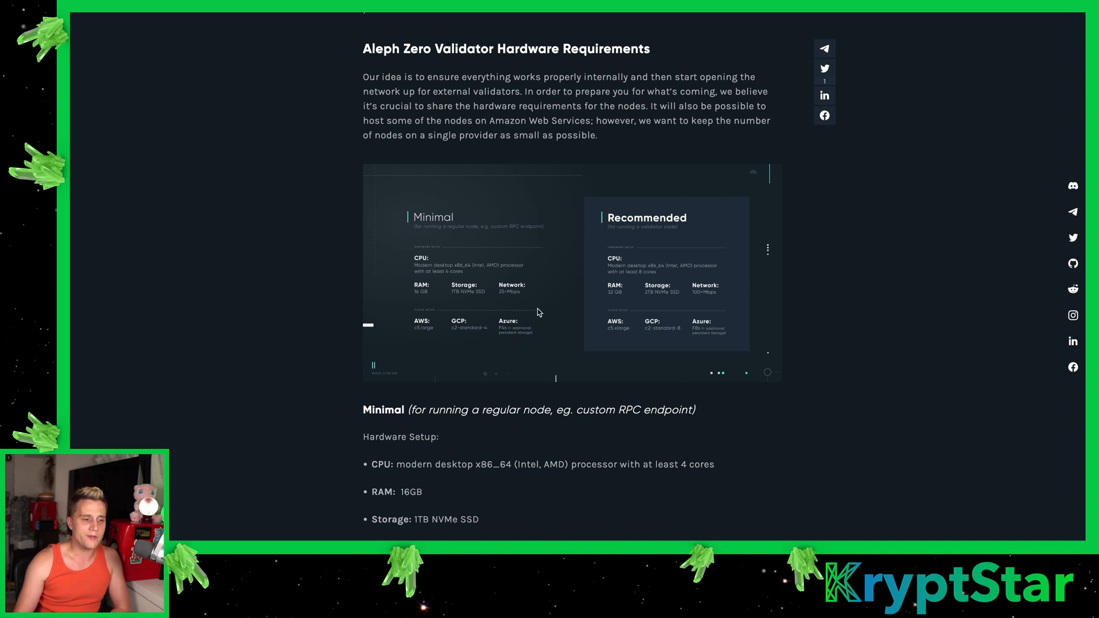
pyautogui.moveTo(422, 330)
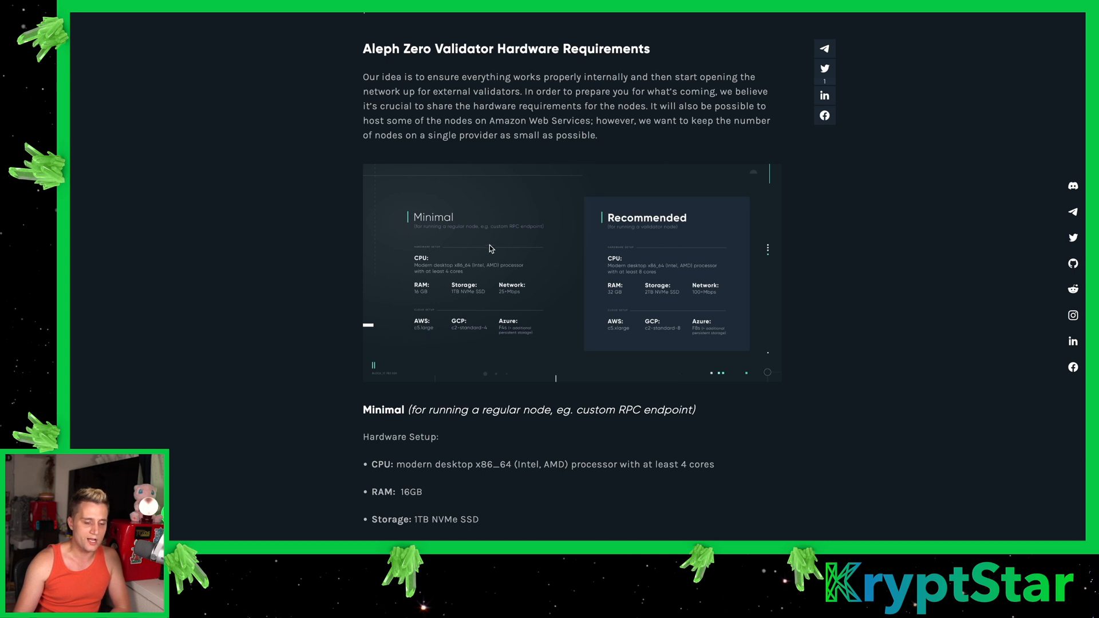
pyautogui.moveTo(671, 276)
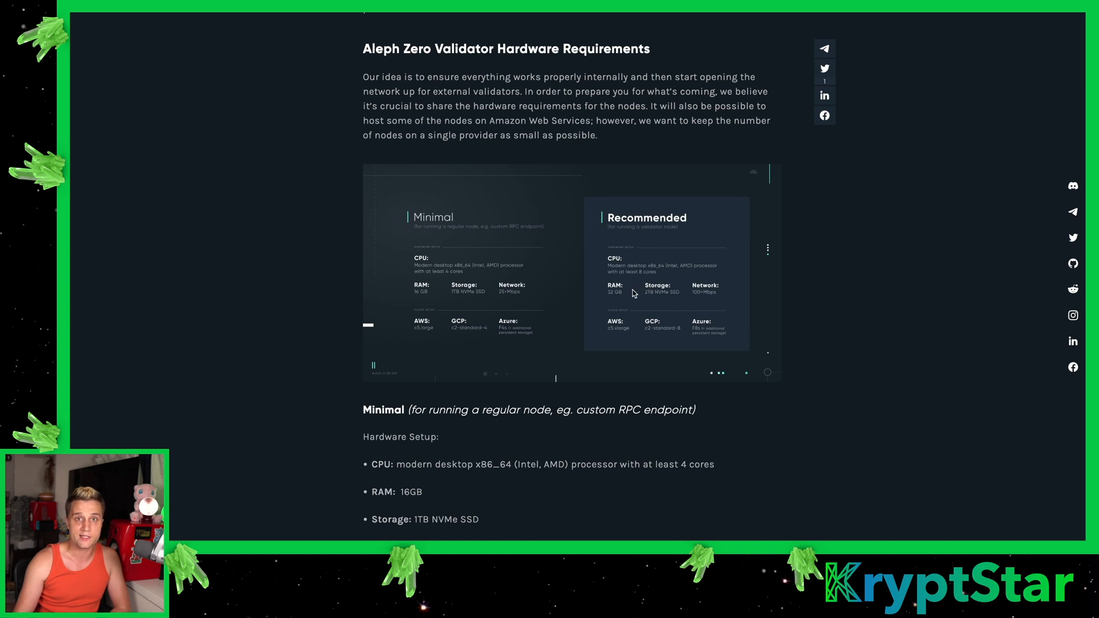
pyautogui.moveTo(802, 281)
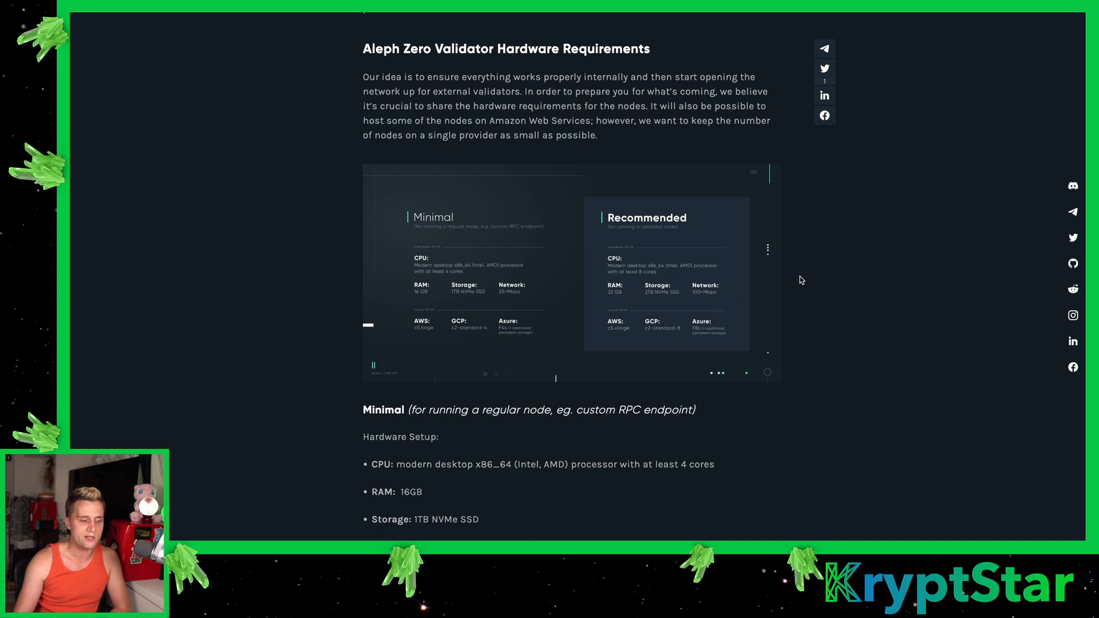
pyautogui.moveTo(805, 214)
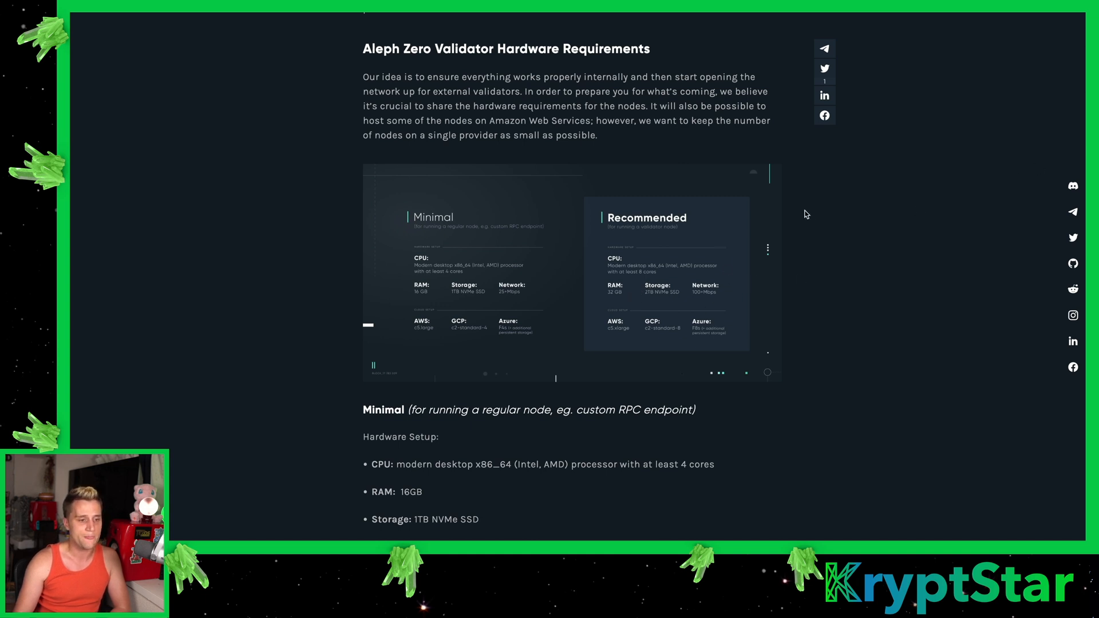
pyautogui.moveTo(713, 347)
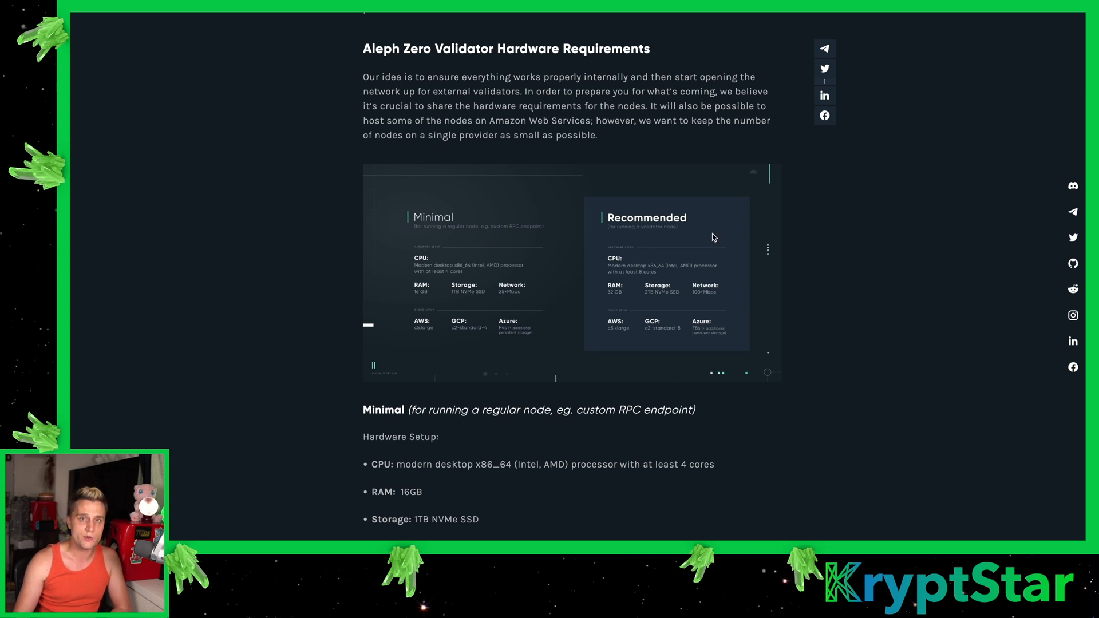
pyautogui.moveTo(718, 313)
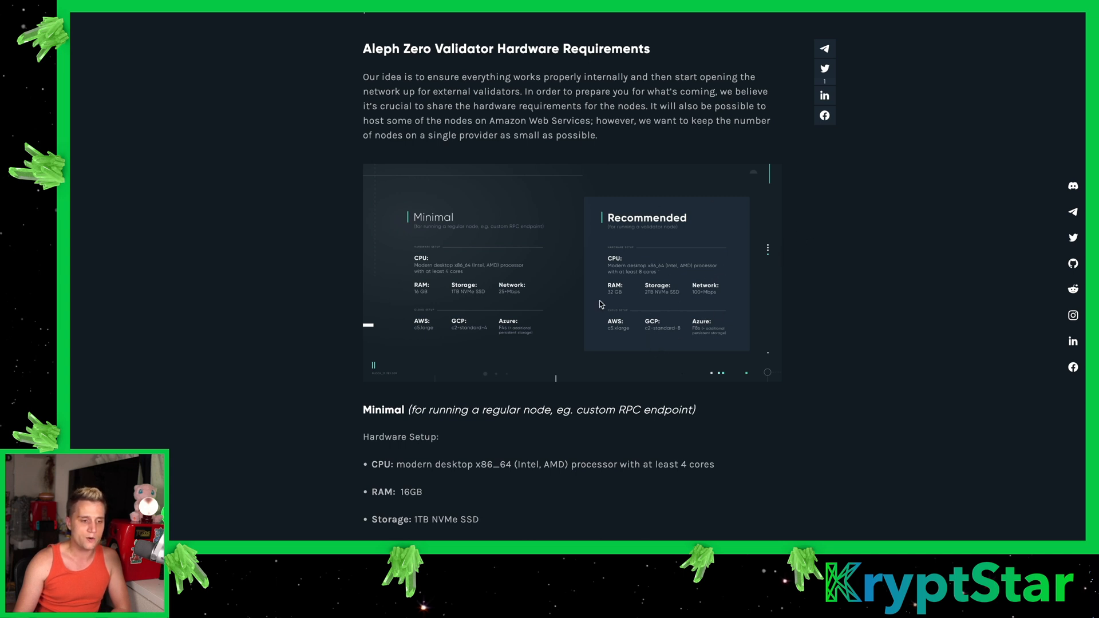
pyautogui.moveTo(652, 292)
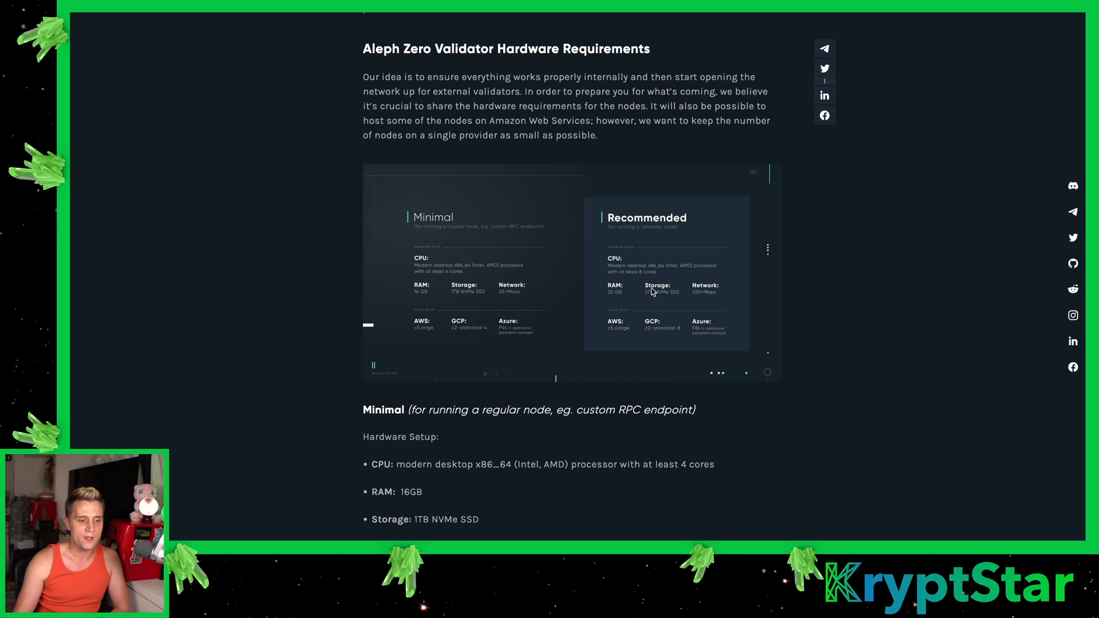
pyautogui.moveTo(677, 299)
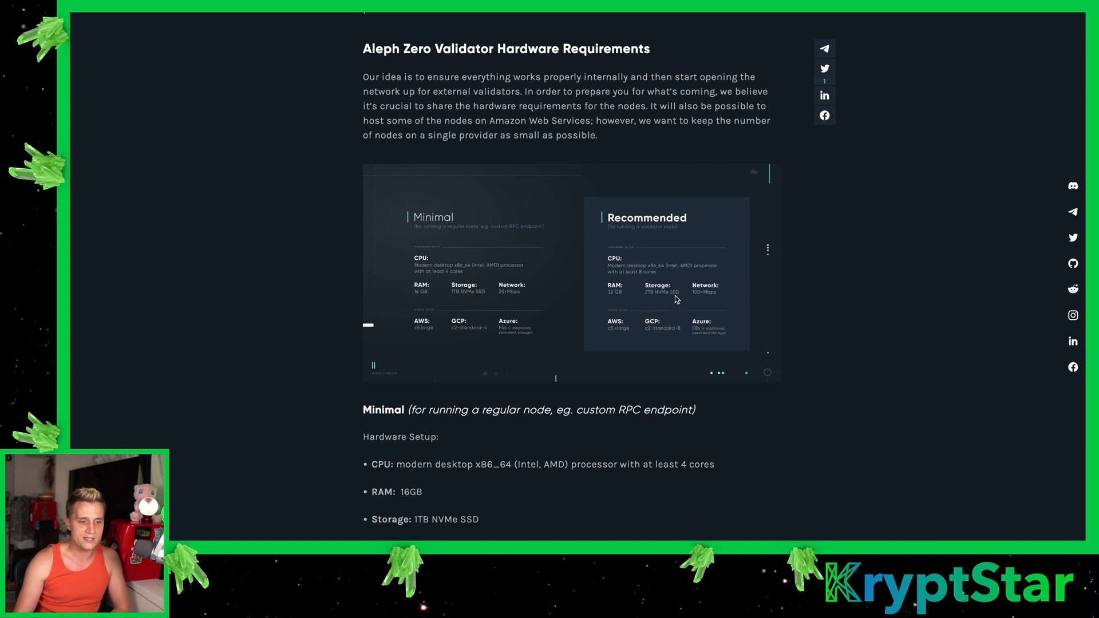
pyautogui.moveTo(713, 296)
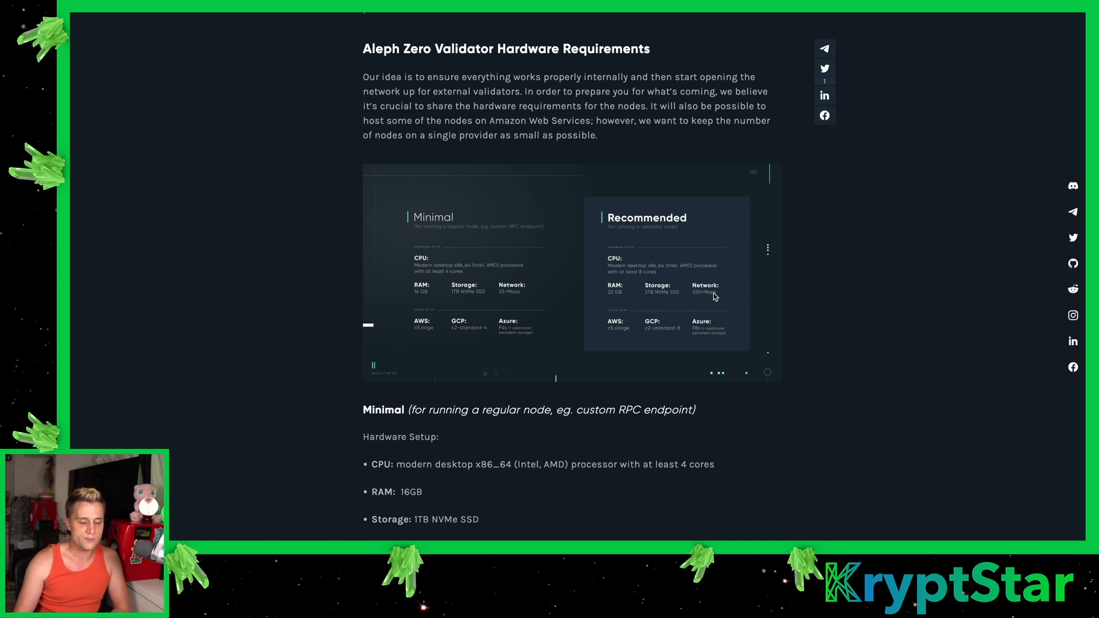
pyautogui.moveTo(627, 322)
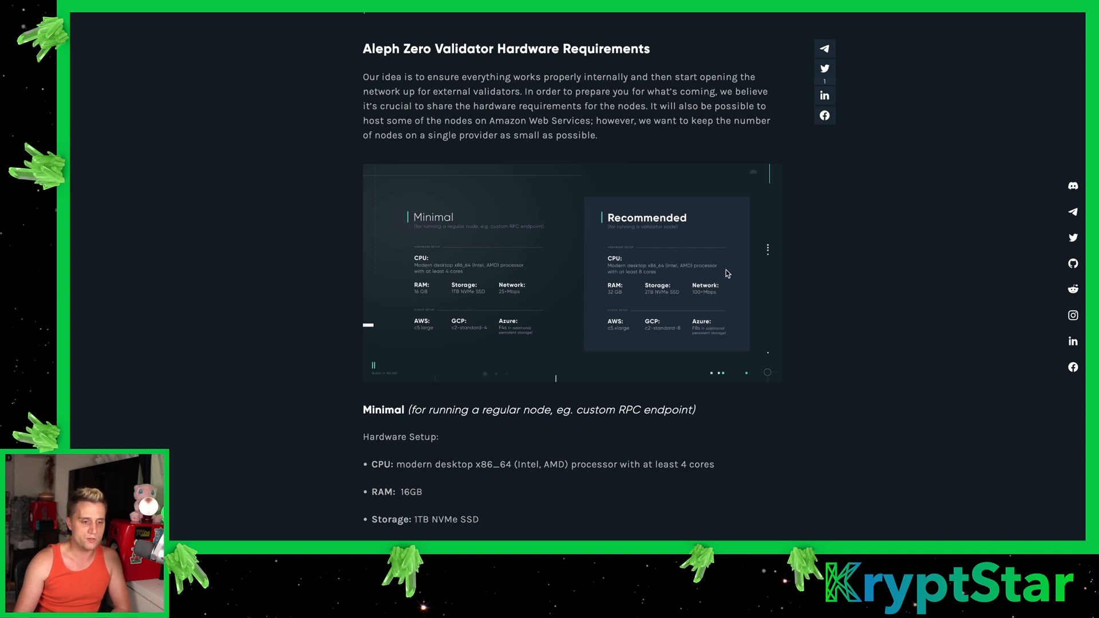
pyautogui.moveTo(713, 325)
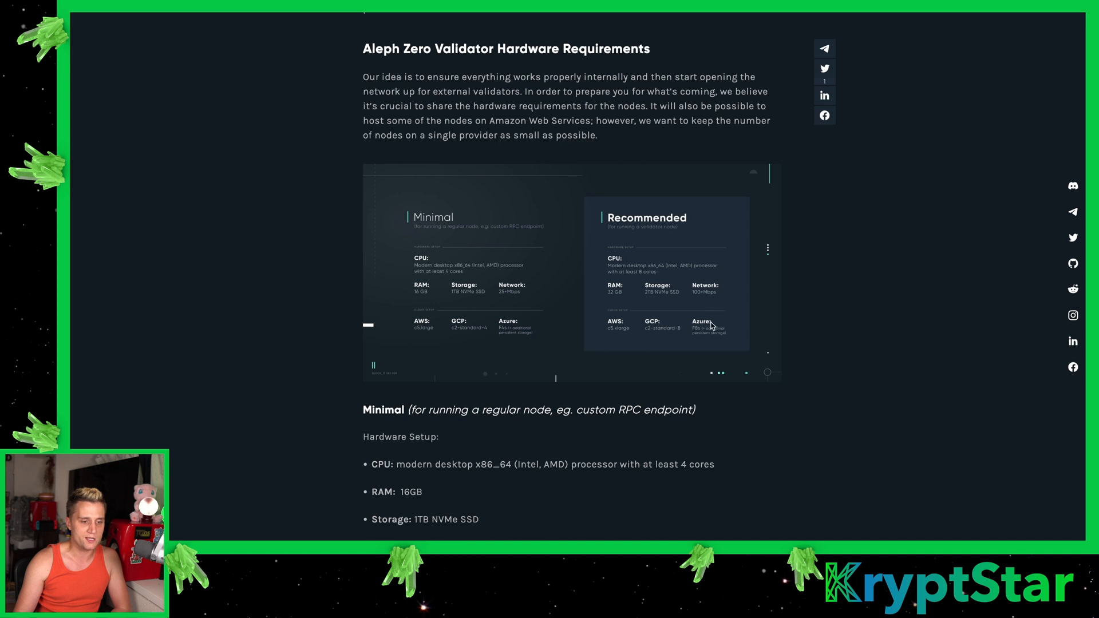
pyautogui.moveTo(677, 342)
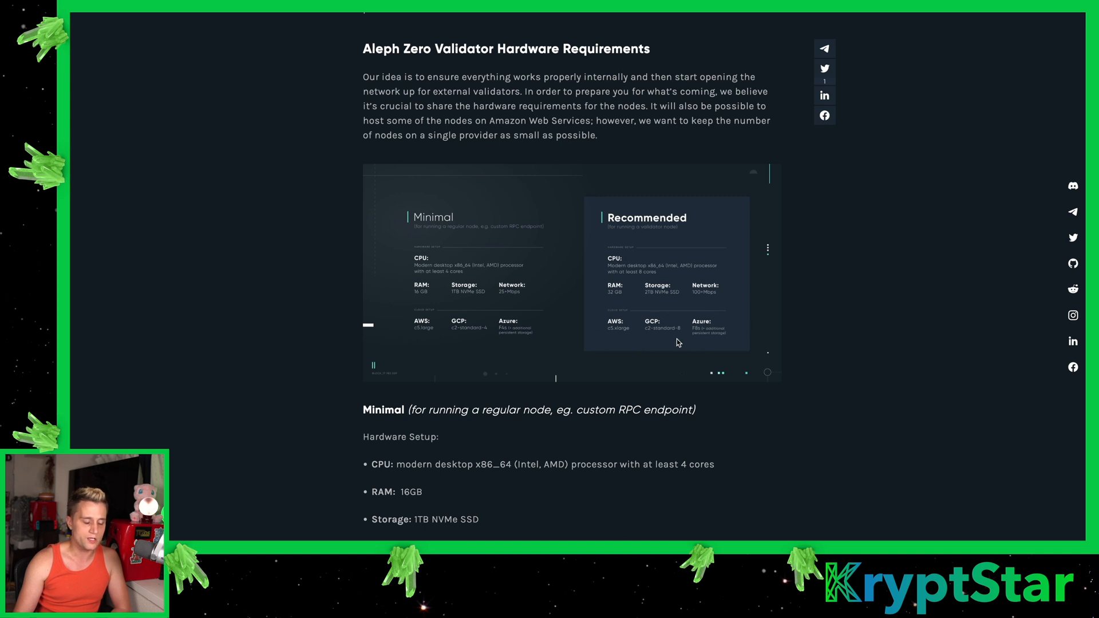
# Scroll through the hardware comparison image and Minimal specs to the Recommended setup list
pyautogui.scroll(-3)
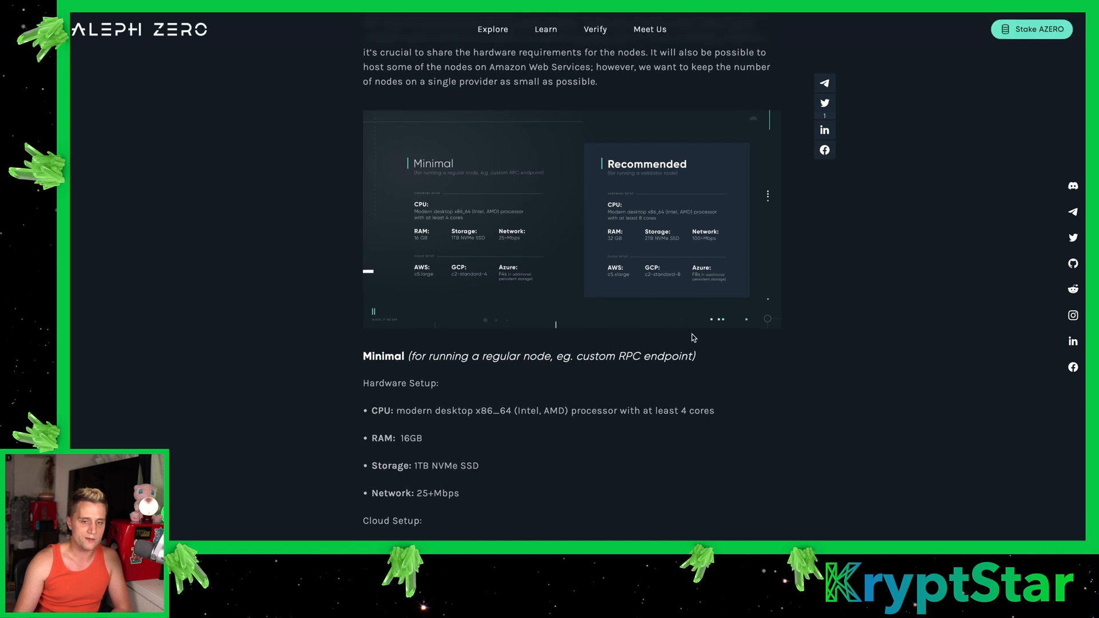
pyautogui.scroll(-3)
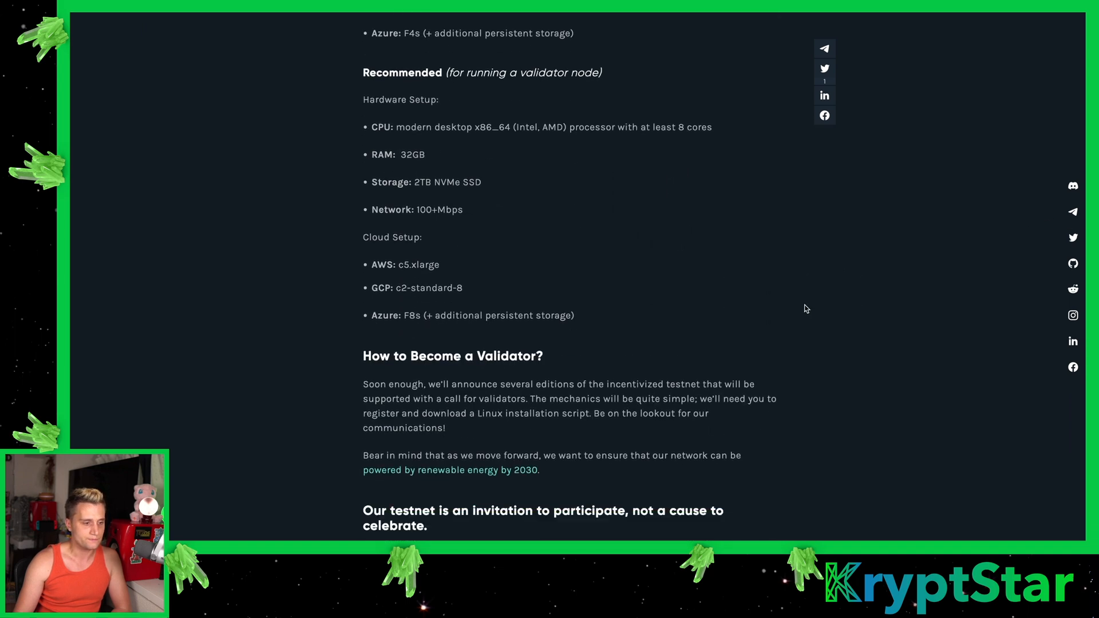
pyautogui.scroll(3)
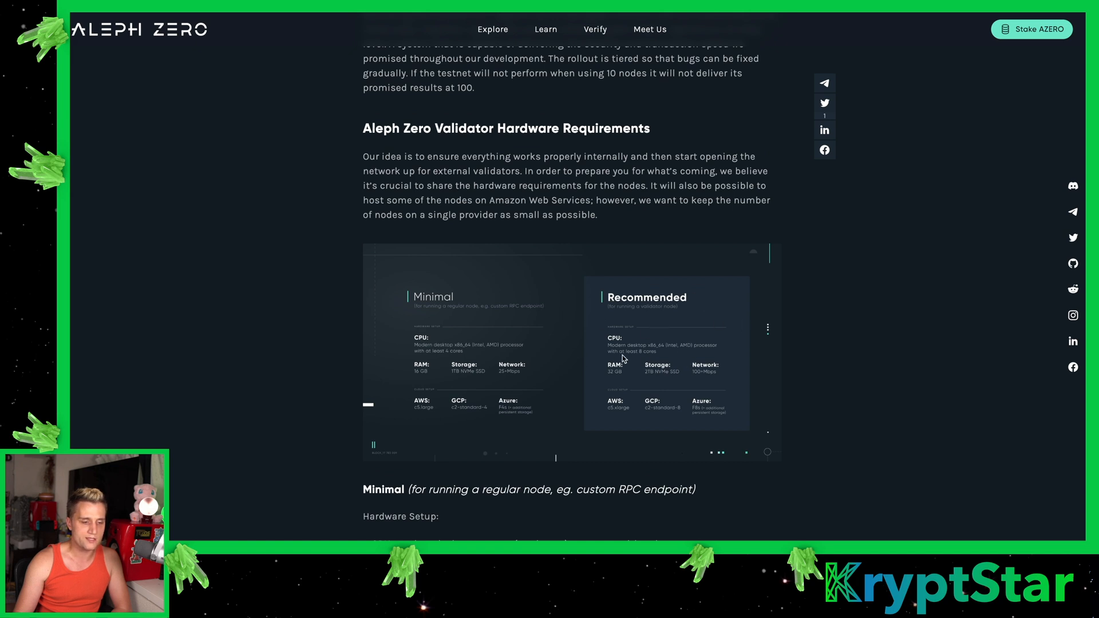
pyautogui.moveTo(632, 358)
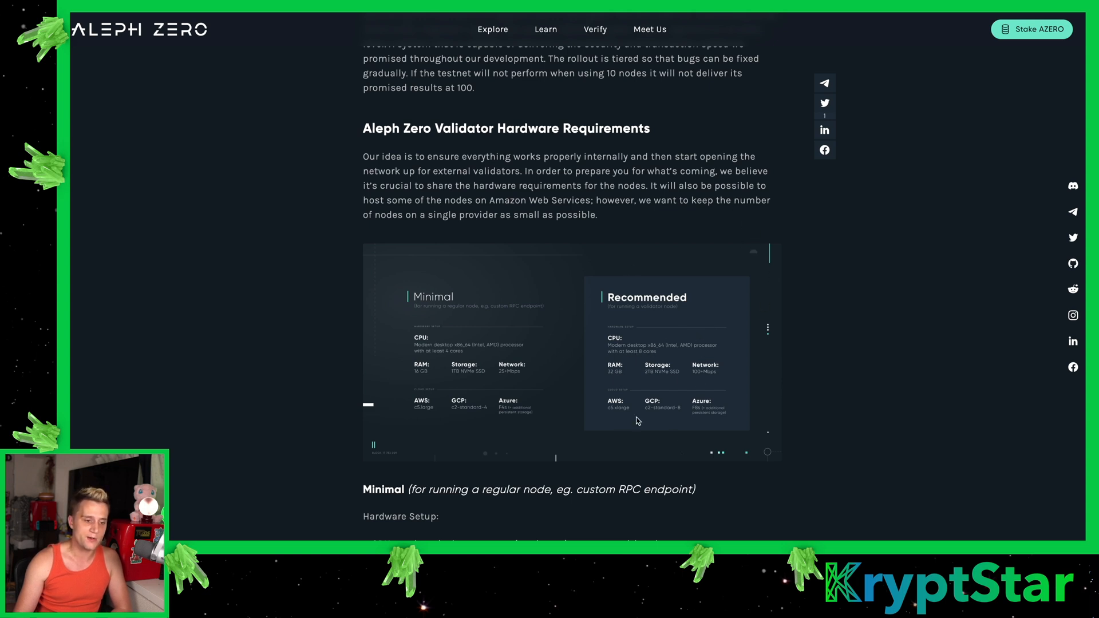
pyautogui.scroll(-3)
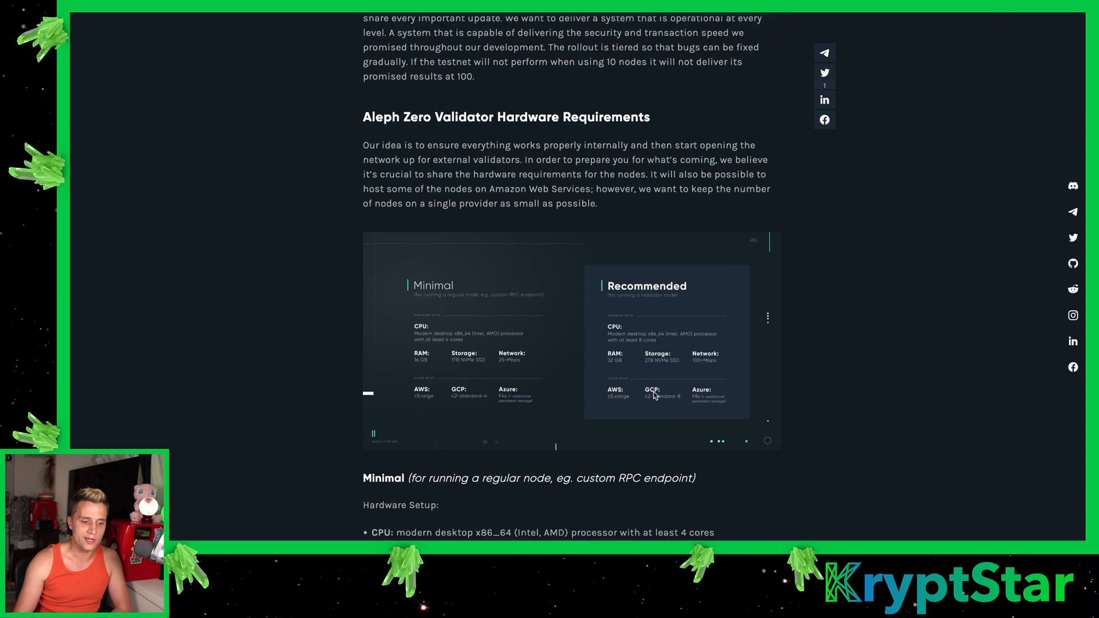
pyautogui.scroll(-3)
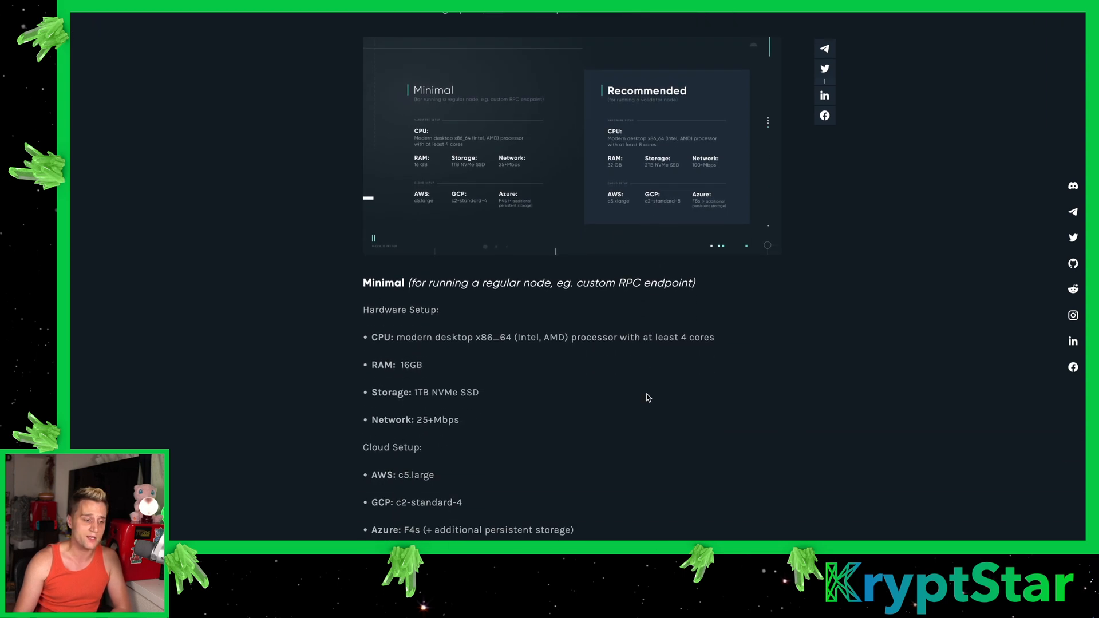
pyautogui.scroll(-3)
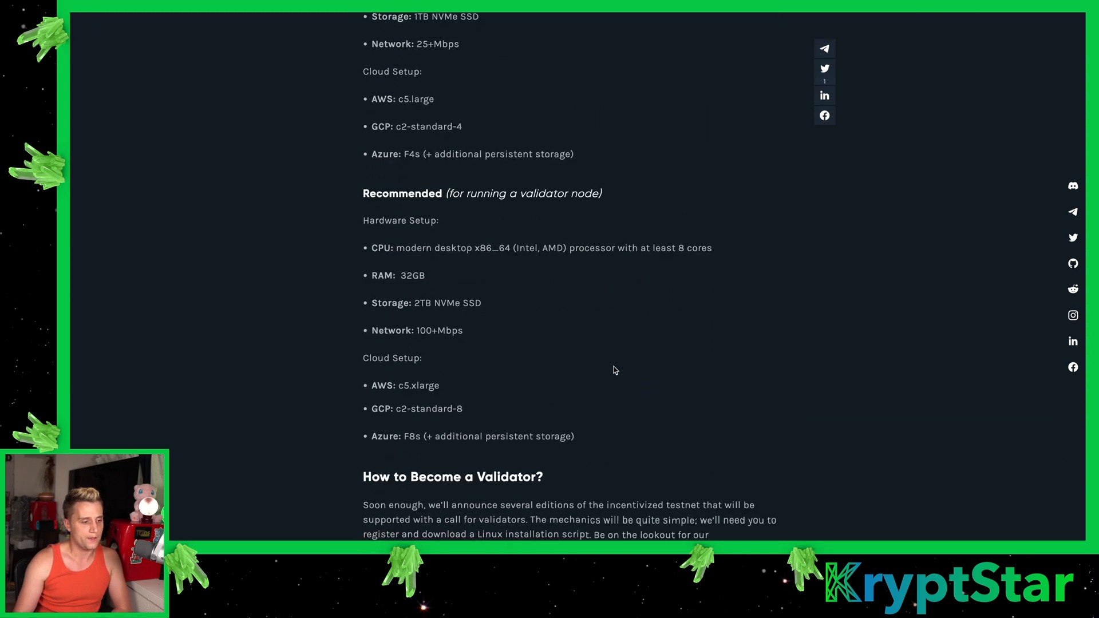
pyautogui.scroll(-3)
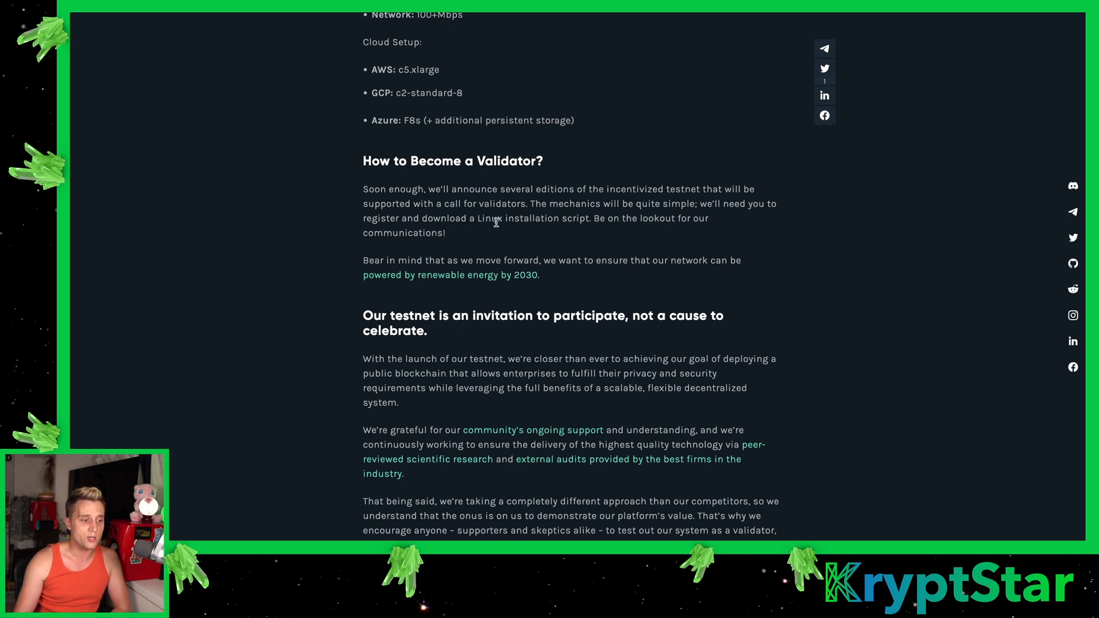
pyautogui.moveTo(420, 312)
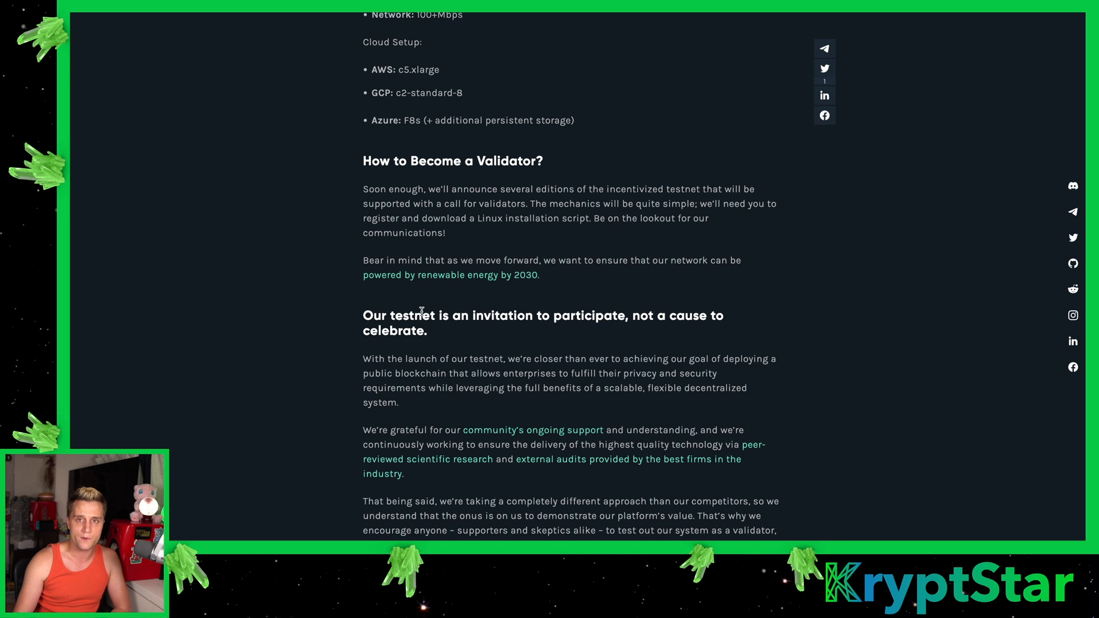
pyautogui.moveTo(535, 341)
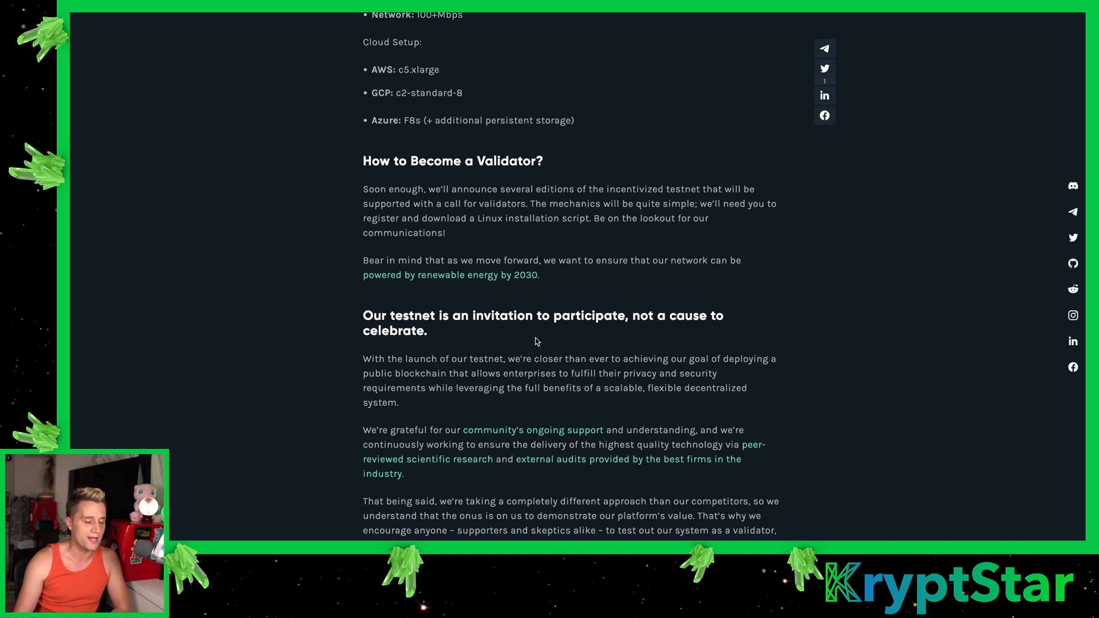
pyautogui.moveTo(844, 305)
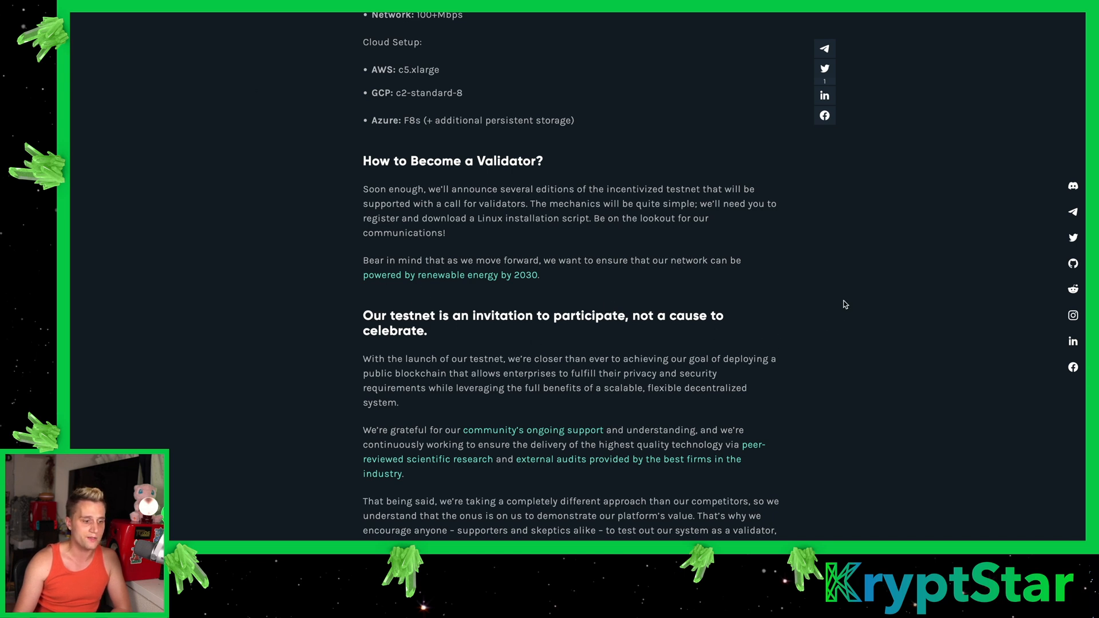
pyautogui.moveTo(586, 186)
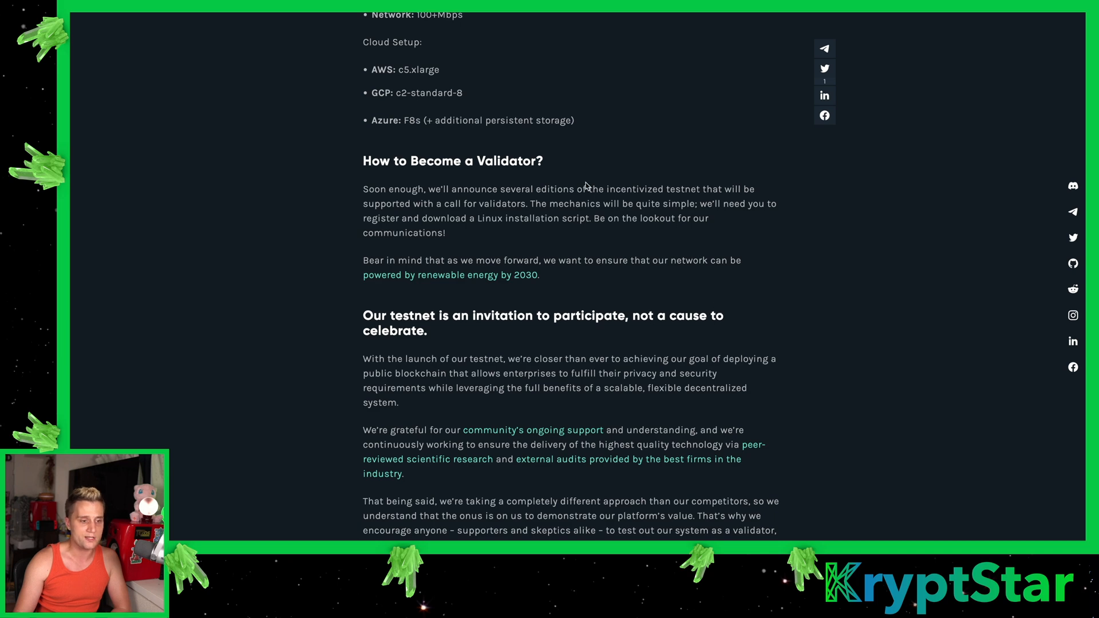
# Scroll to the end of the testnet announcement post before the Finding PeerId docs page
pyautogui.scroll(-3)
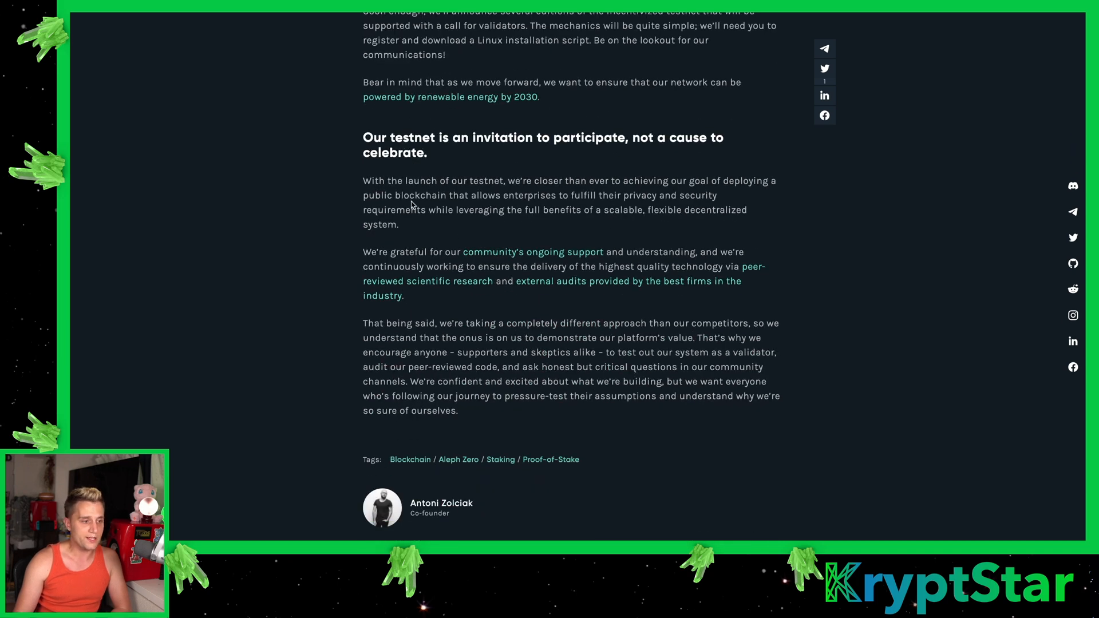
pyautogui.moveTo(573, 183)
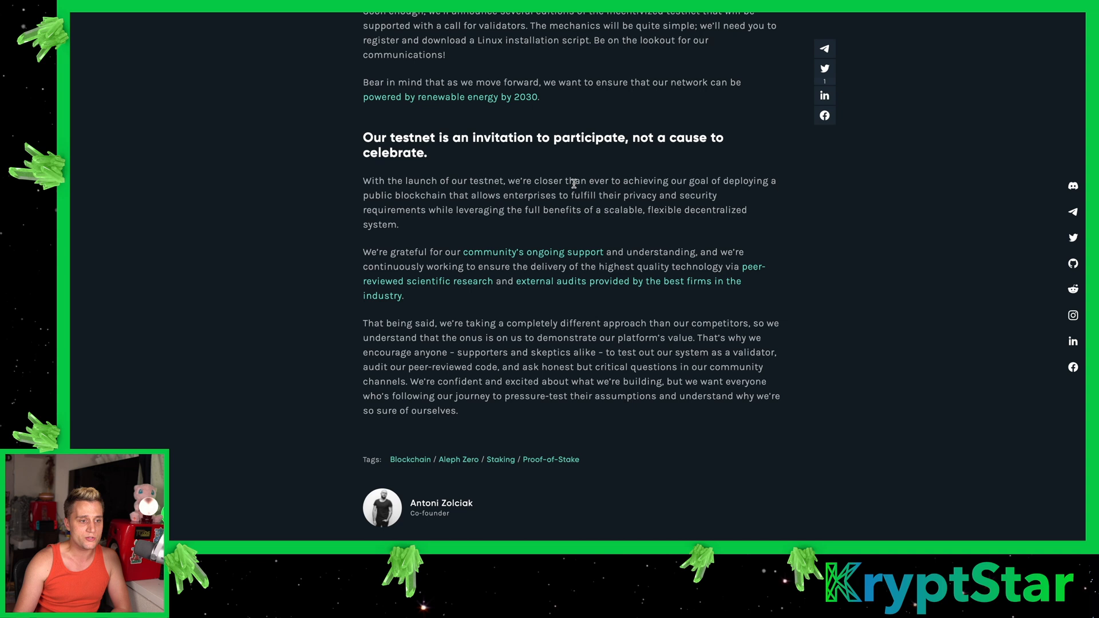
pyautogui.moveTo(426, 205)
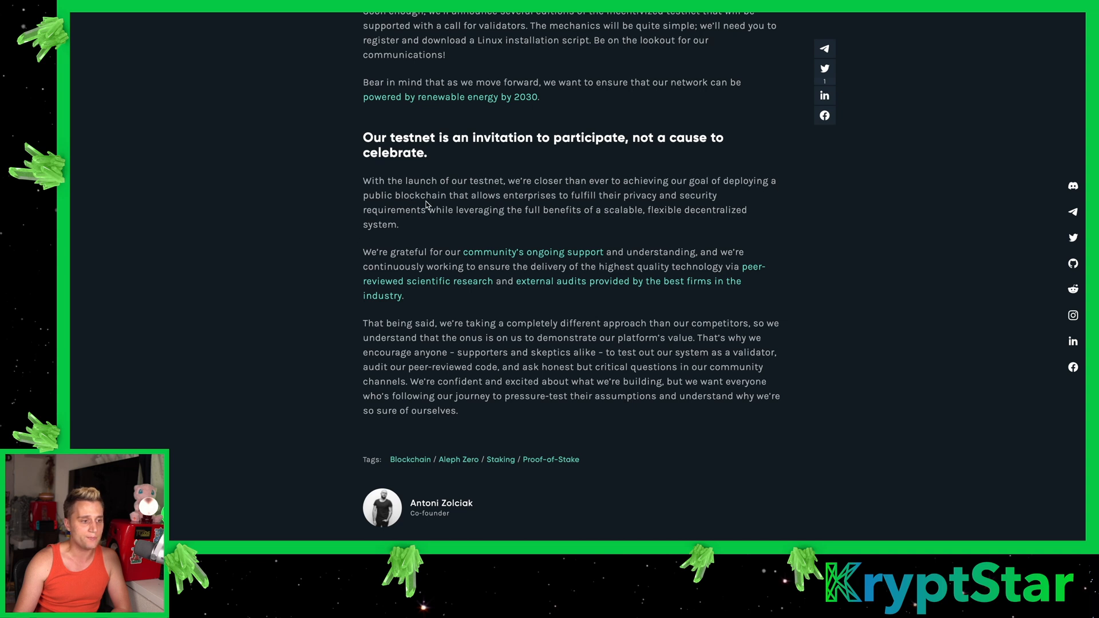
pyautogui.moveTo(556, 204)
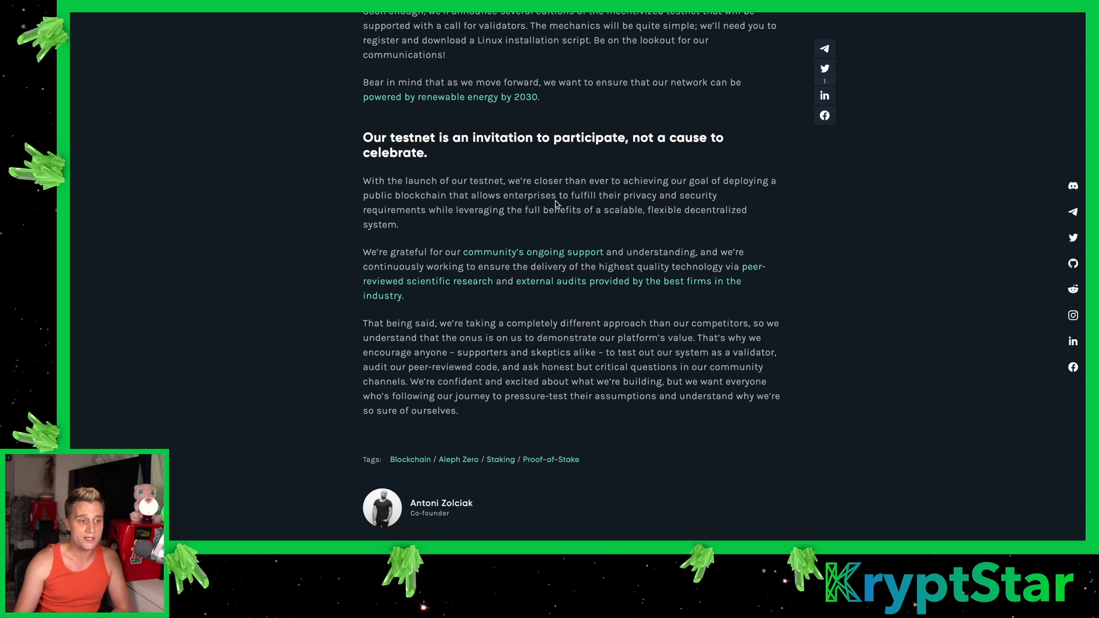
pyautogui.moveTo(463, 222)
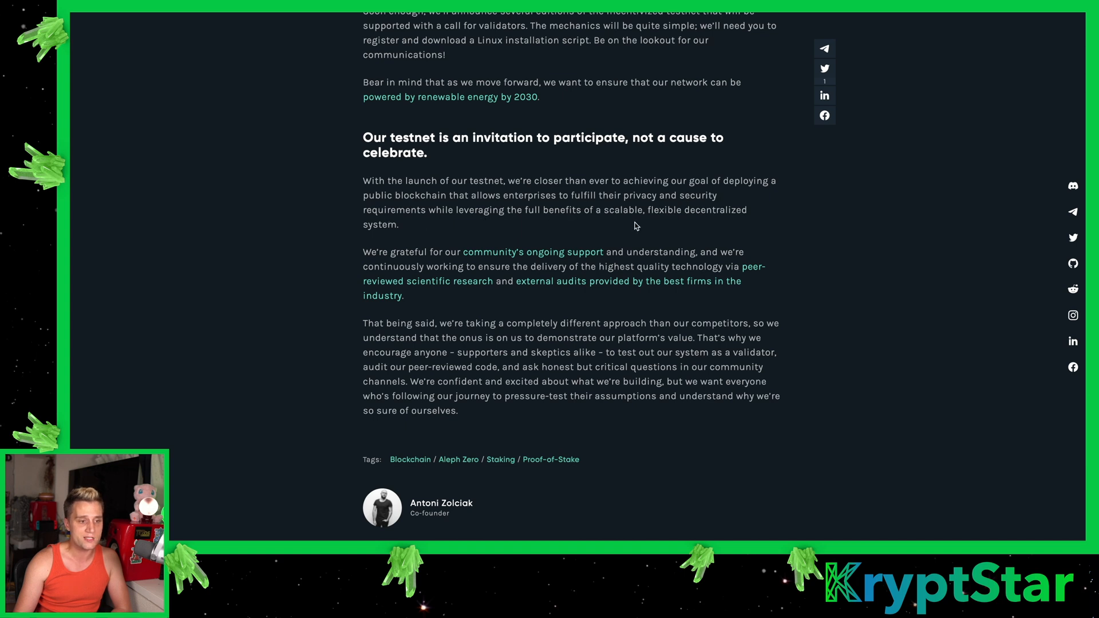
pyautogui.moveTo(423, 288)
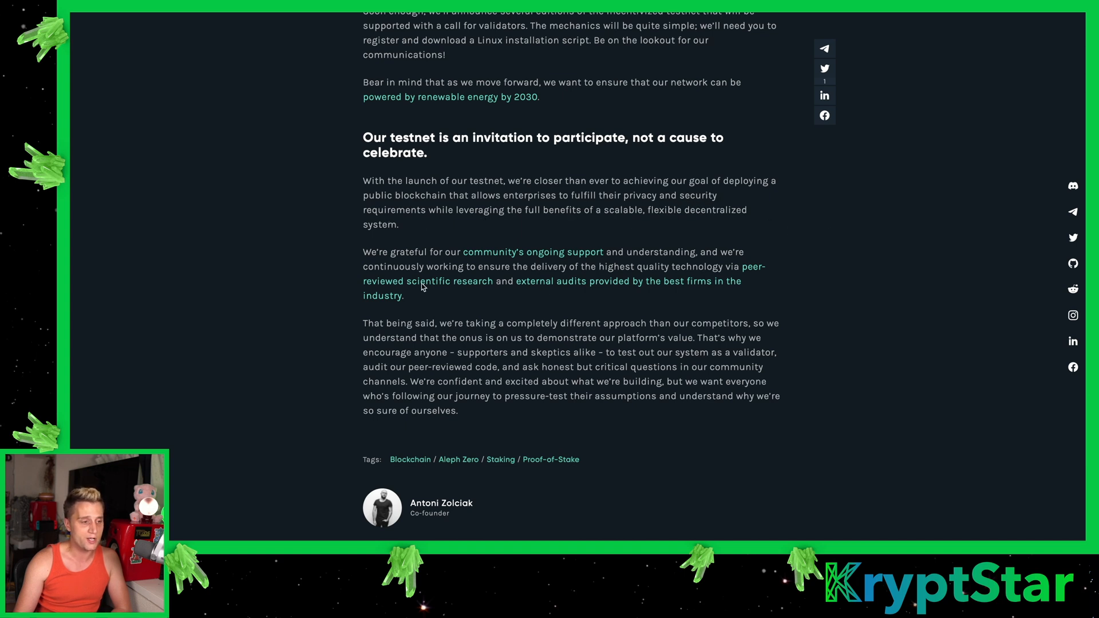
pyautogui.moveTo(438, 255)
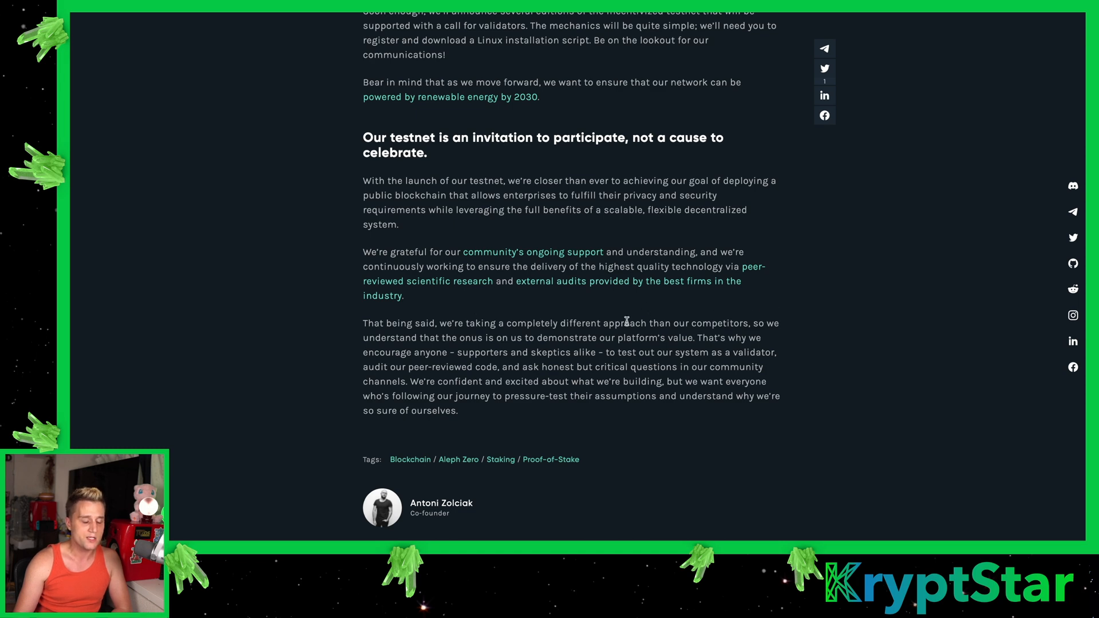
pyautogui.scroll(-3)
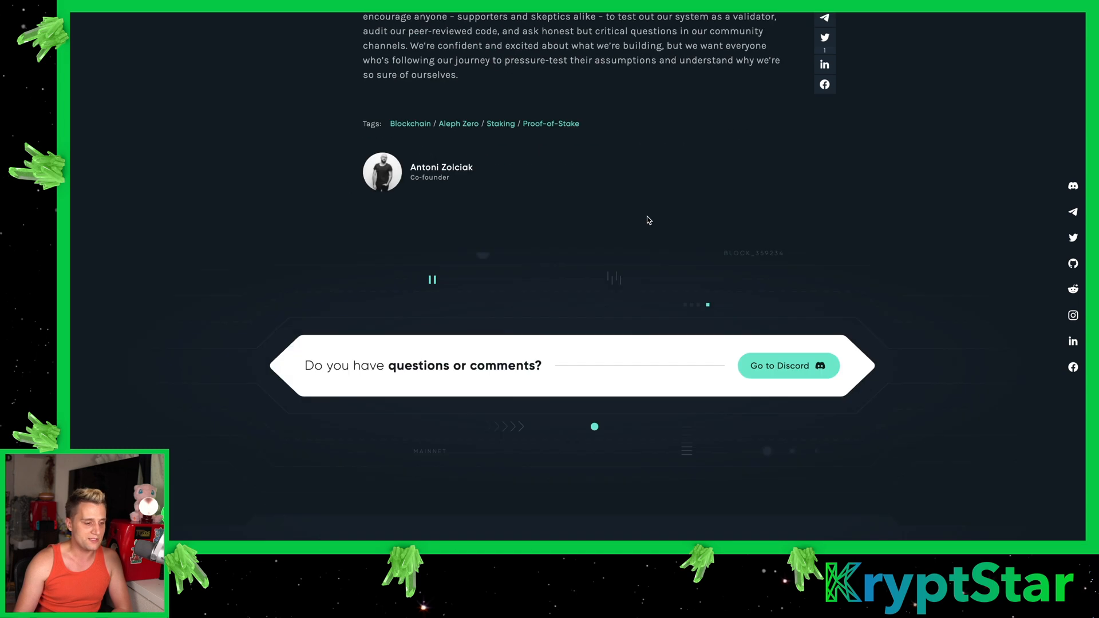
pyautogui.scroll(3)
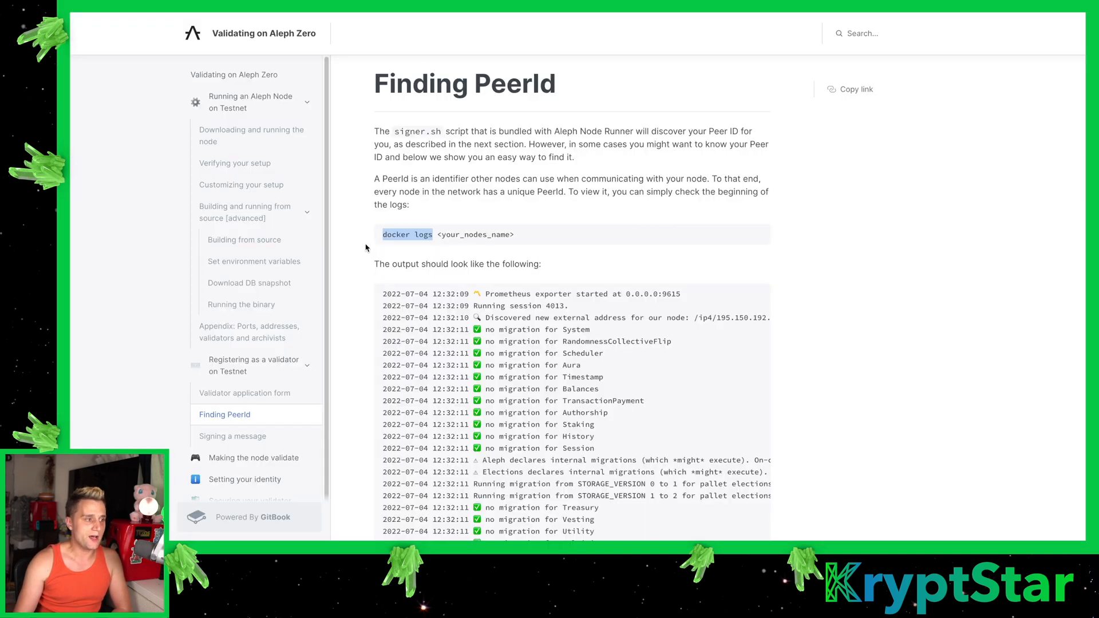
# Open 'Downloading and running the node' and highlight the git clone and cd Aleph Node Runner commands
pyautogui.click(251, 135)
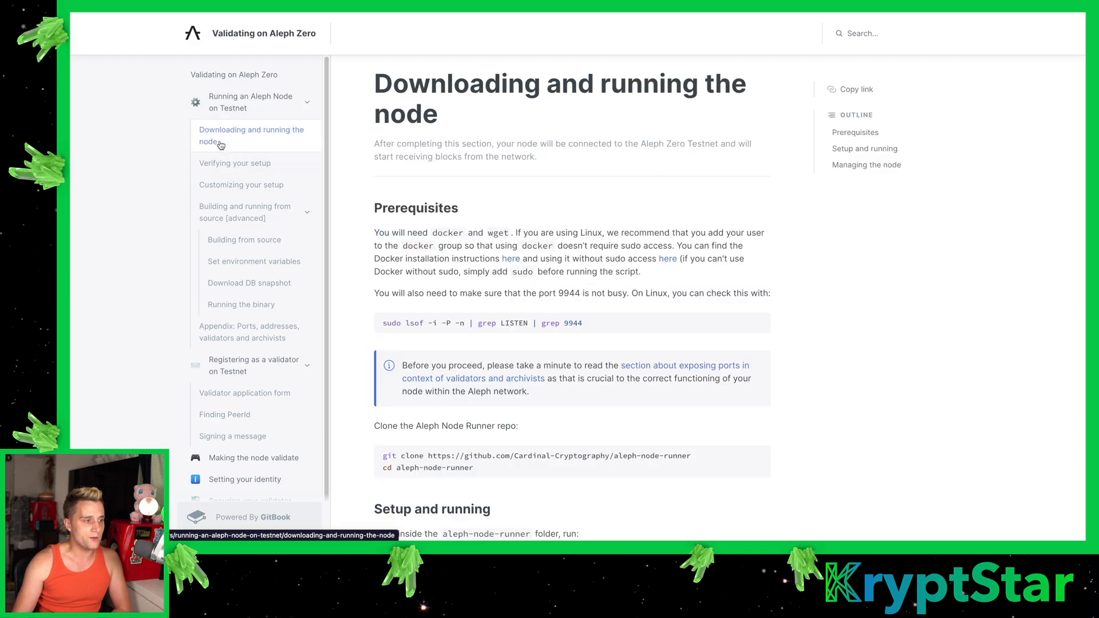
pyautogui.scroll(-3)
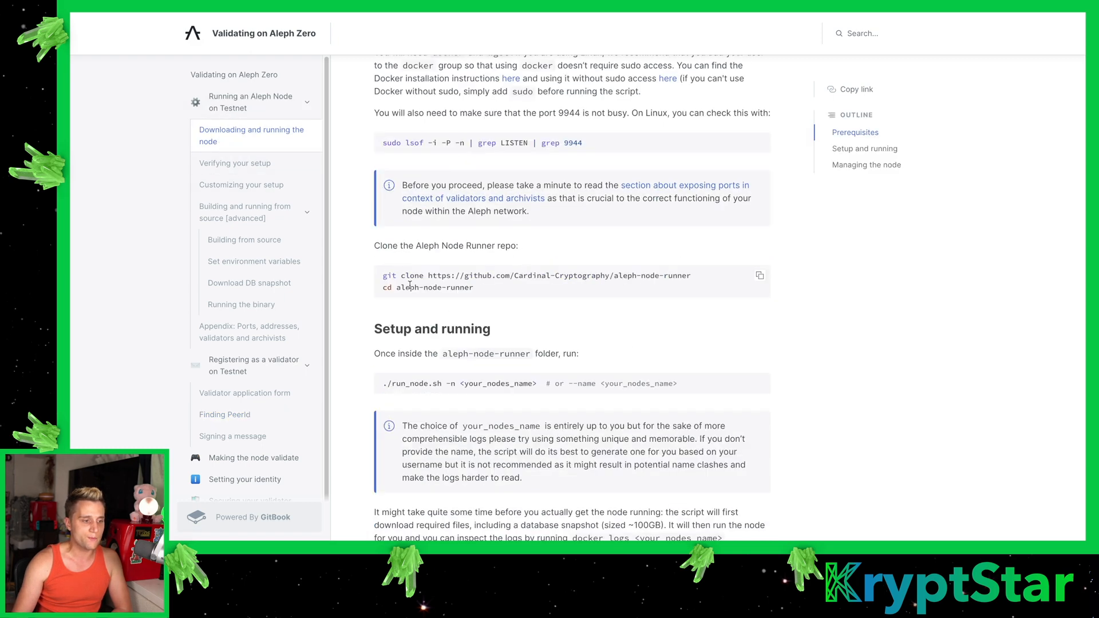
pyautogui.moveTo(382, 275); pyautogui.dragTo(473, 287)
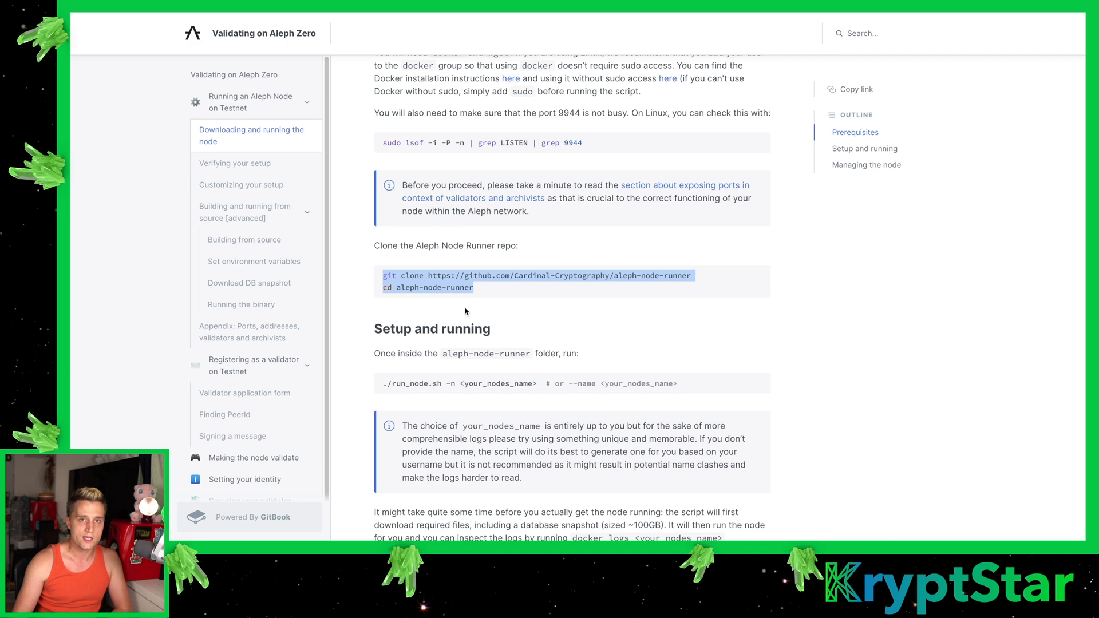
pyautogui.moveTo(510, 268)
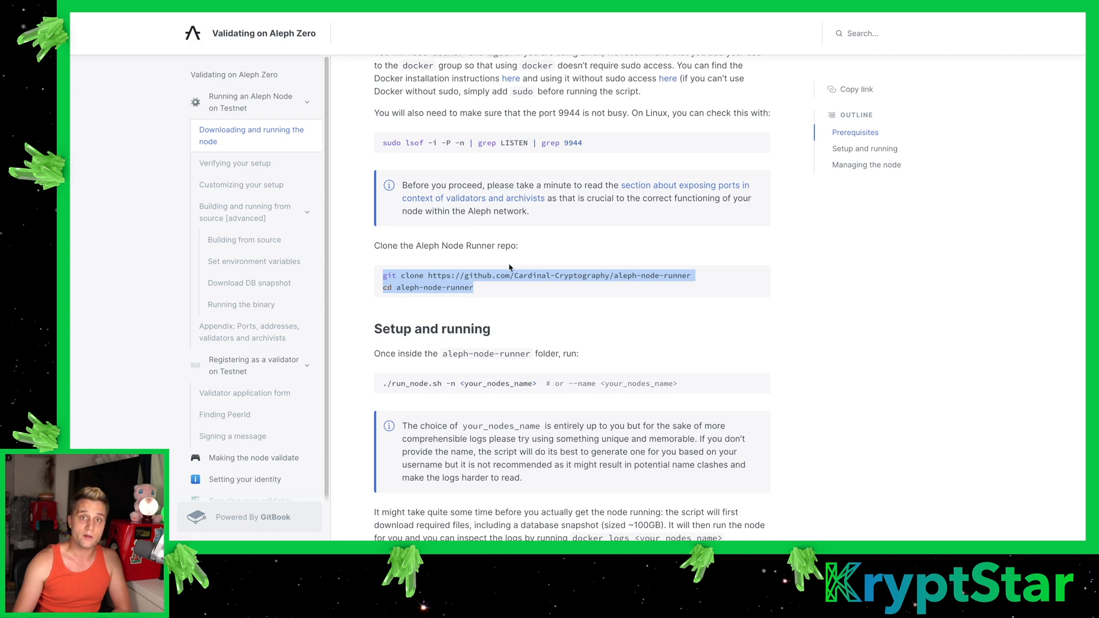
pyautogui.moveTo(779, 289)
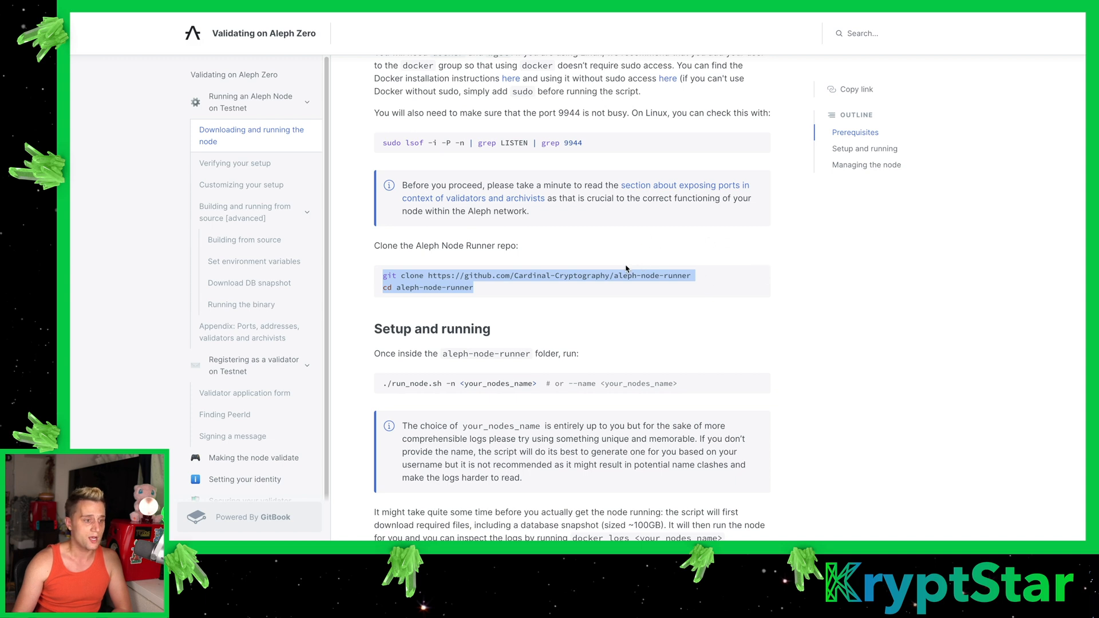
pyautogui.moveTo(460, 330)
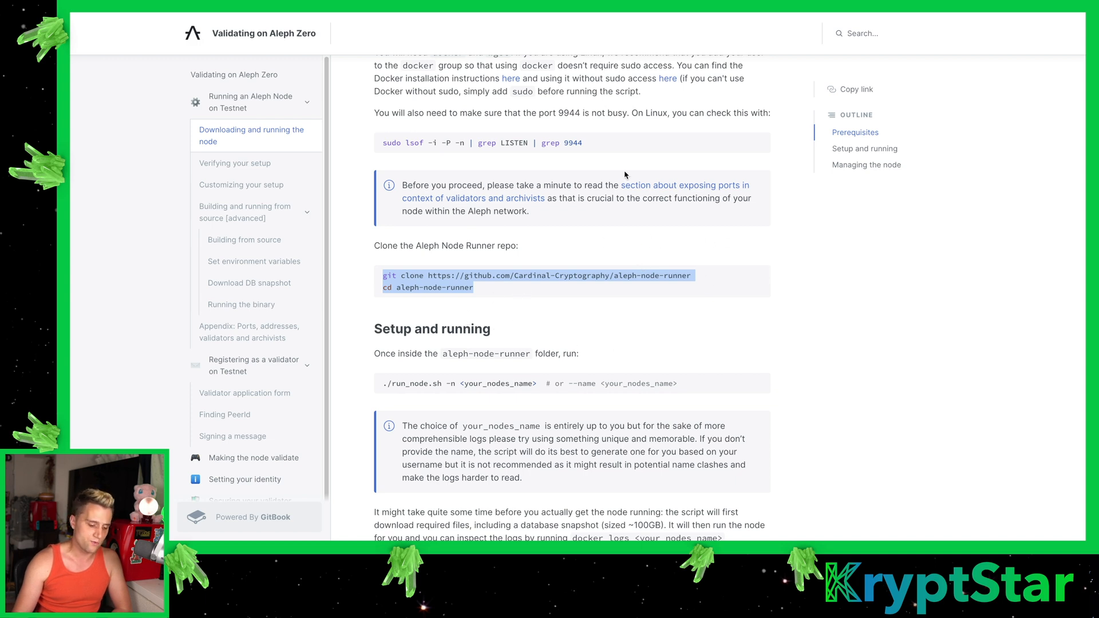
pyautogui.moveTo(728, 333)
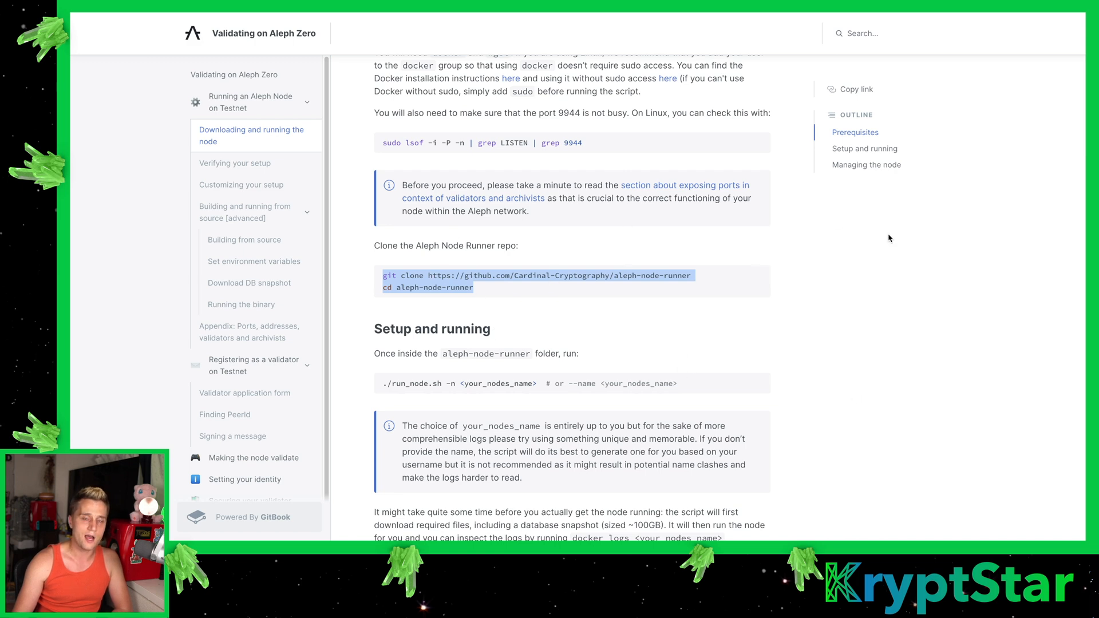
pyautogui.moveTo(472, 317)
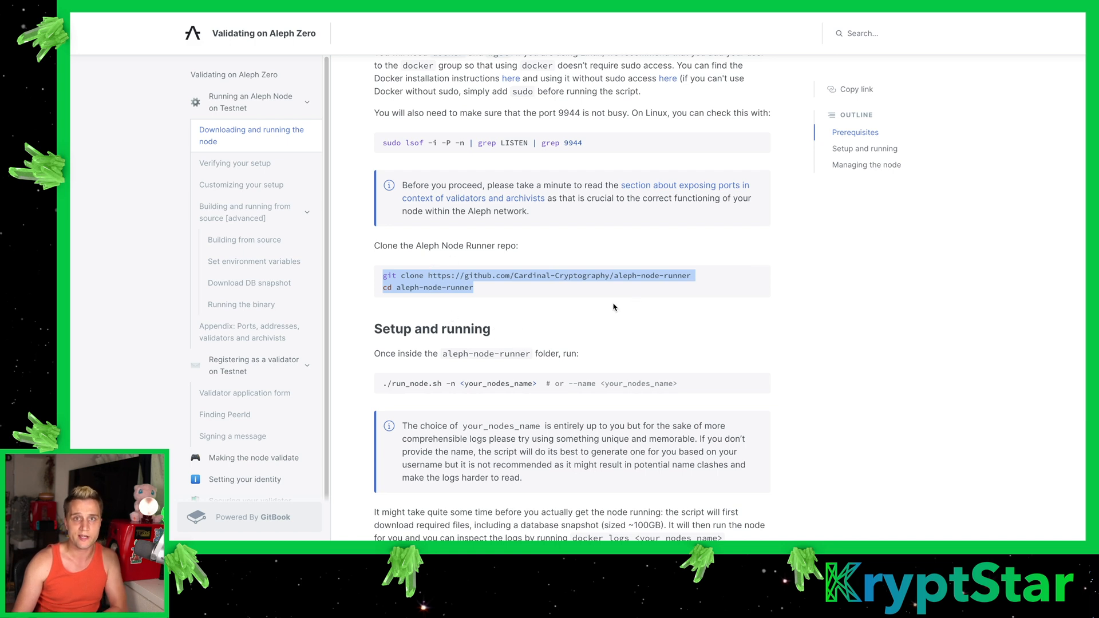
# Read through Downloading and running the node and Verifying your setup, then continue to Customizing your setup
pyautogui.scroll(-3)
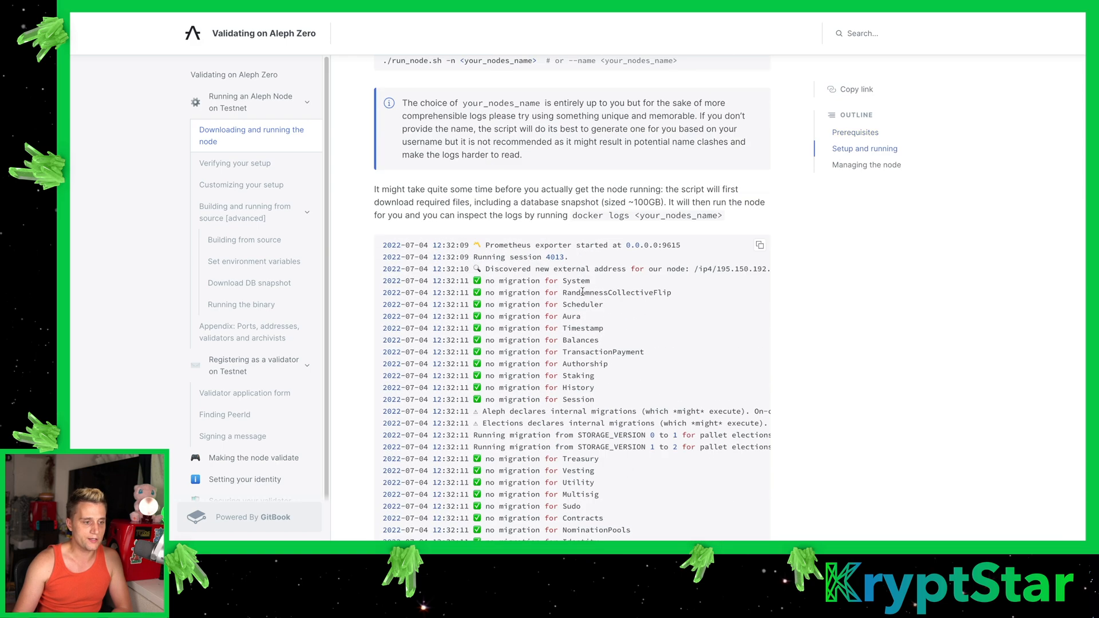
pyautogui.scroll(-3)
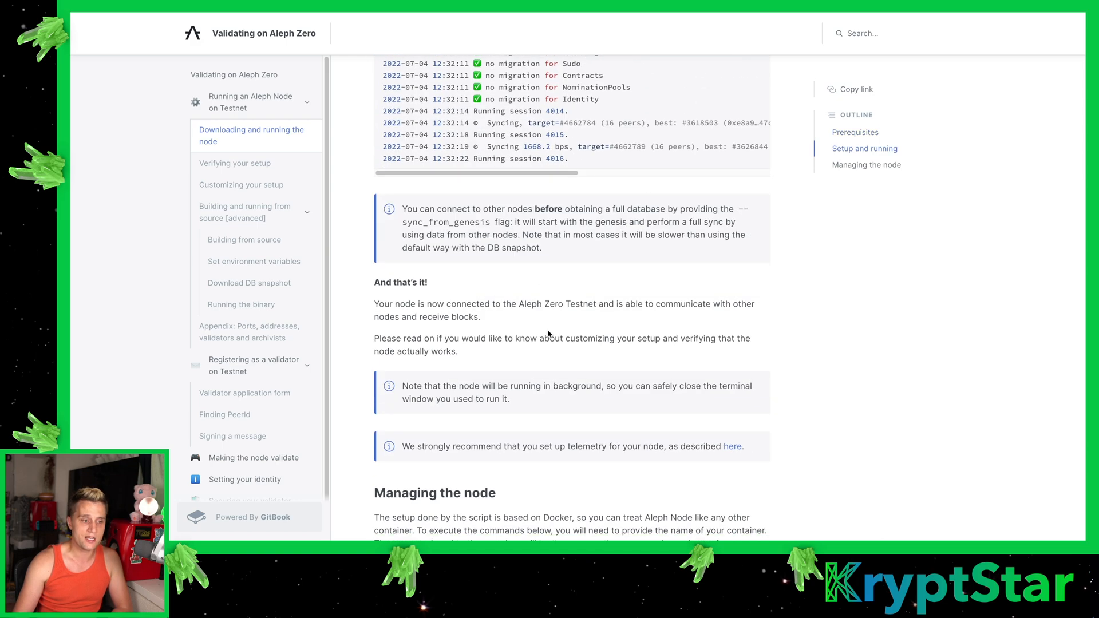
pyautogui.scroll(-3)
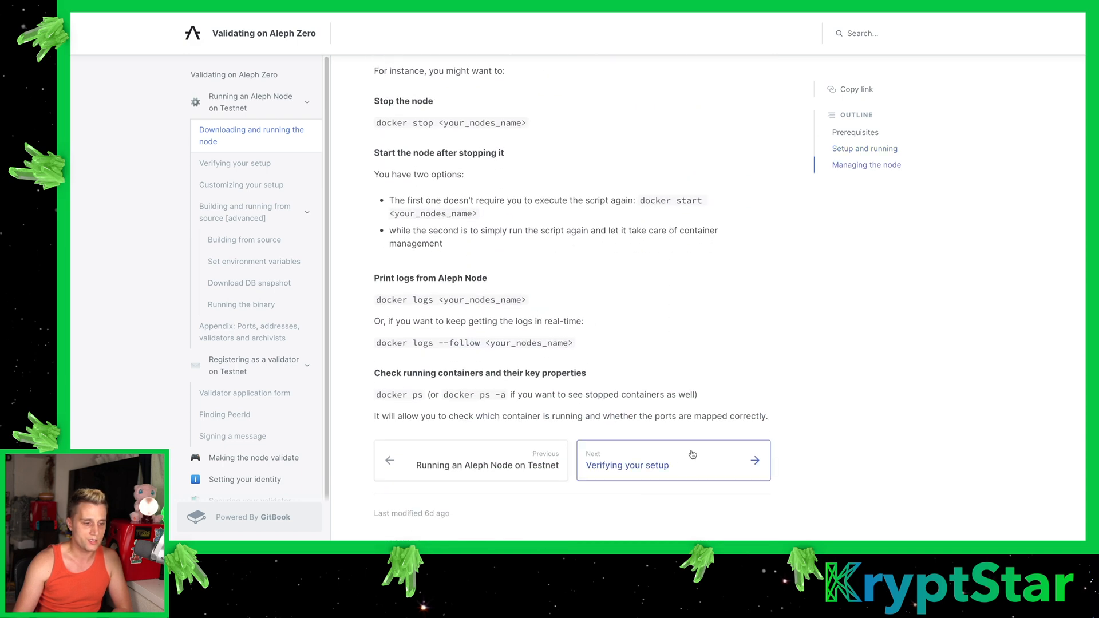
pyautogui.scroll(3)
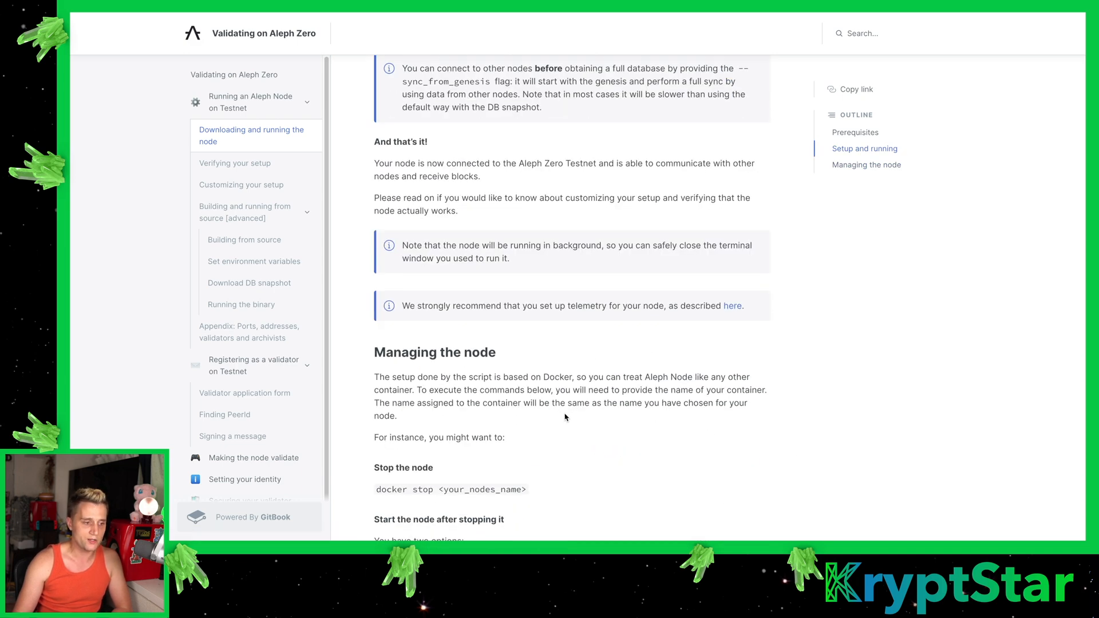
pyautogui.scroll(-3)
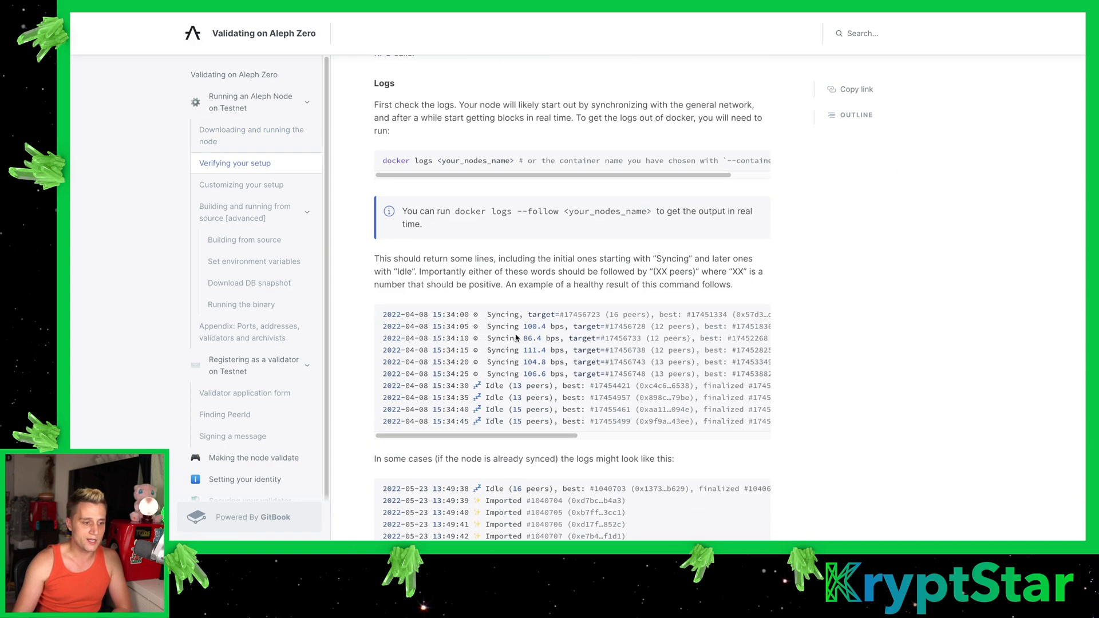
pyautogui.scroll(-3)
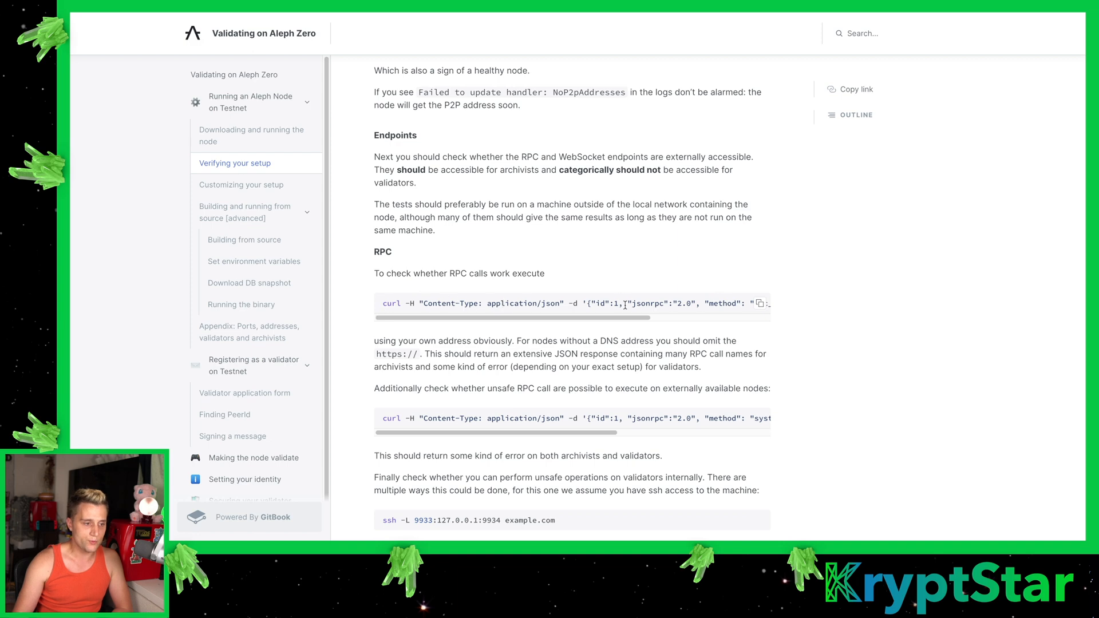
pyautogui.scroll(-3)
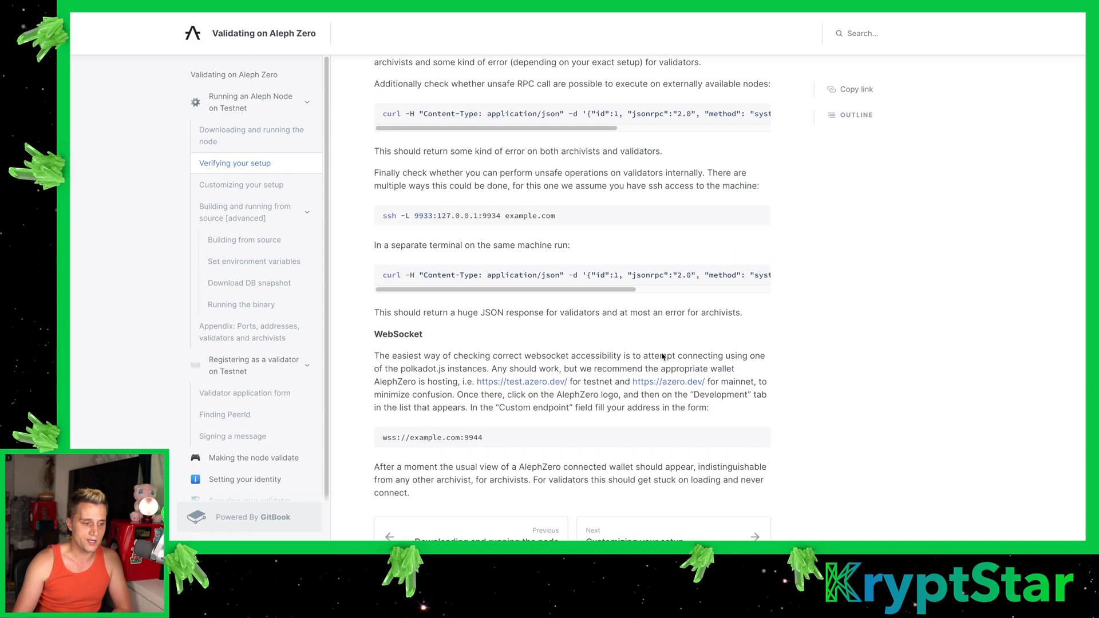
pyautogui.click(241, 185)
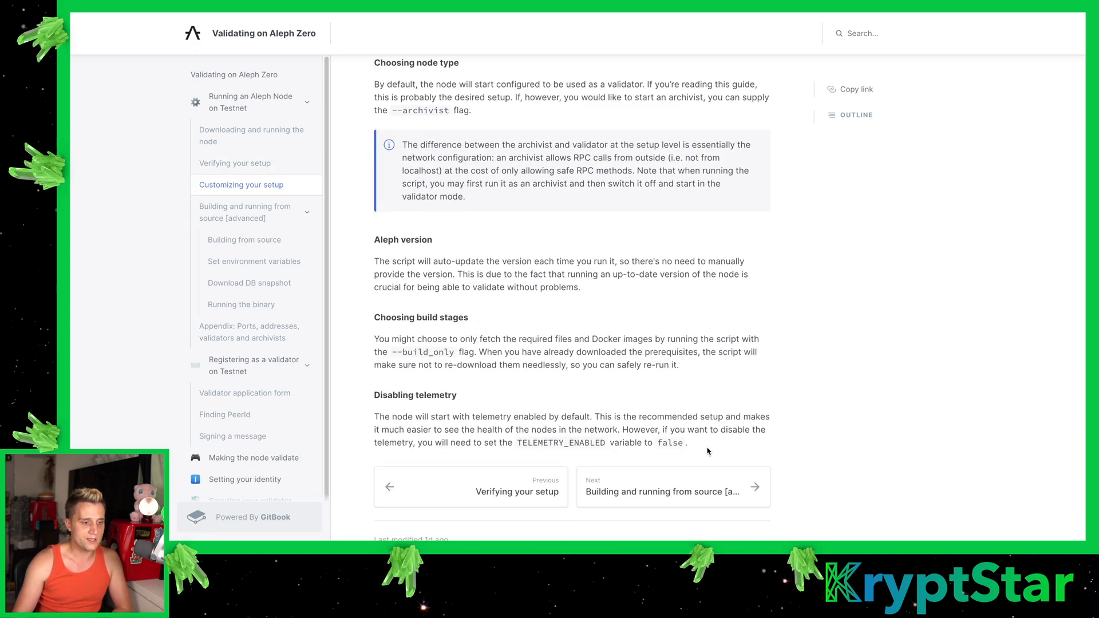
# Open the Building from source guide and read through its build instructions
pyautogui.click(657, 491)
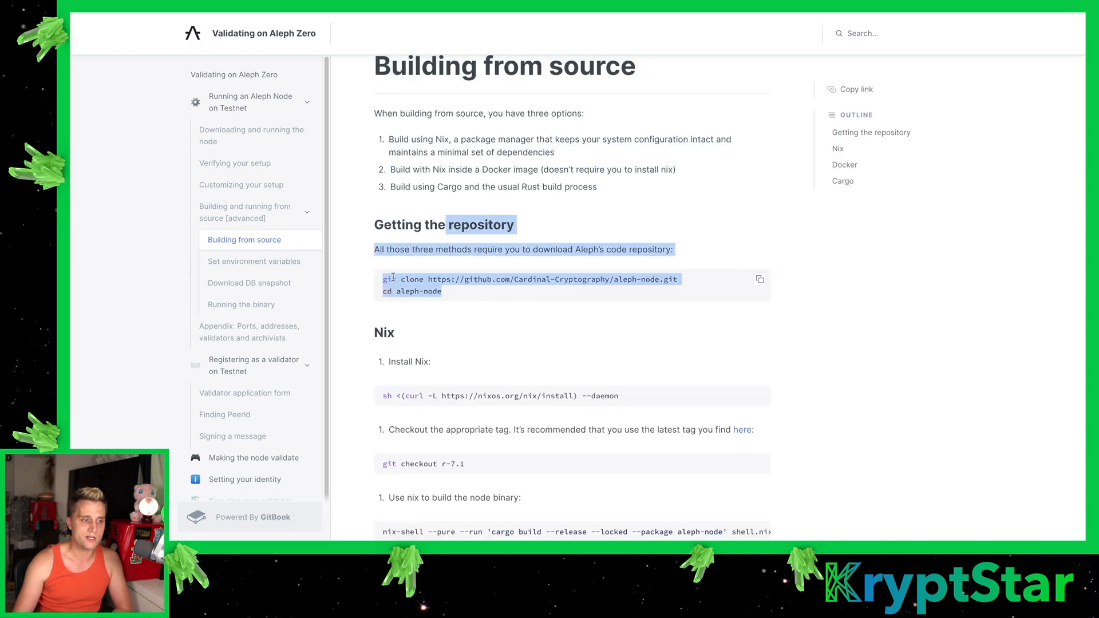
pyautogui.moveTo(561, 269)
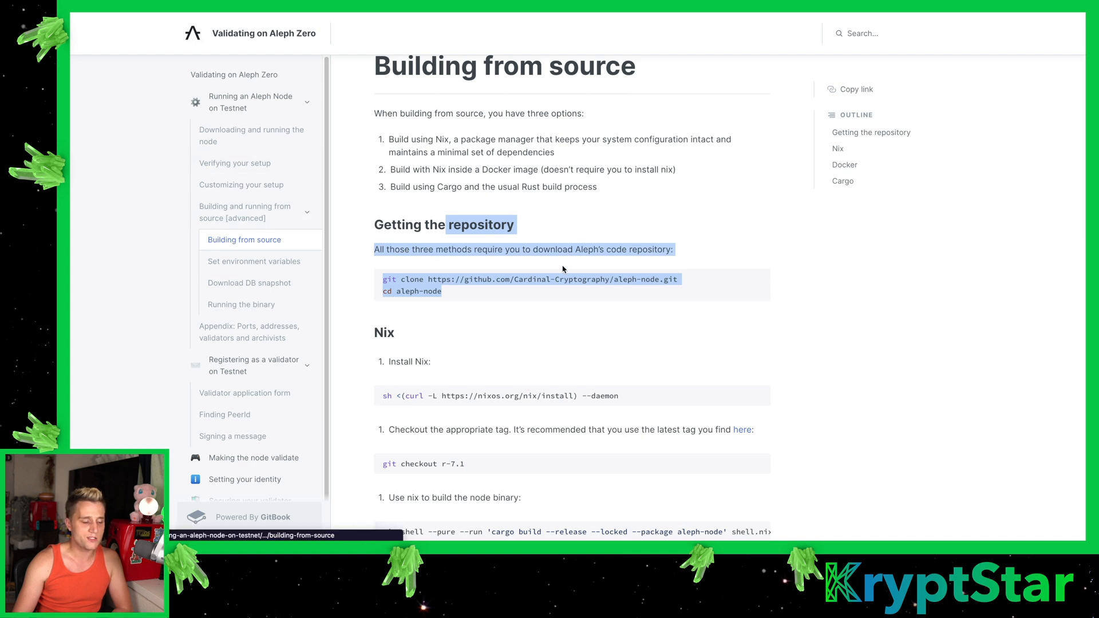
pyautogui.scroll(-3)
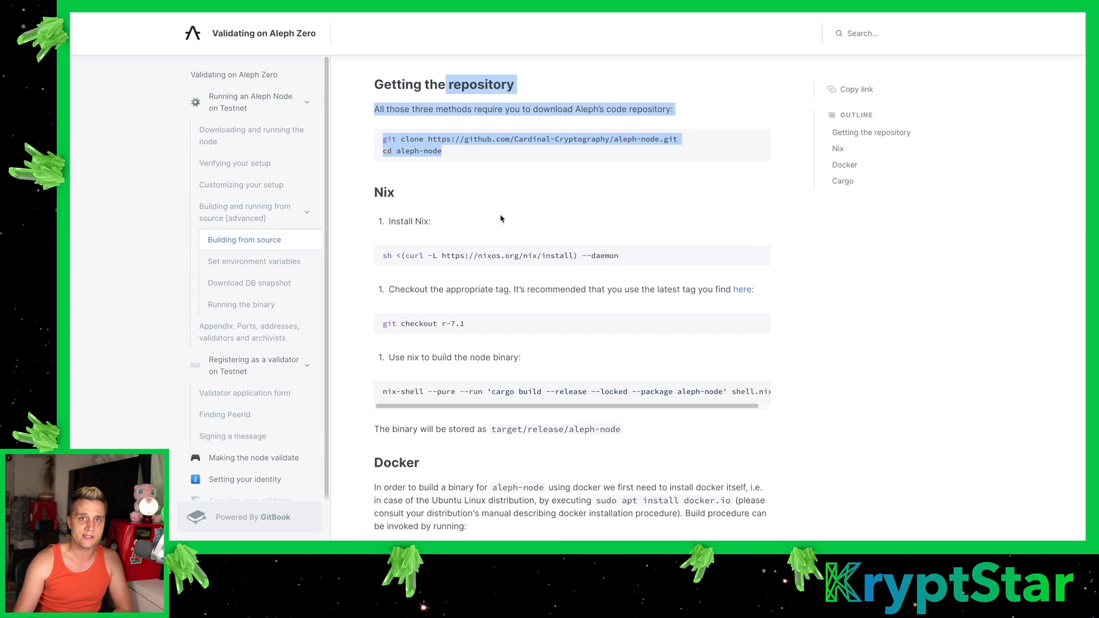
pyautogui.moveTo(607, 198)
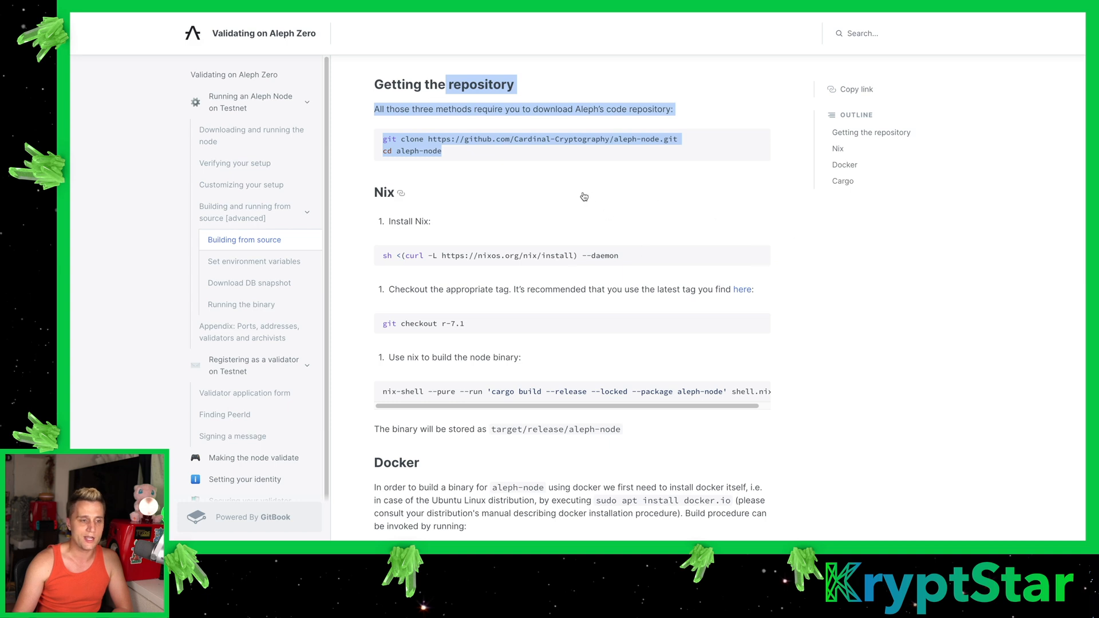
pyautogui.moveTo(518, 239)
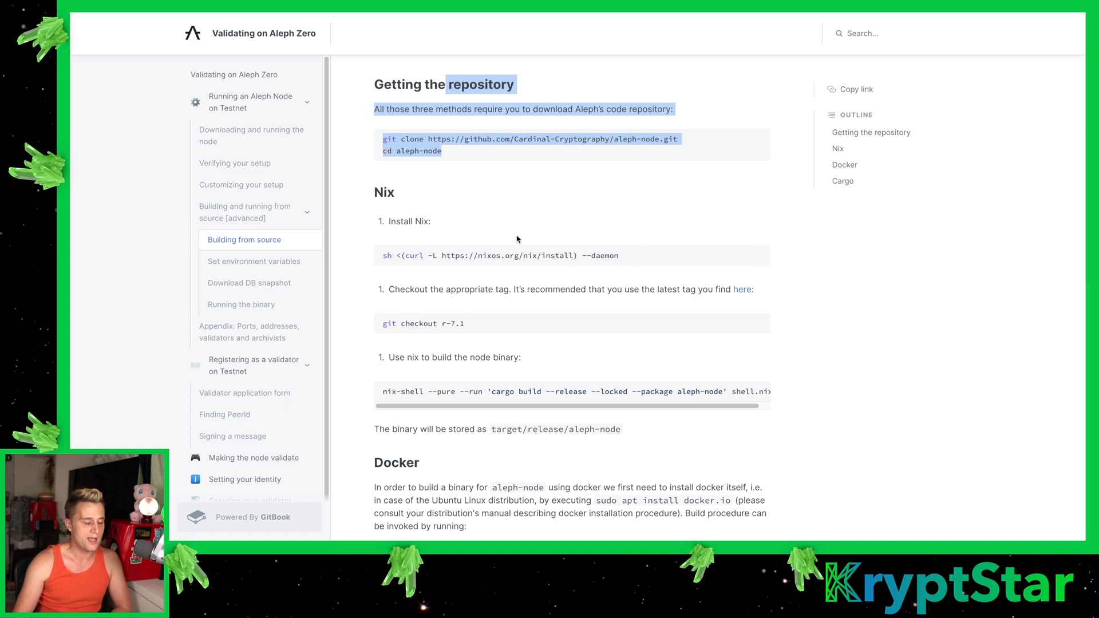
pyautogui.scroll(-3)
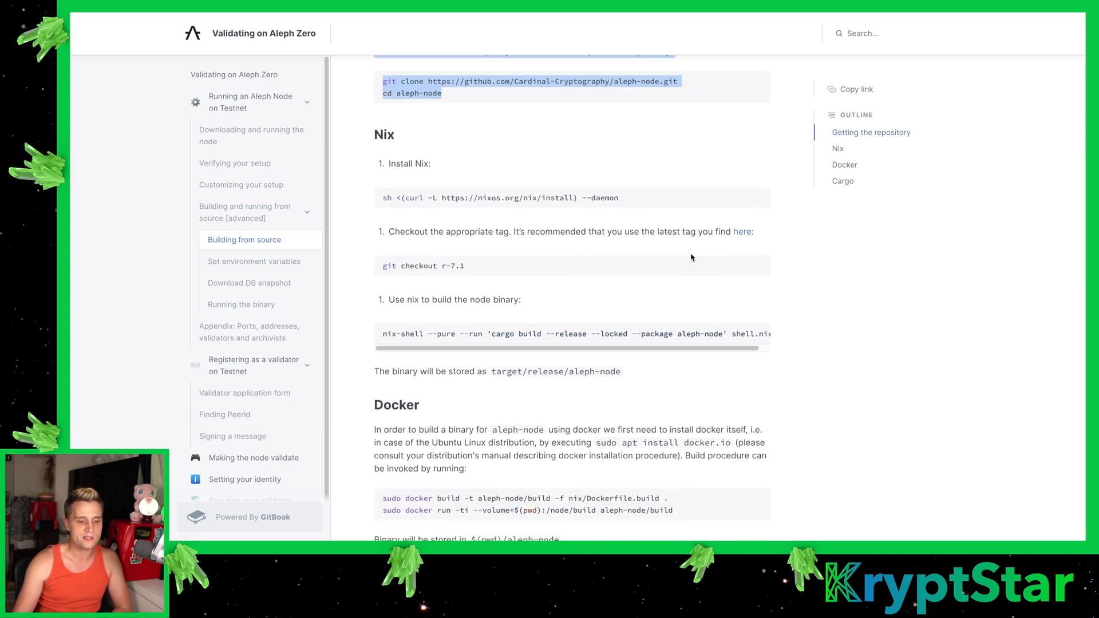
pyautogui.scroll(-3)
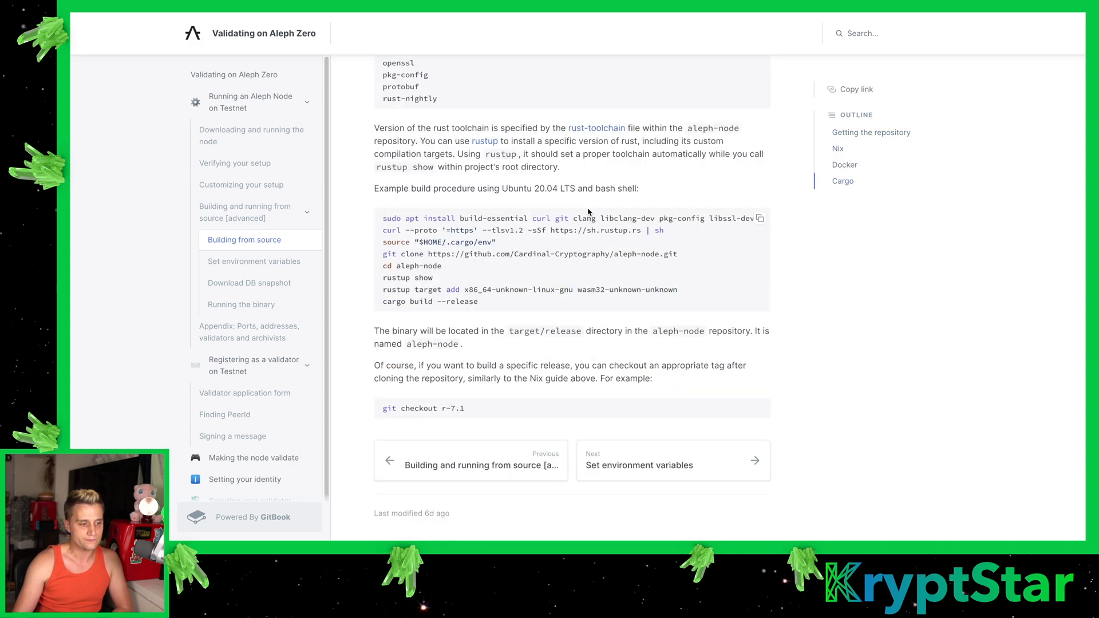
# Continue through environment variables and Running the binary to the Download DB snapshot page
pyautogui.click(254, 261)
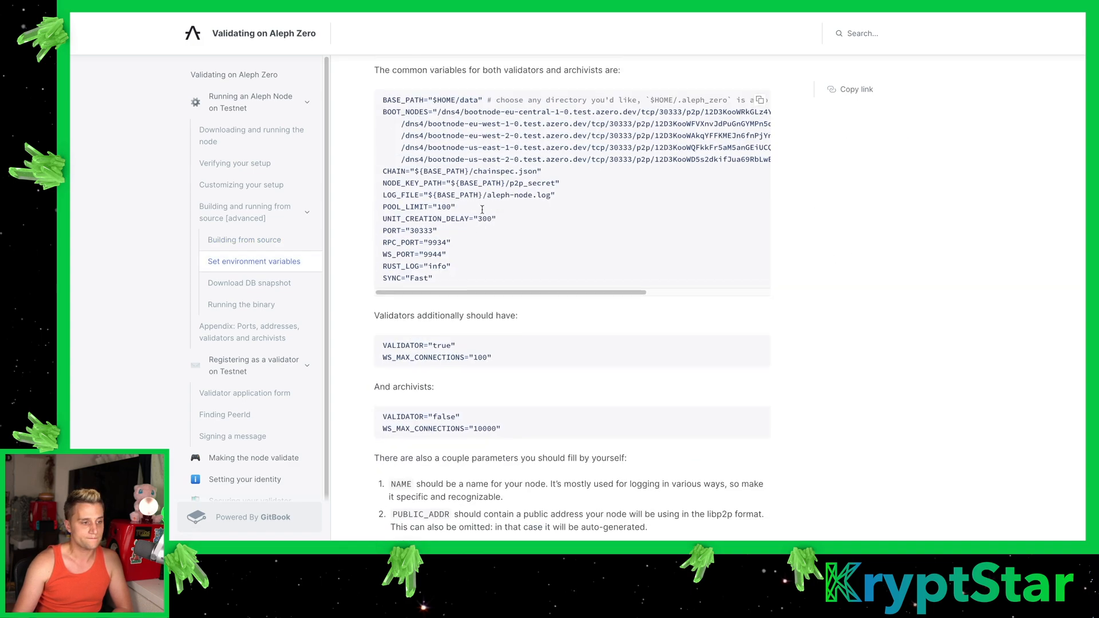
pyautogui.scroll(-3)
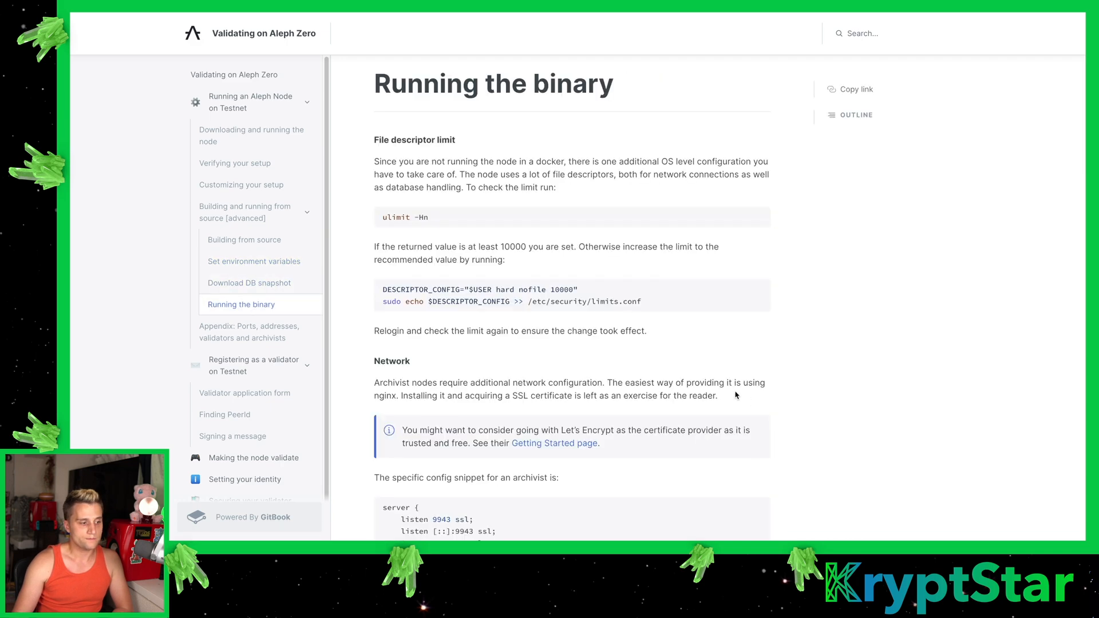
pyautogui.moveTo(687, 404)
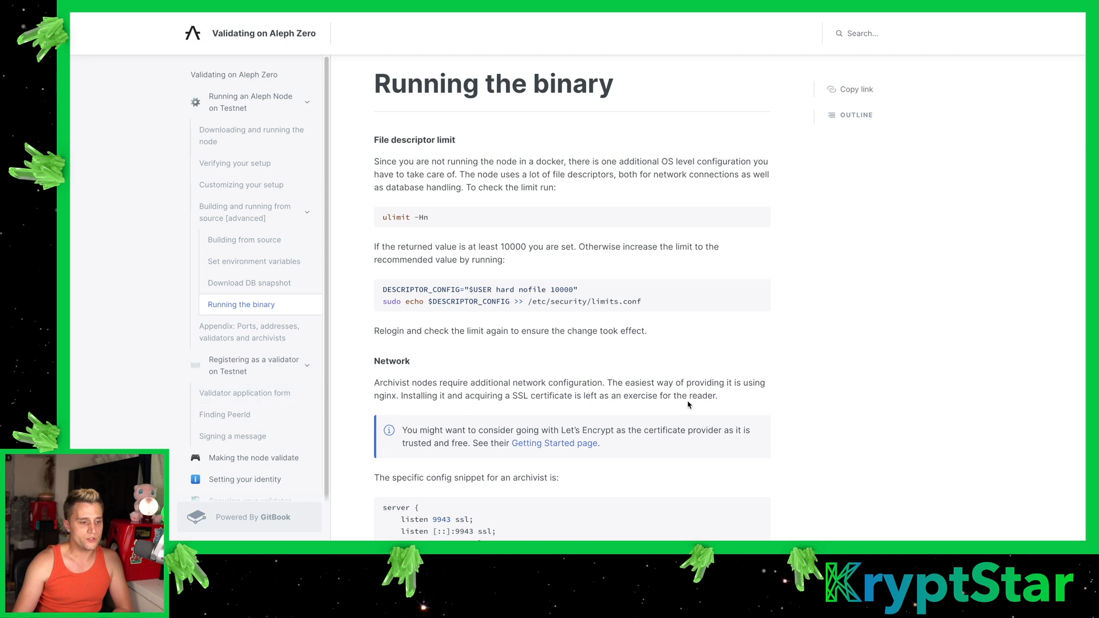
pyautogui.moveTo(255, 281)
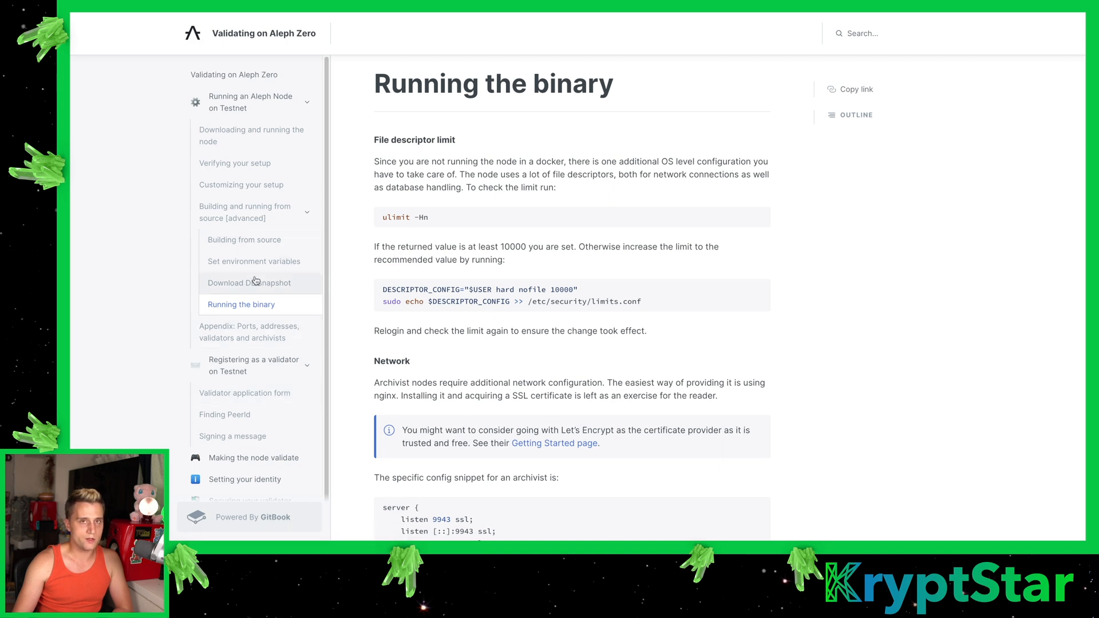
pyautogui.click(249, 283)
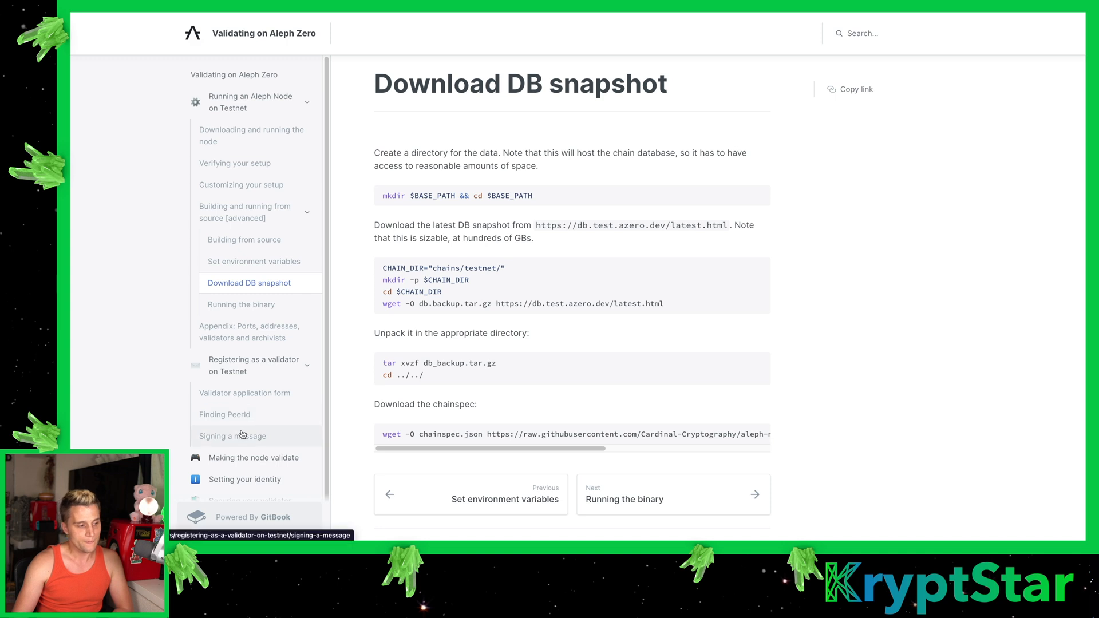
# Open the Validator application form page describing the form and the signer tool
pyautogui.click(245, 393)
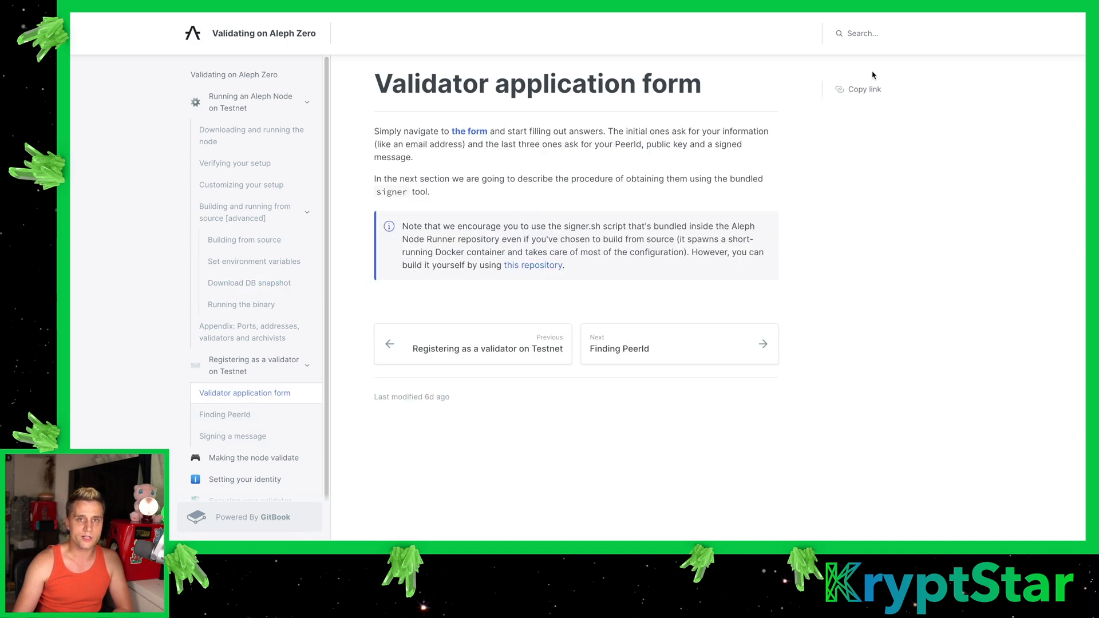
pyautogui.moveTo(726, 263)
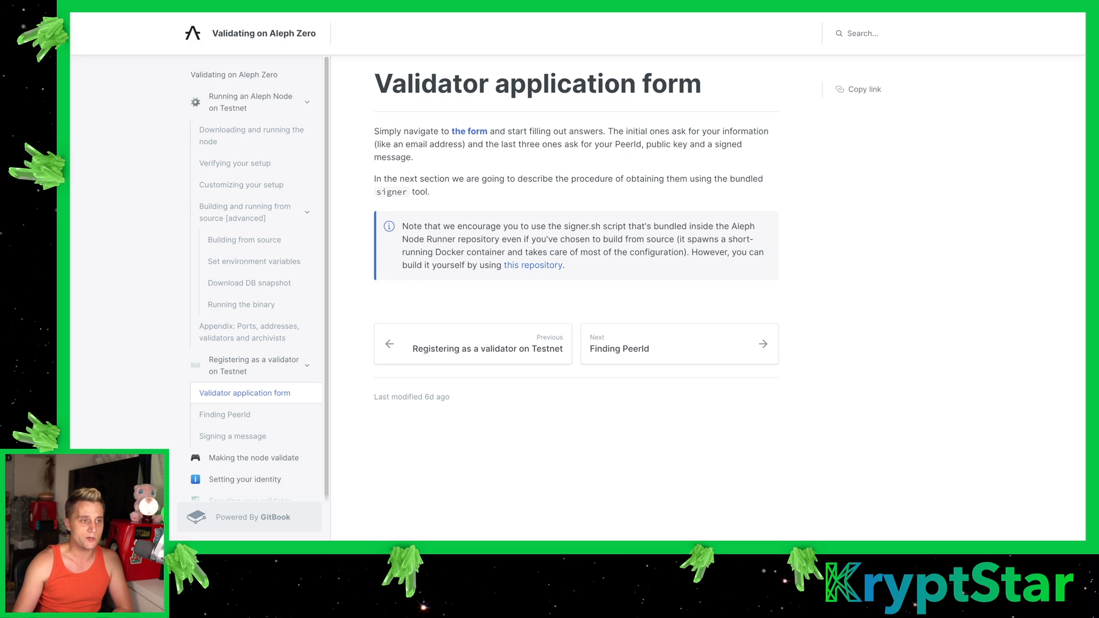
pyautogui.moveTo(766, 178)
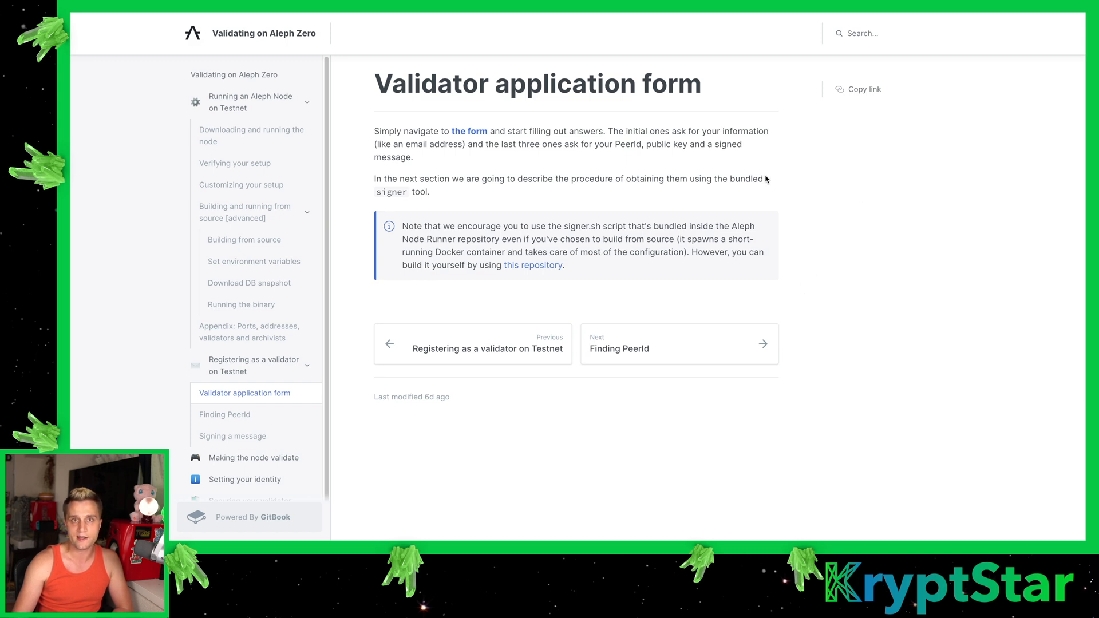
pyautogui.moveTo(650, 33)
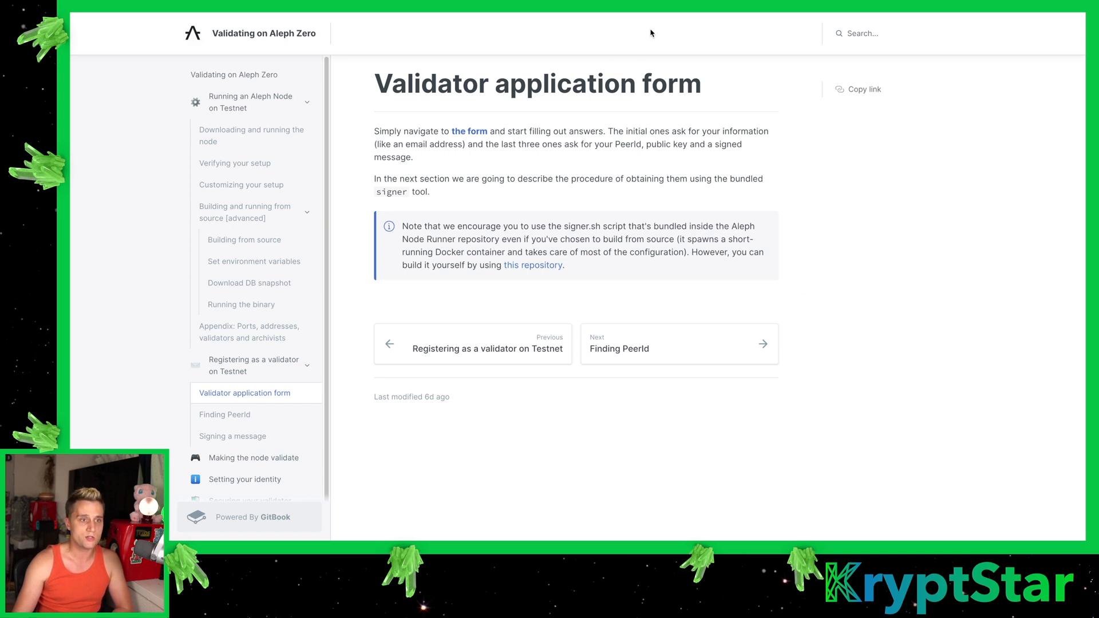
pyautogui.click(485, 348)
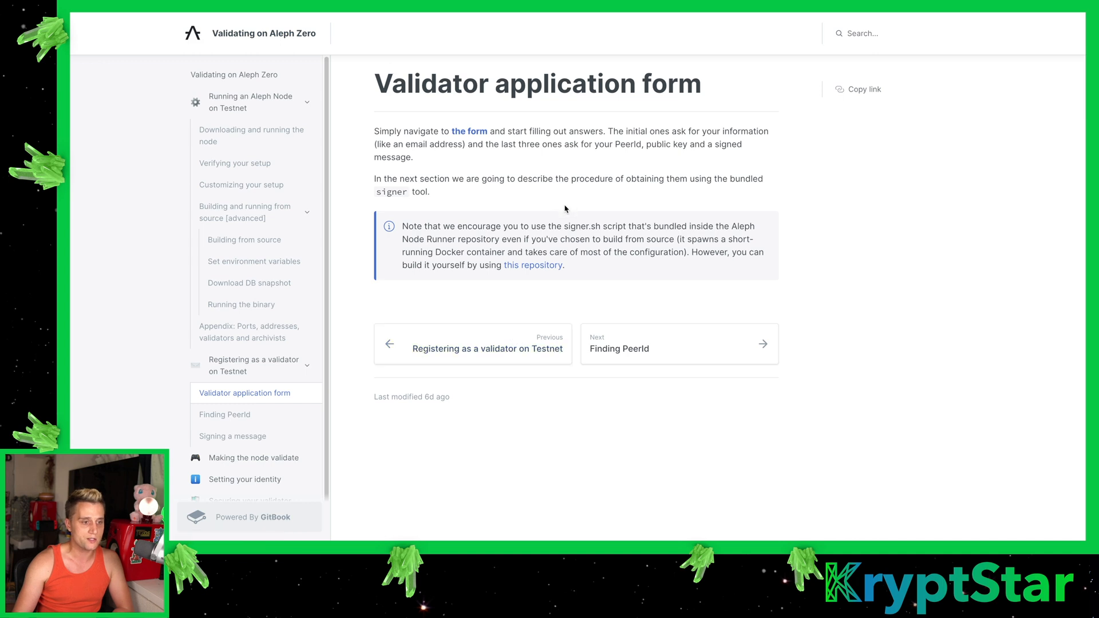
pyautogui.moveTo(648, 154)
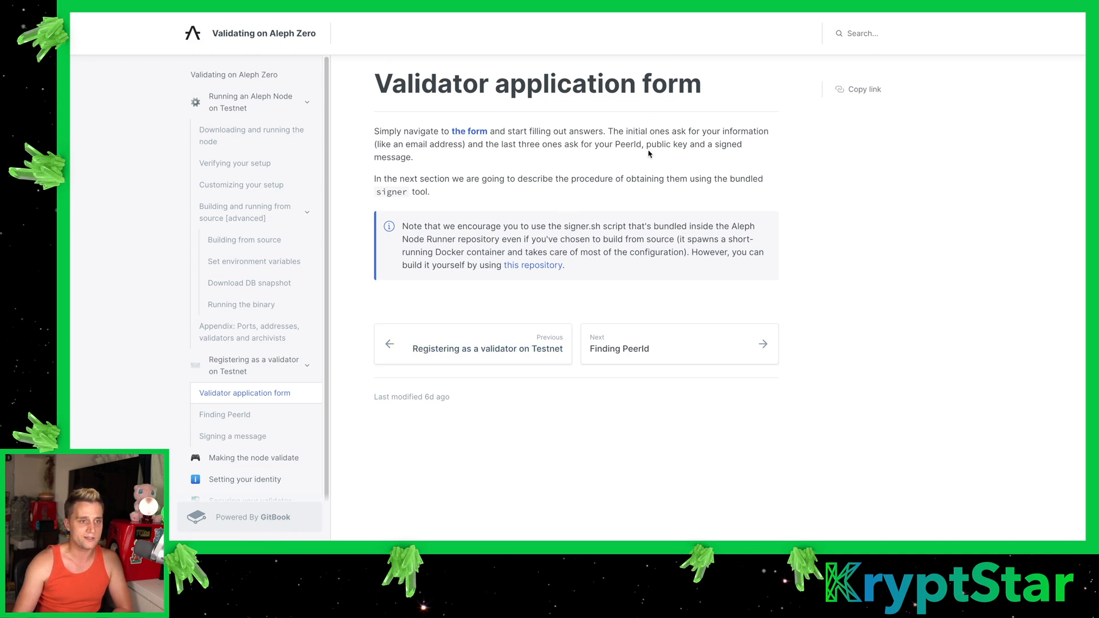
pyautogui.moveTo(751, 166)
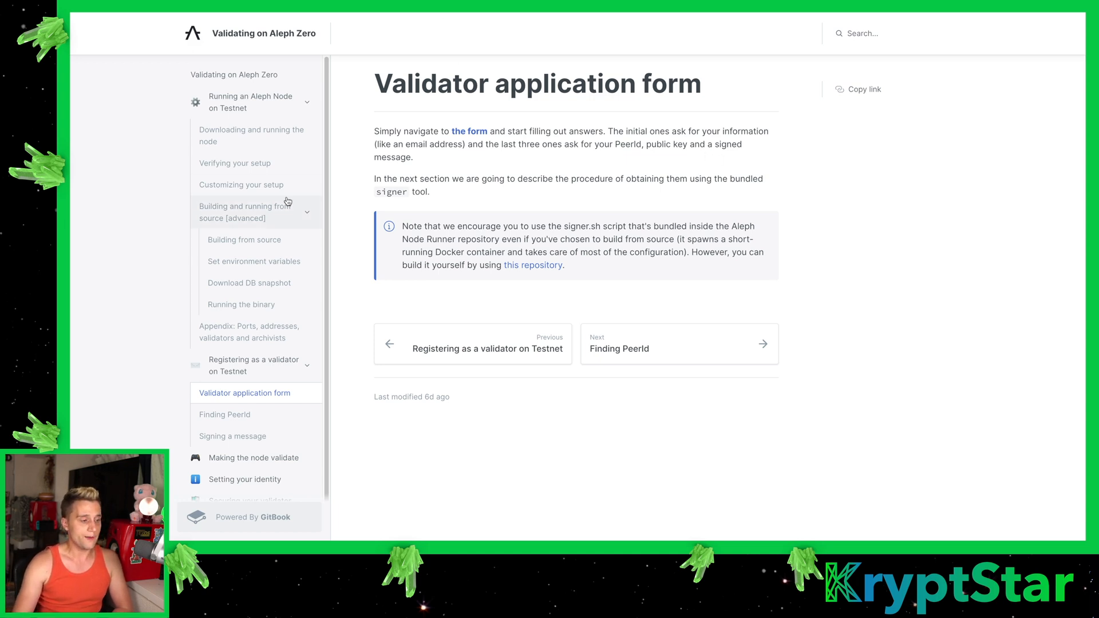
pyautogui.moveTo(620, 220)
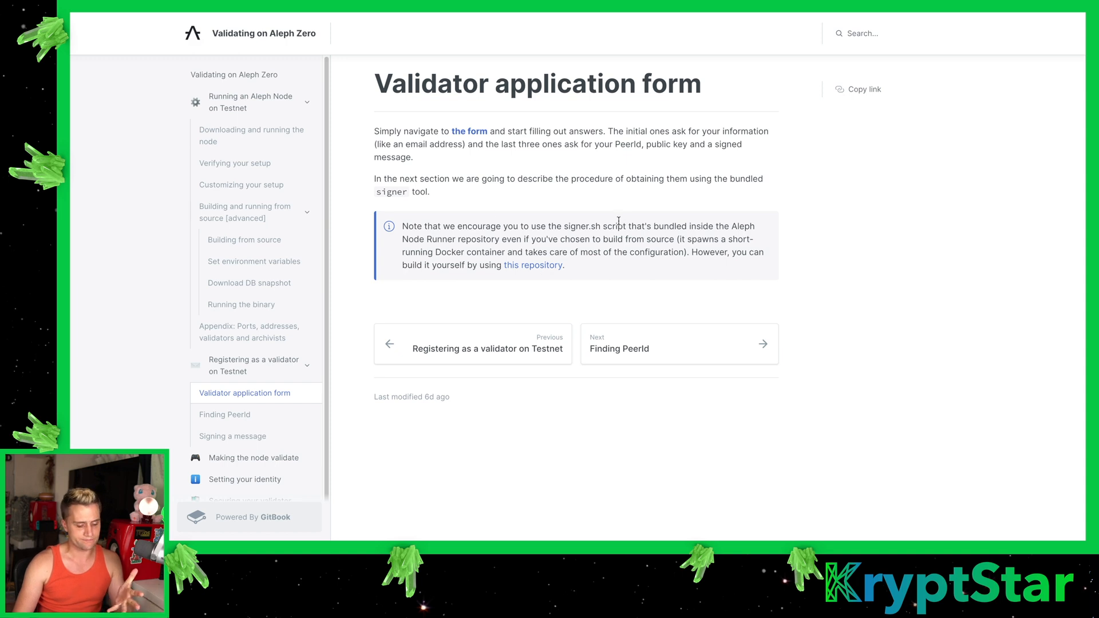
pyautogui.moveTo(774, 239)
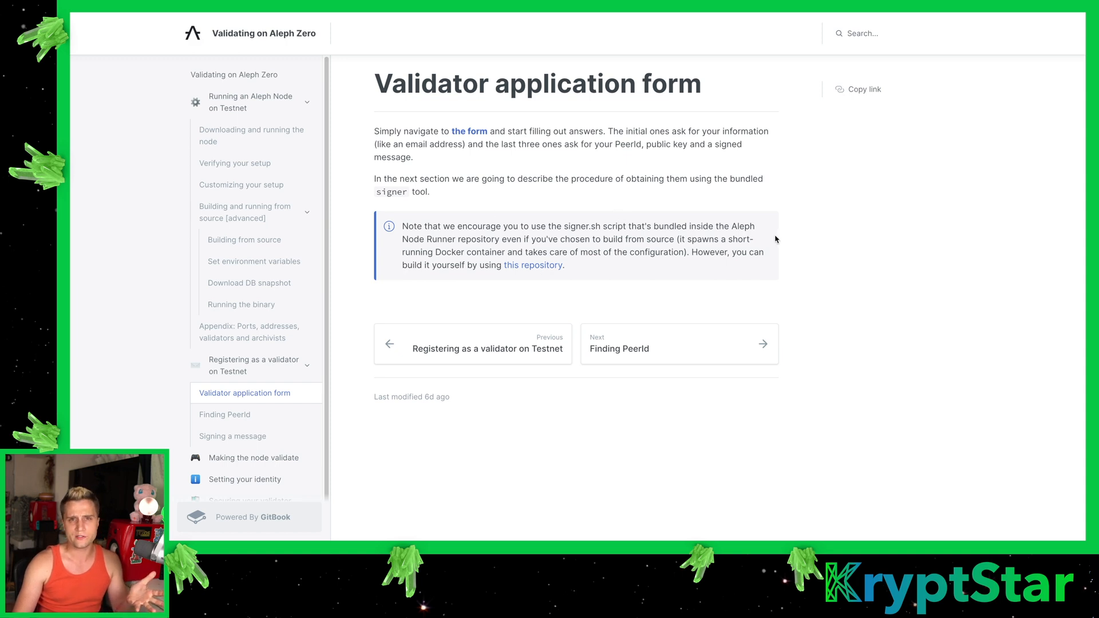
pyautogui.moveTo(639, 224)
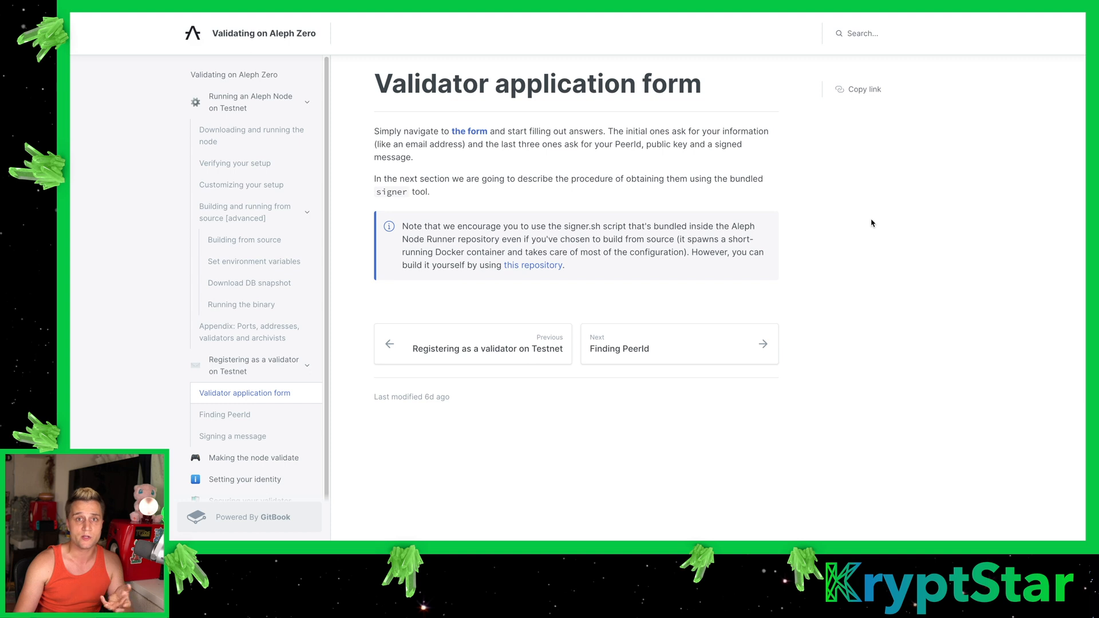
pyautogui.moveTo(942, 195)
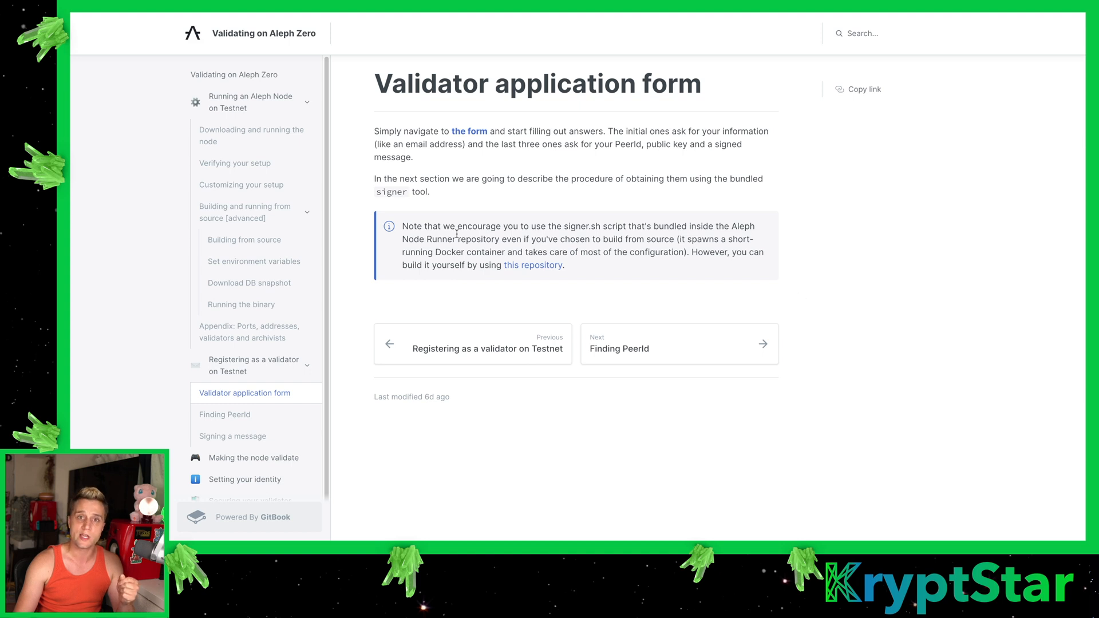
pyautogui.moveTo(642, 211)
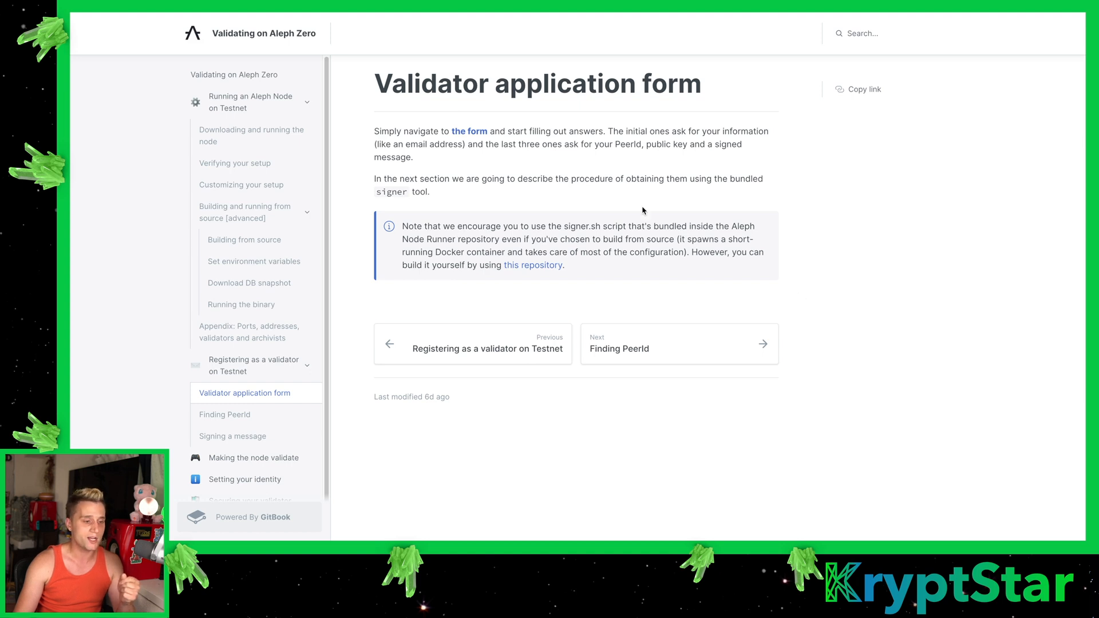
pyautogui.moveTo(608, 68)
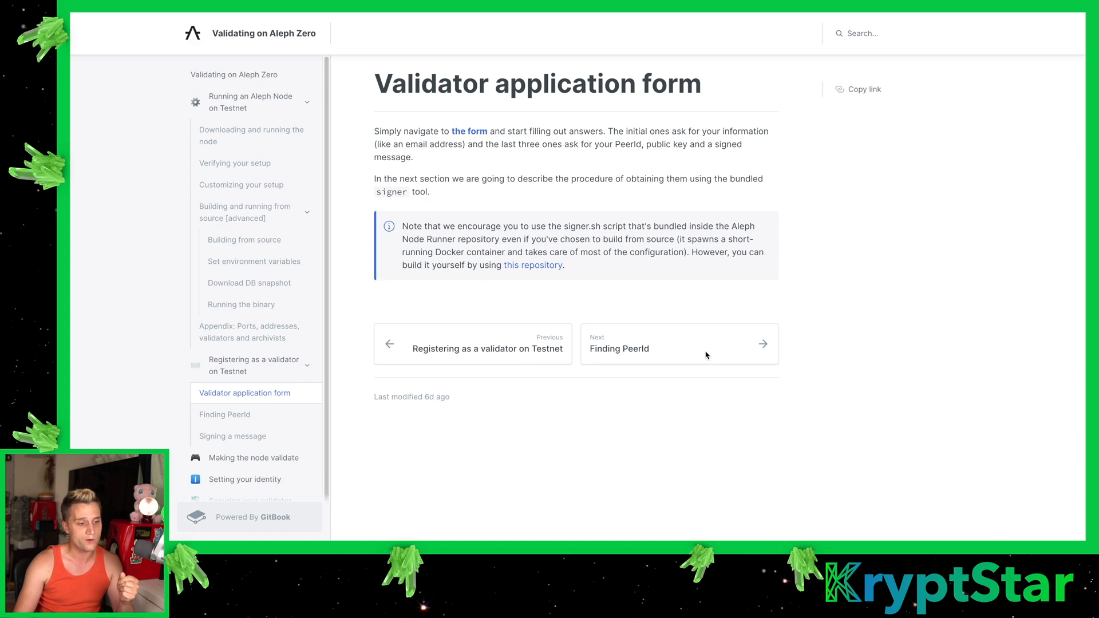
pyautogui.moveTo(655, 329)
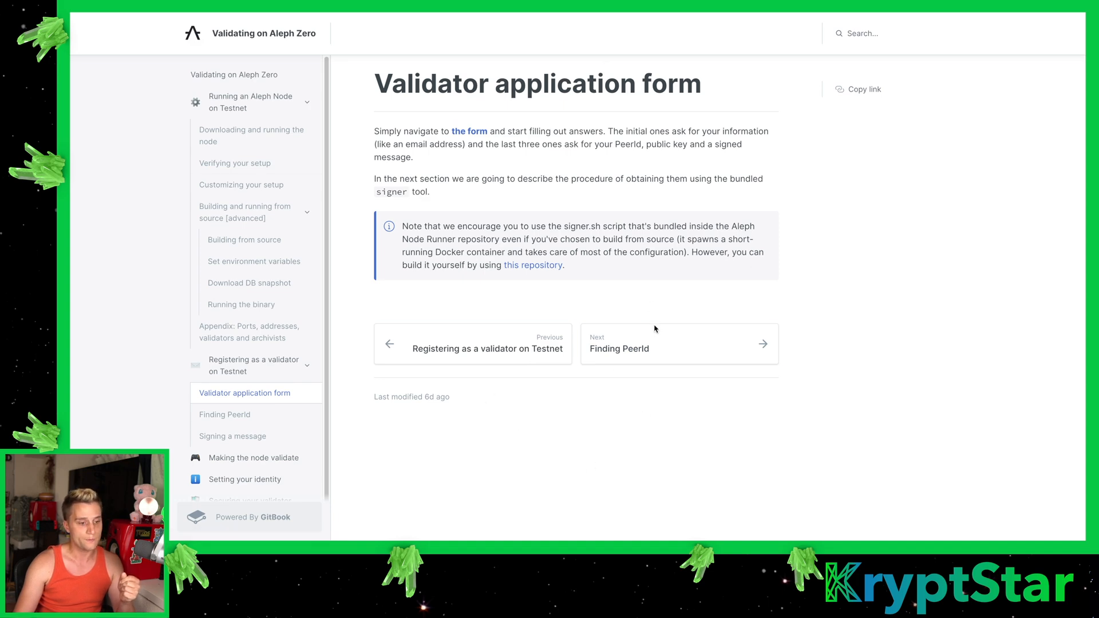
# Continue to the Finding PeerId page and scroll to the external address and example peer id from the logs
pyautogui.click(224, 414)
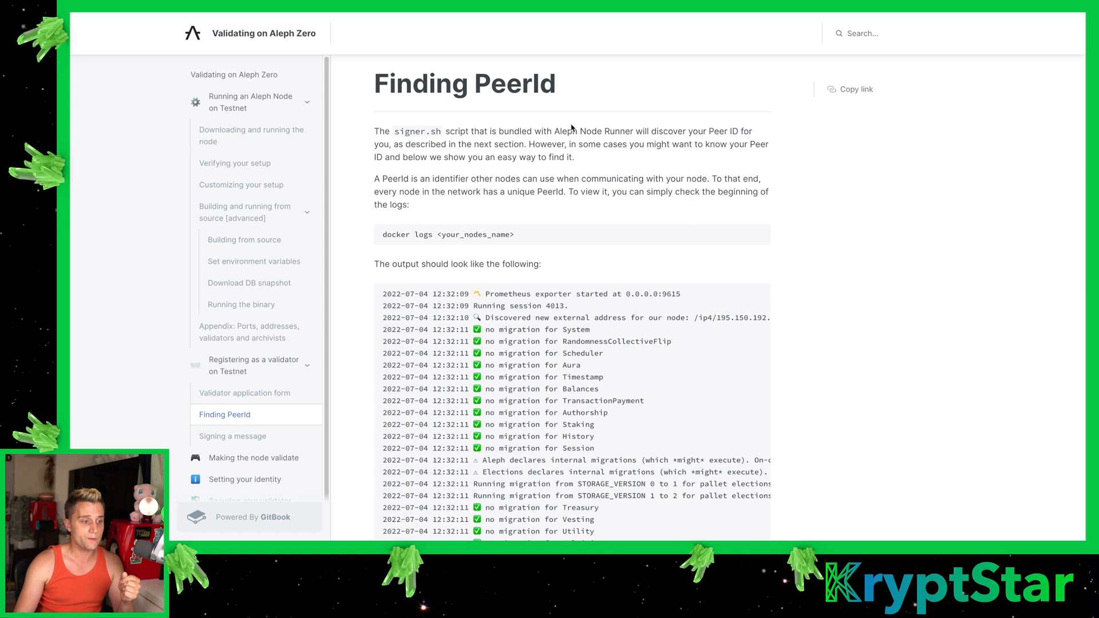
pyautogui.scroll(-3)
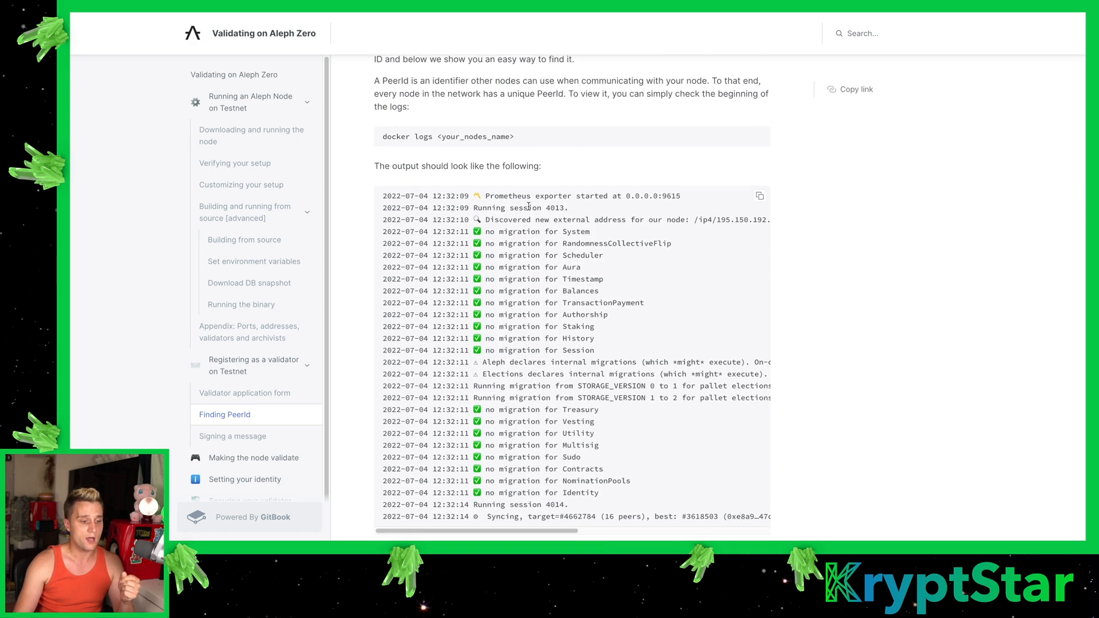
pyautogui.scroll(-3)
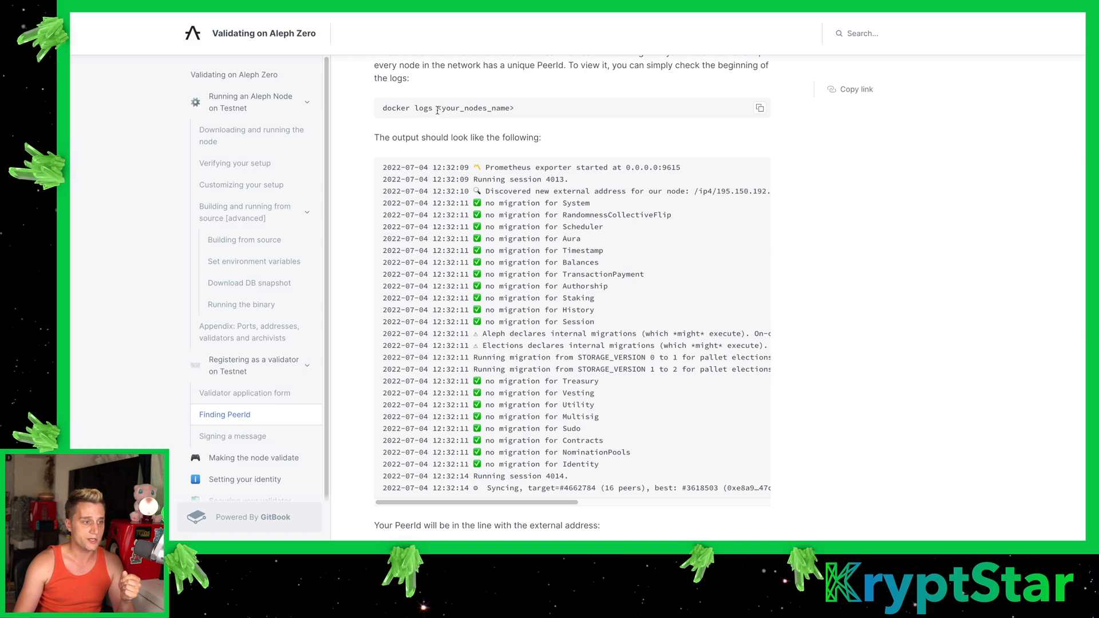
pyautogui.scroll(-3)
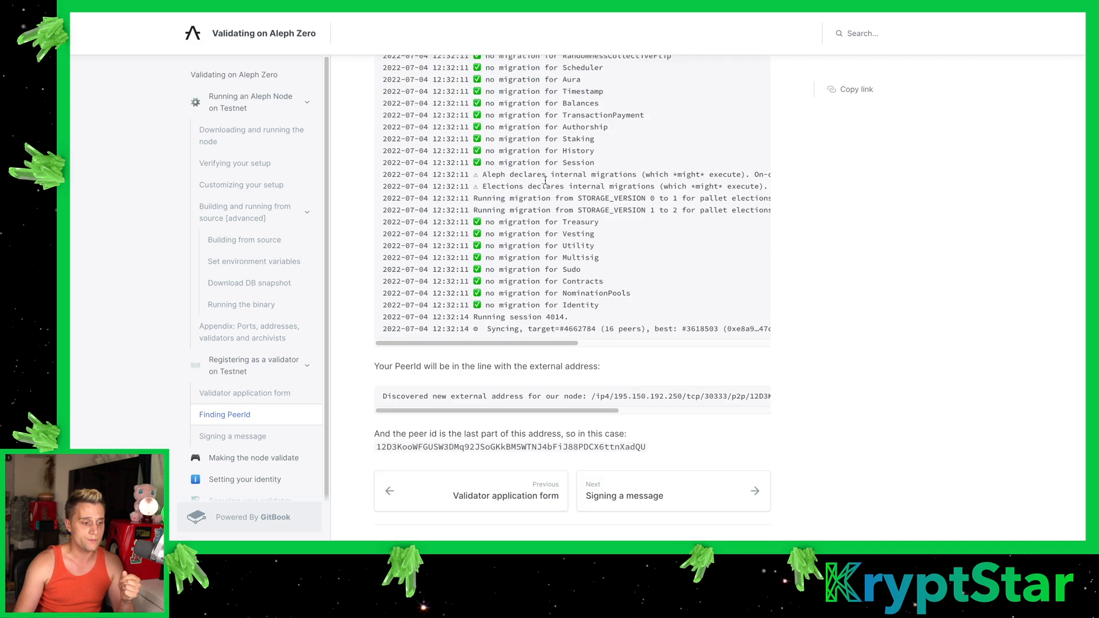
pyautogui.scroll(-3)
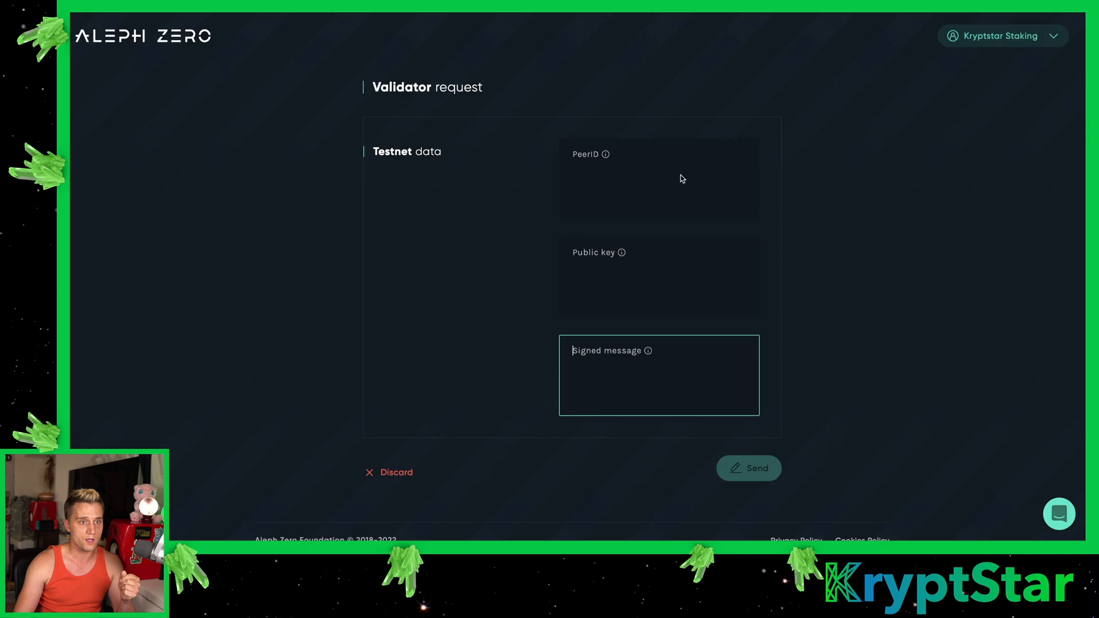
# Switch to the Polkadot Telemetry tab listing Aleph Zero Testnet nodes at block #7,830,830
pyautogui.click(657, 277)
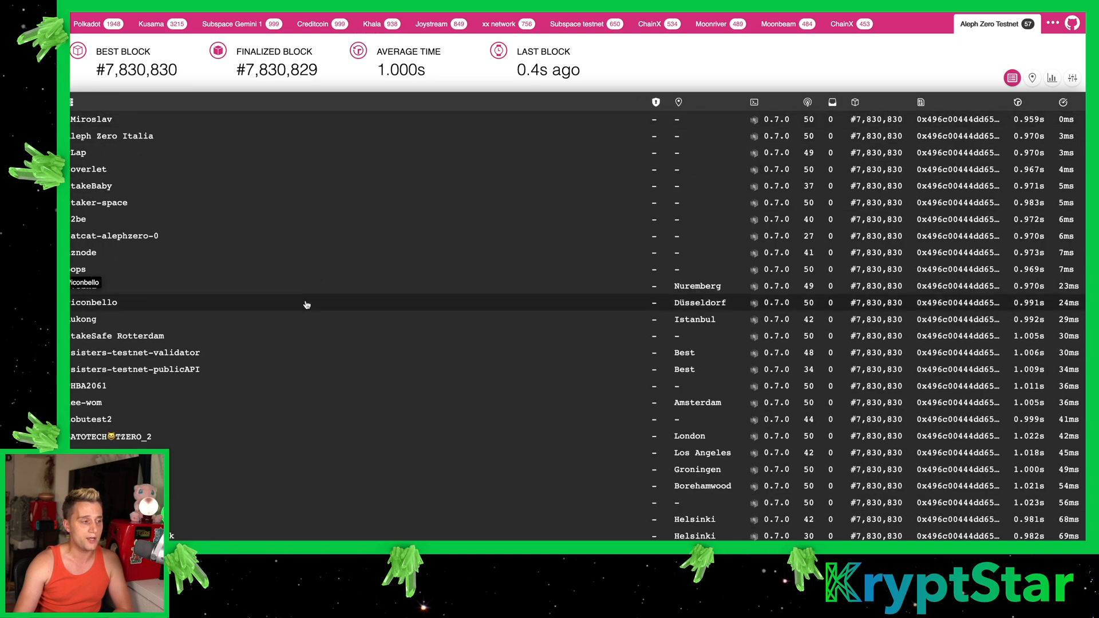
pyautogui.scroll(-3)
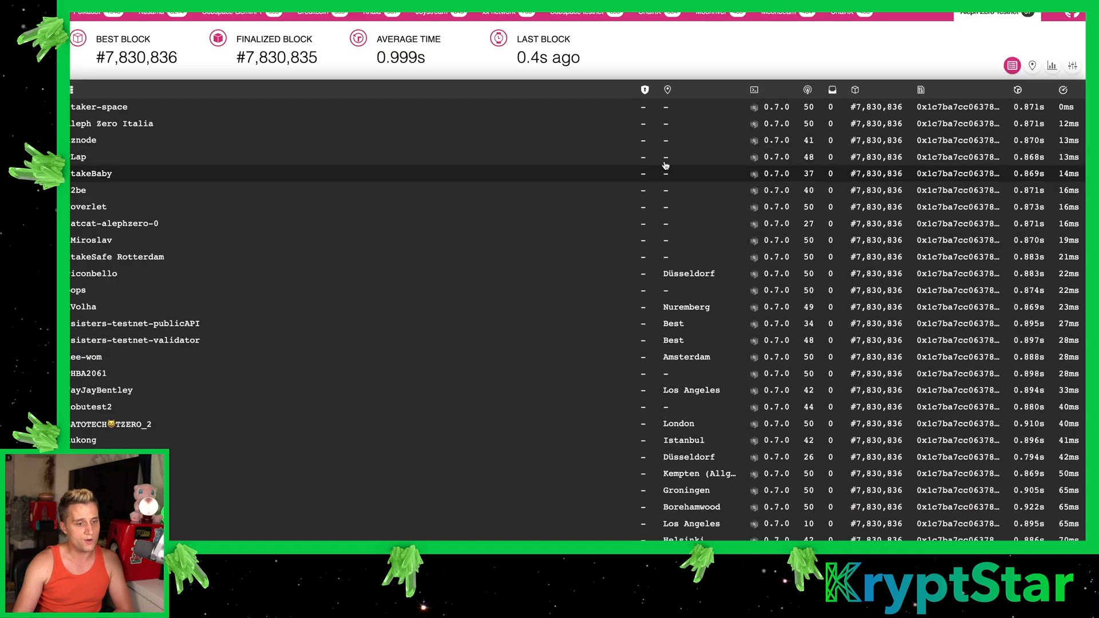
pyautogui.scroll(-3)
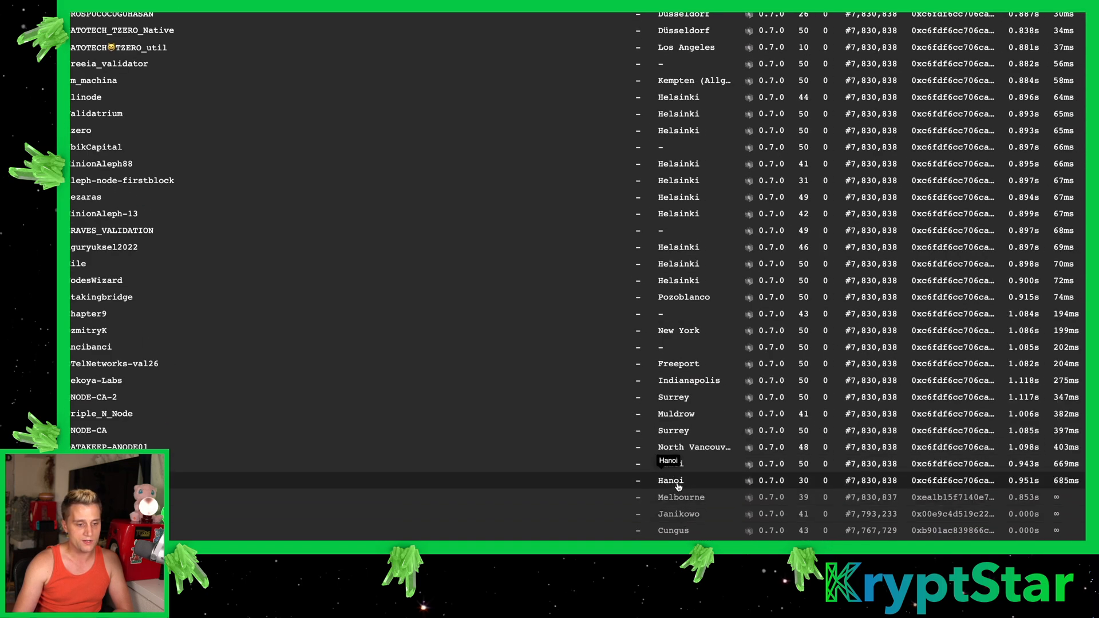